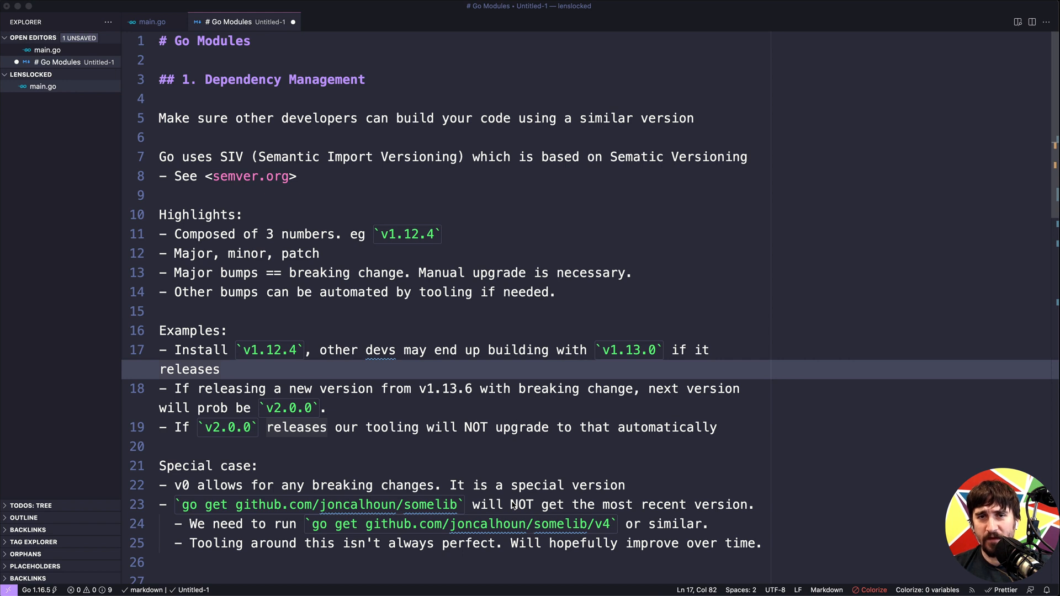
pyautogui.moveTo(387, 284)
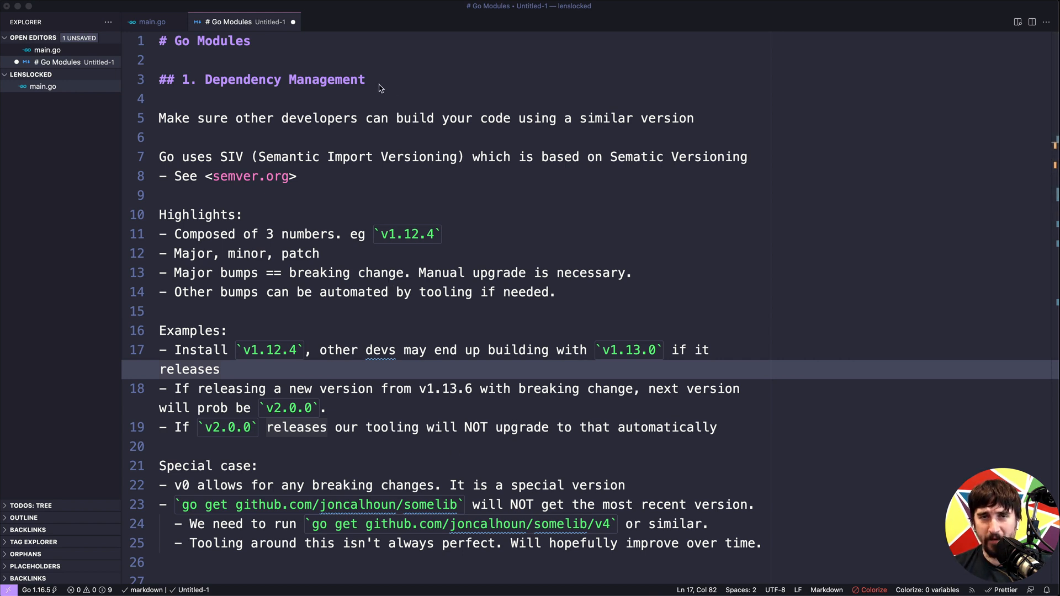
# Read through the versioning notes and check the semver.org page in the browser
pyautogui.click(365, 80)
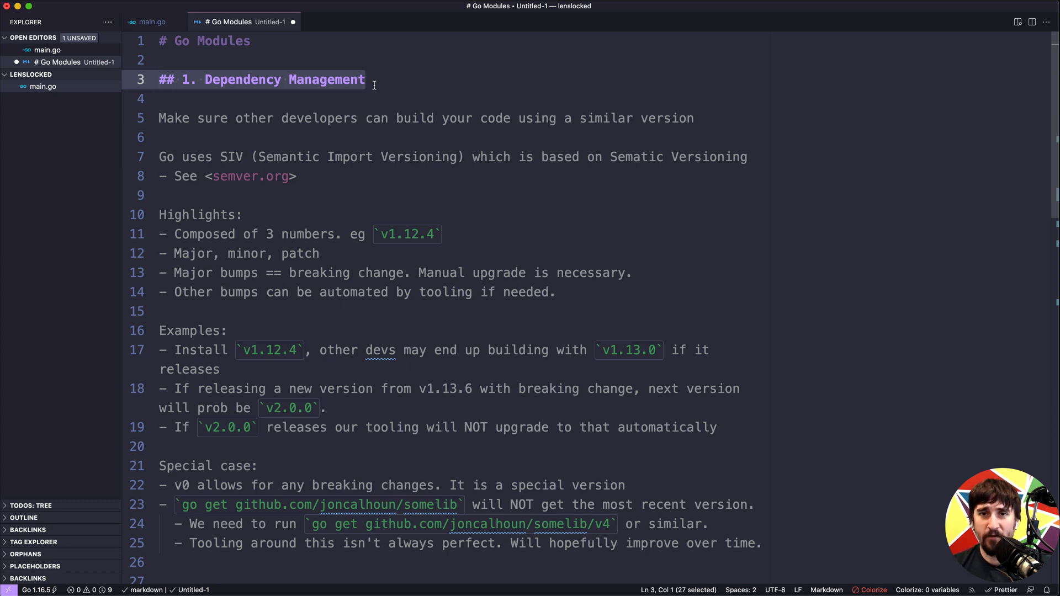
pyautogui.click(374, 84)
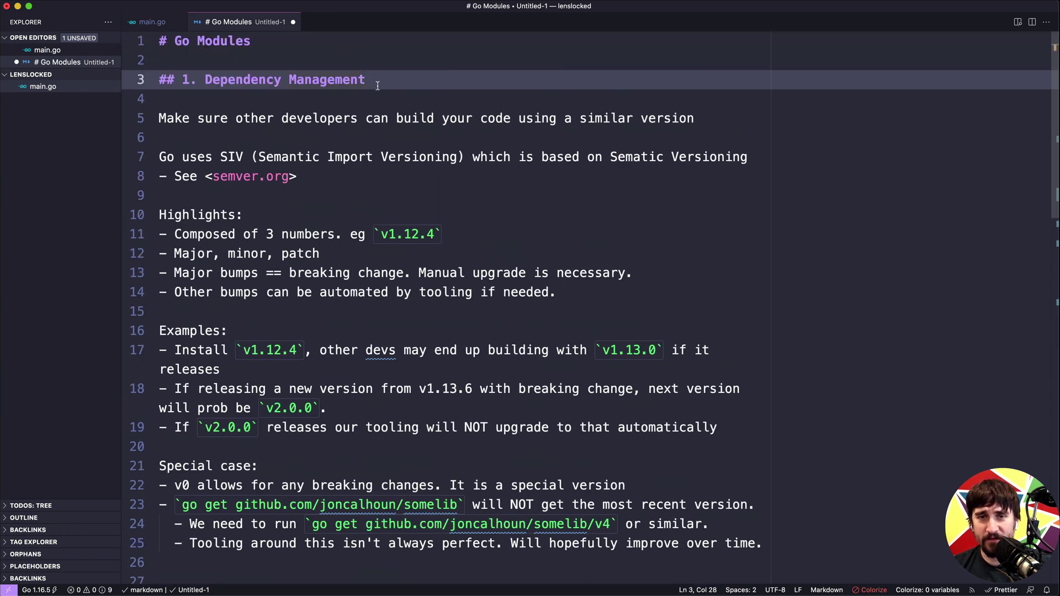
pyautogui.scroll(-3)
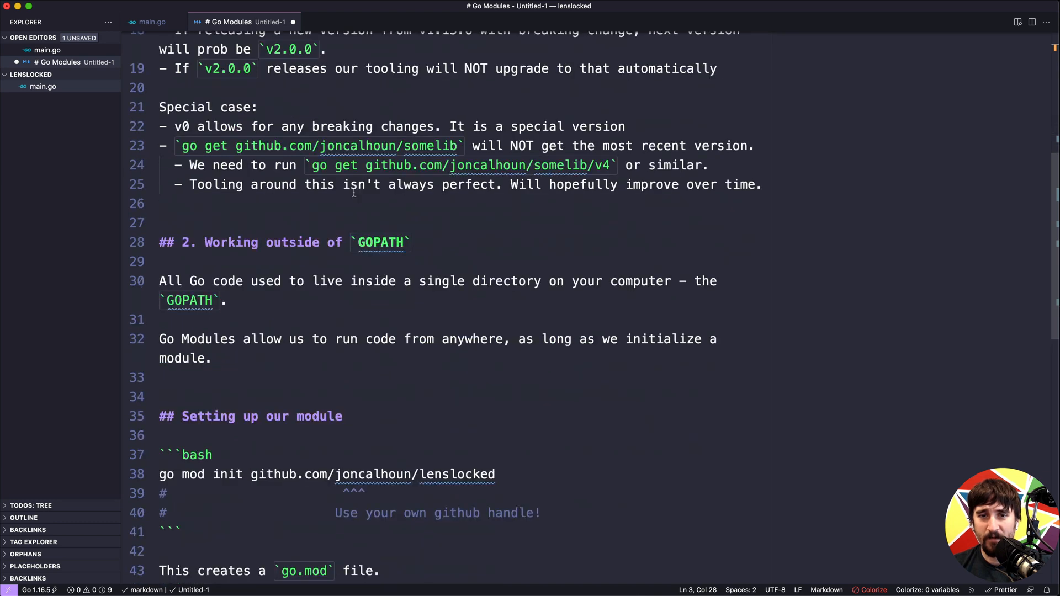
pyautogui.click(408, 242)
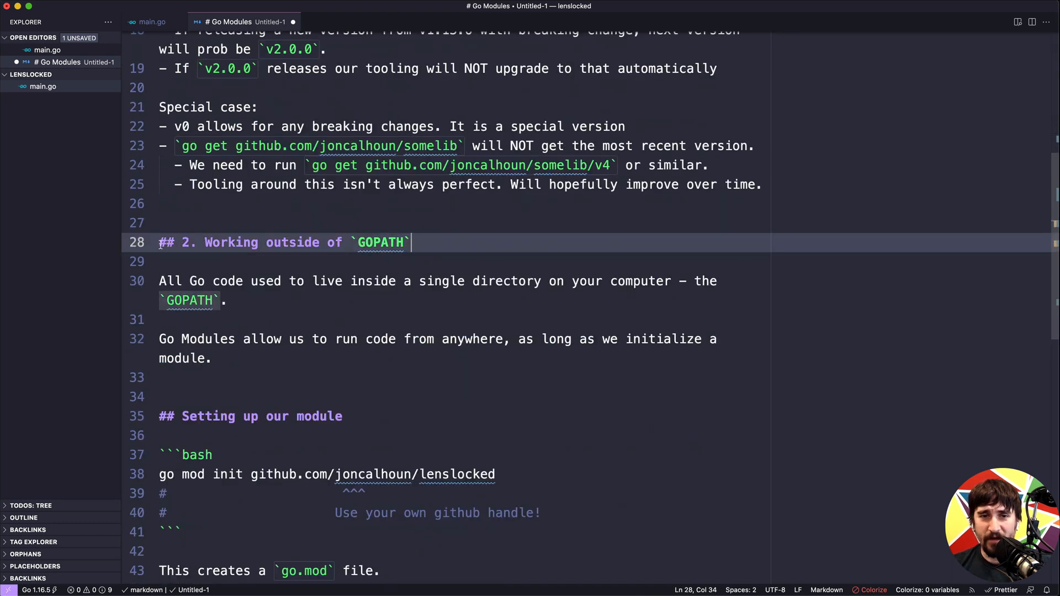
pyautogui.moveTo(158, 245)
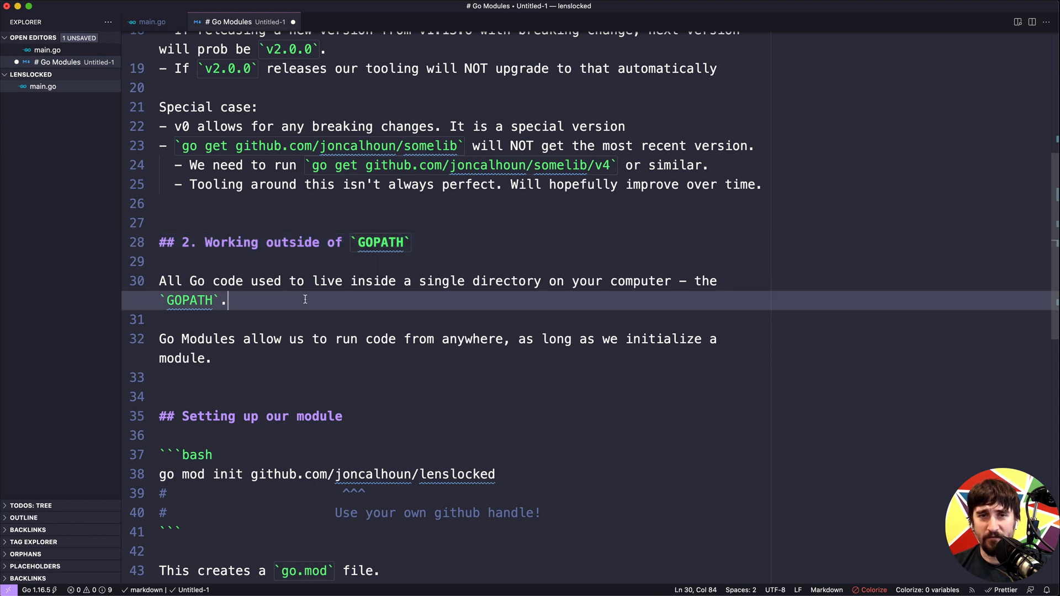
pyautogui.moveTo(275, 365)
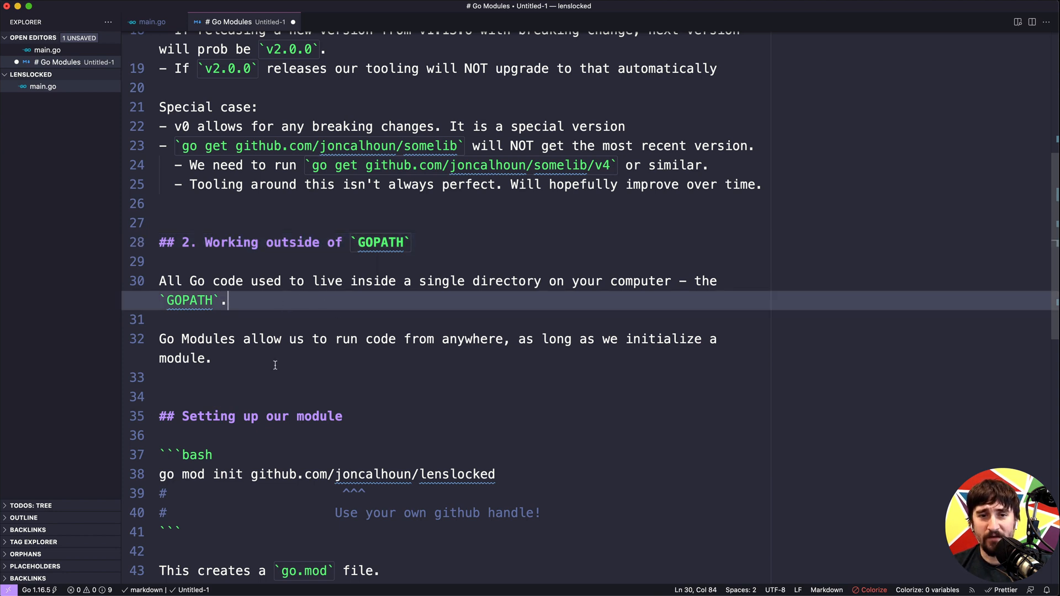
pyautogui.scroll(3)
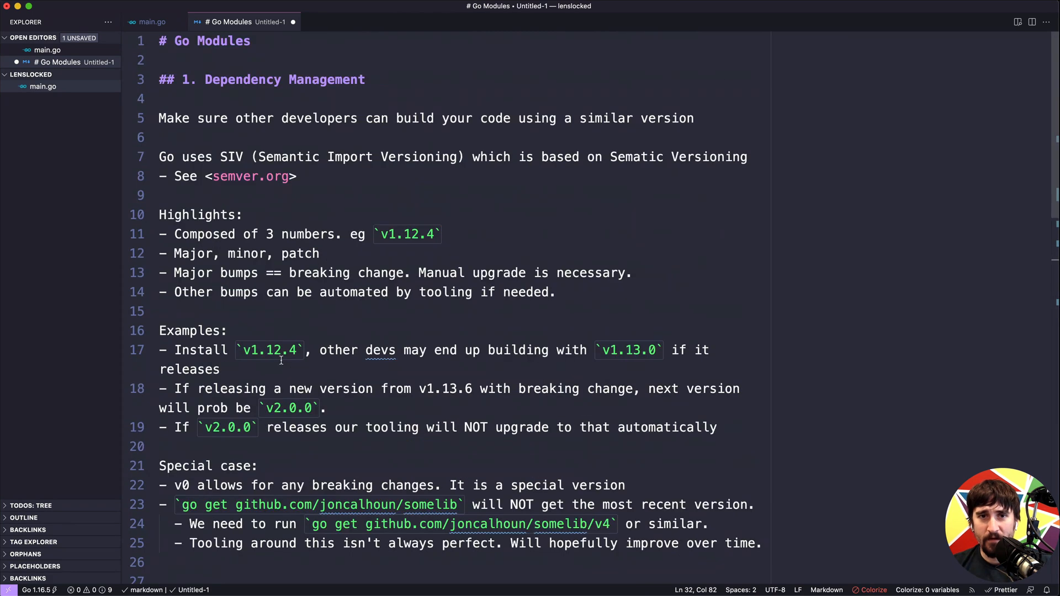
pyautogui.click(390, 98)
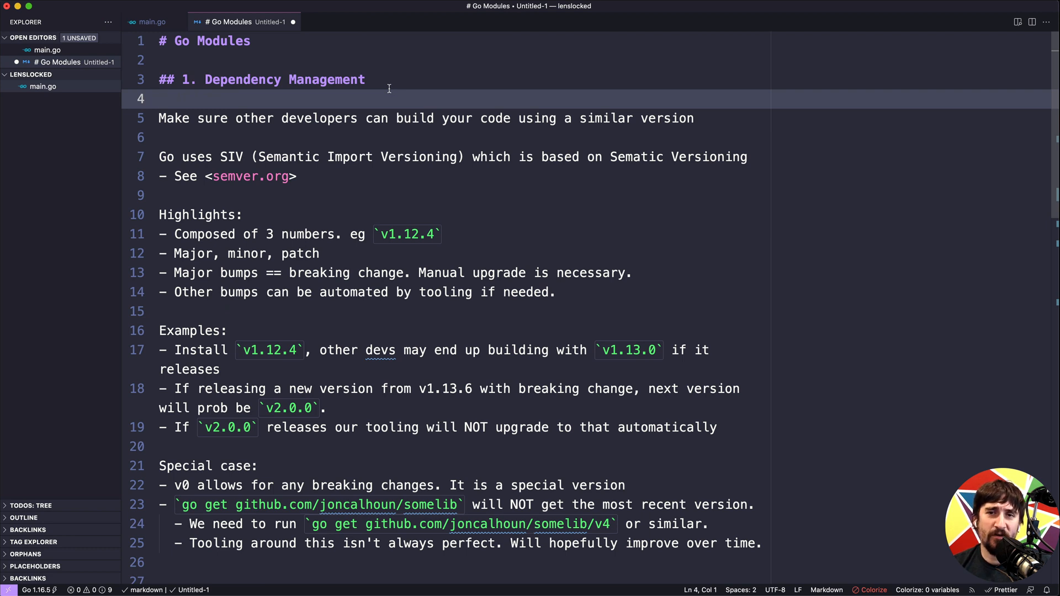
pyautogui.moveTo(212, 123)
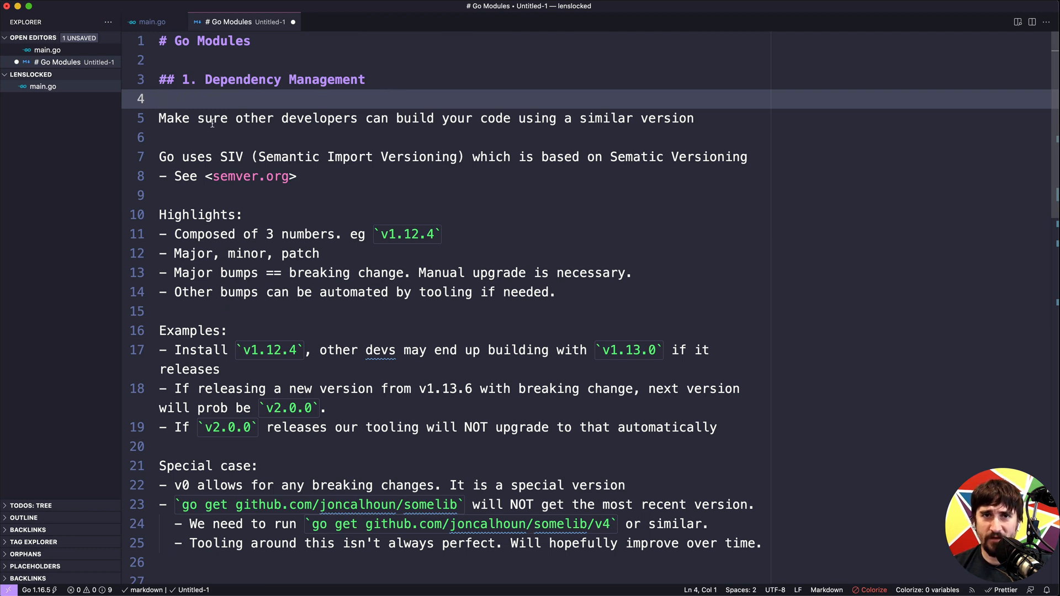
pyautogui.click(218, 137)
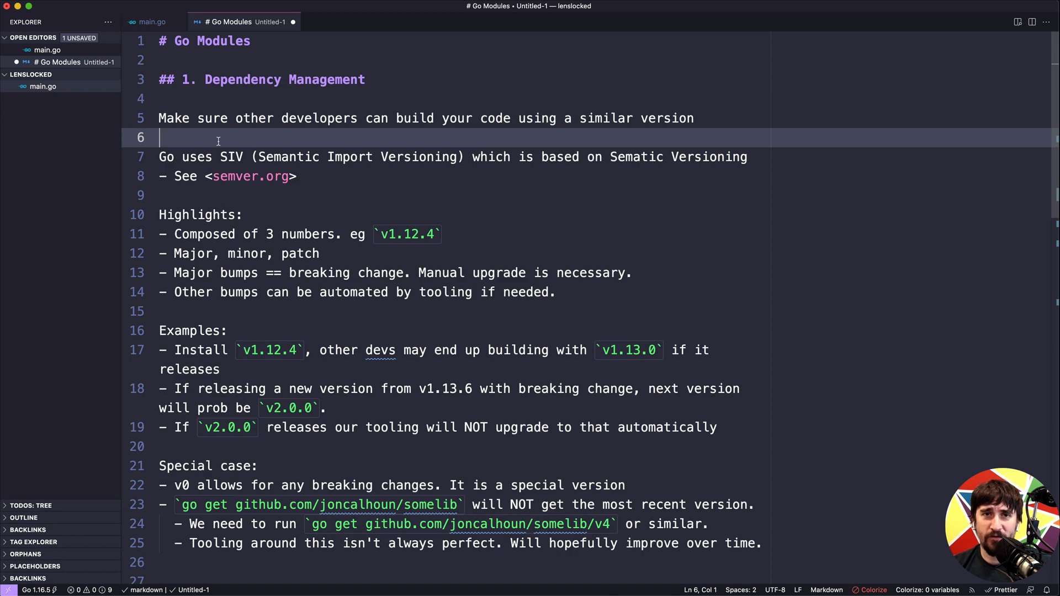
pyautogui.click(252, 175)
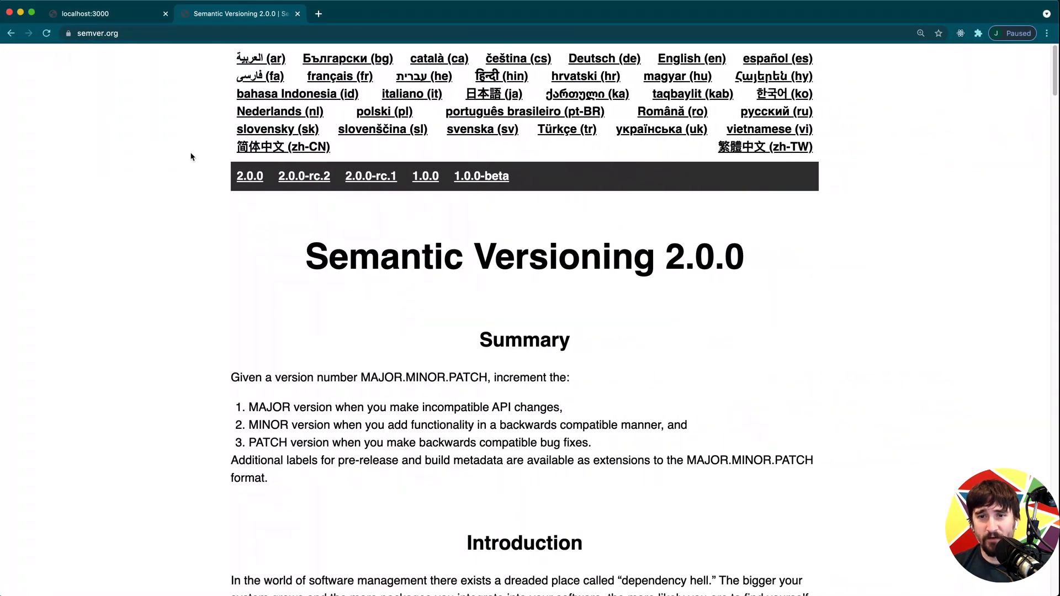
pyautogui.moveTo(321, 245)
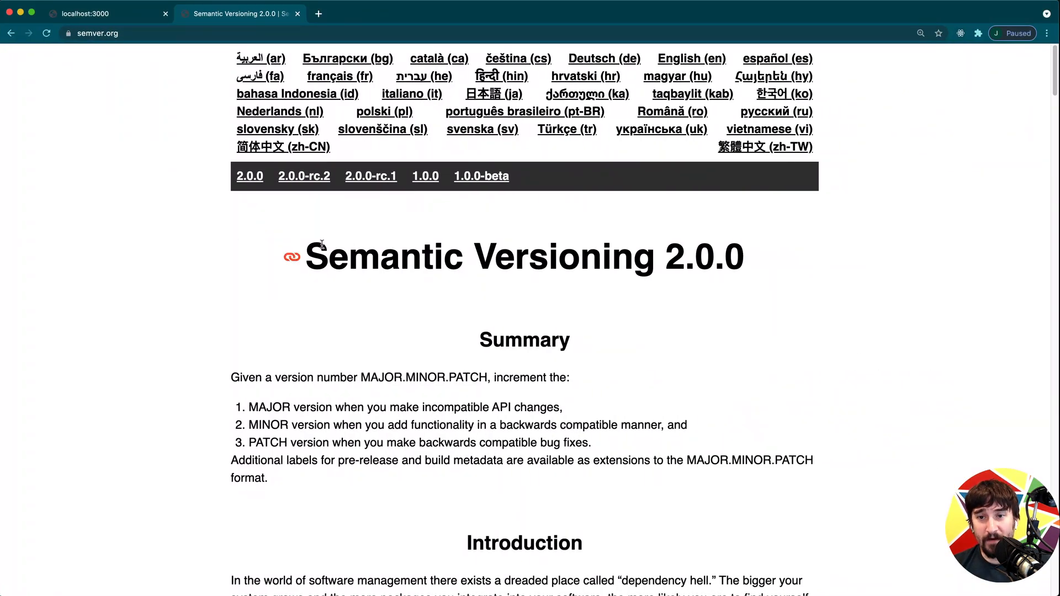
pyautogui.scroll(-3)
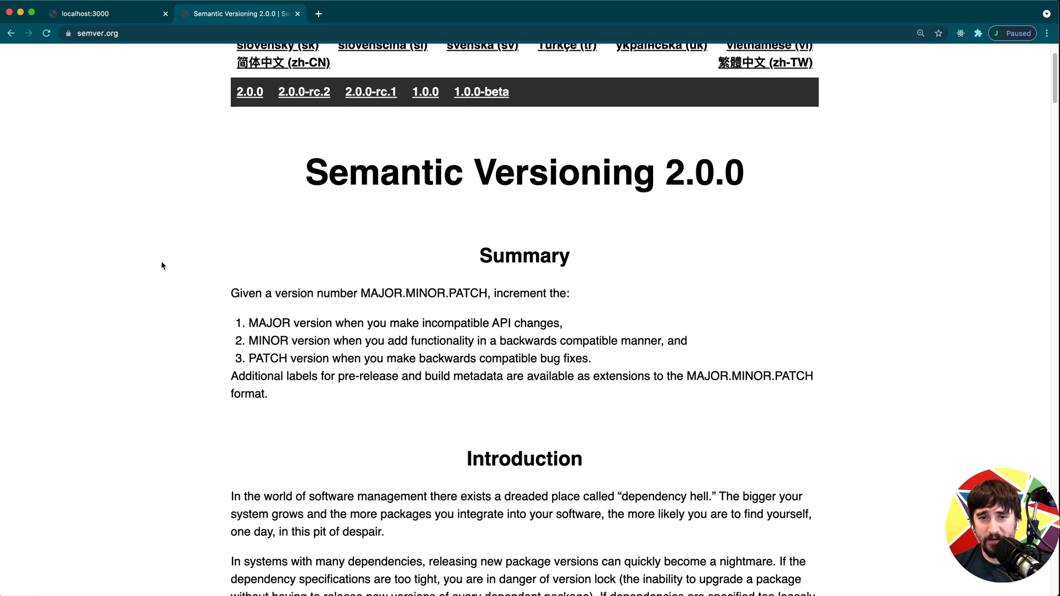
pyautogui.scroll(-3)
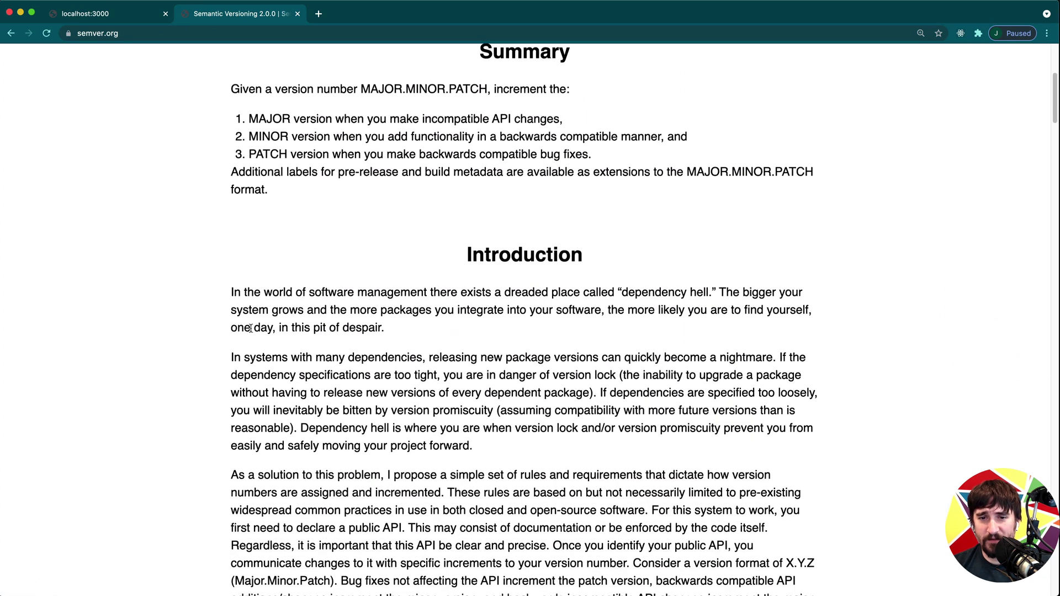
pyautogui.scroll(3)
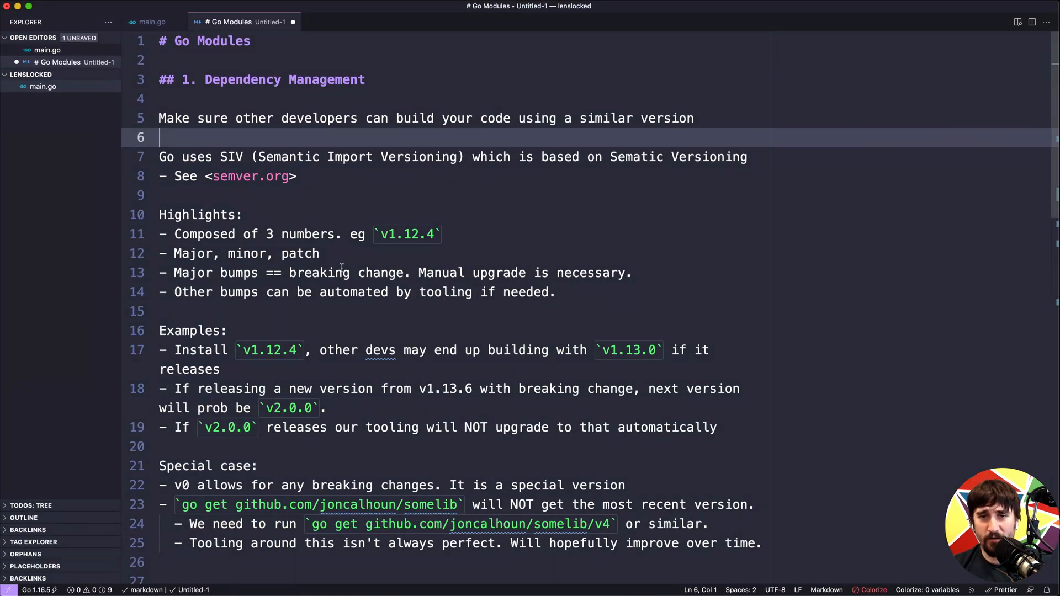
# Review the breaking-change examples around line 18, selecting parts of the version text
pyautogui.click(322, 254)
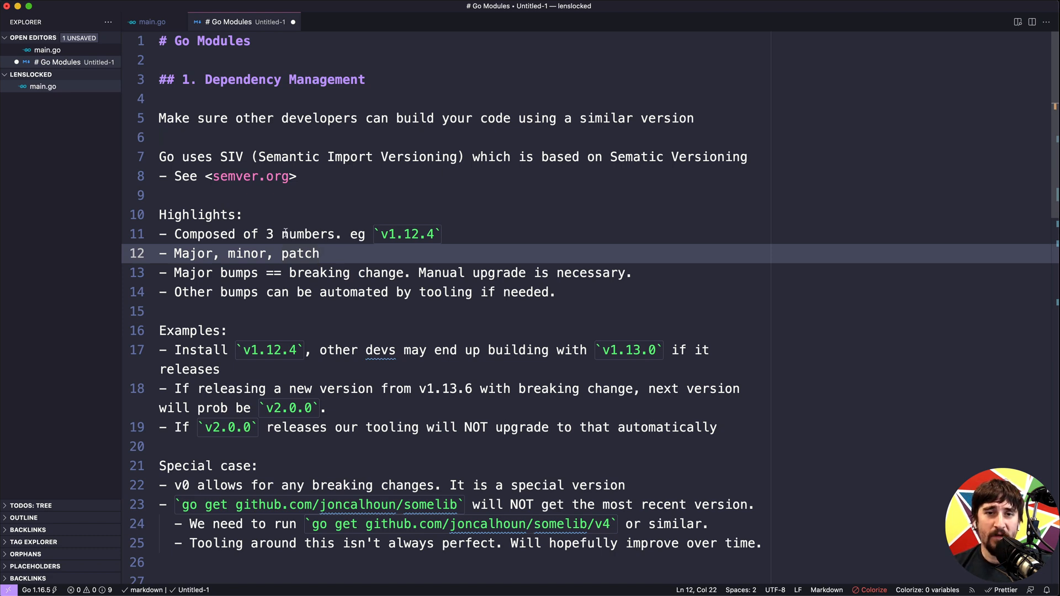
pyautogui.click(200, 214)
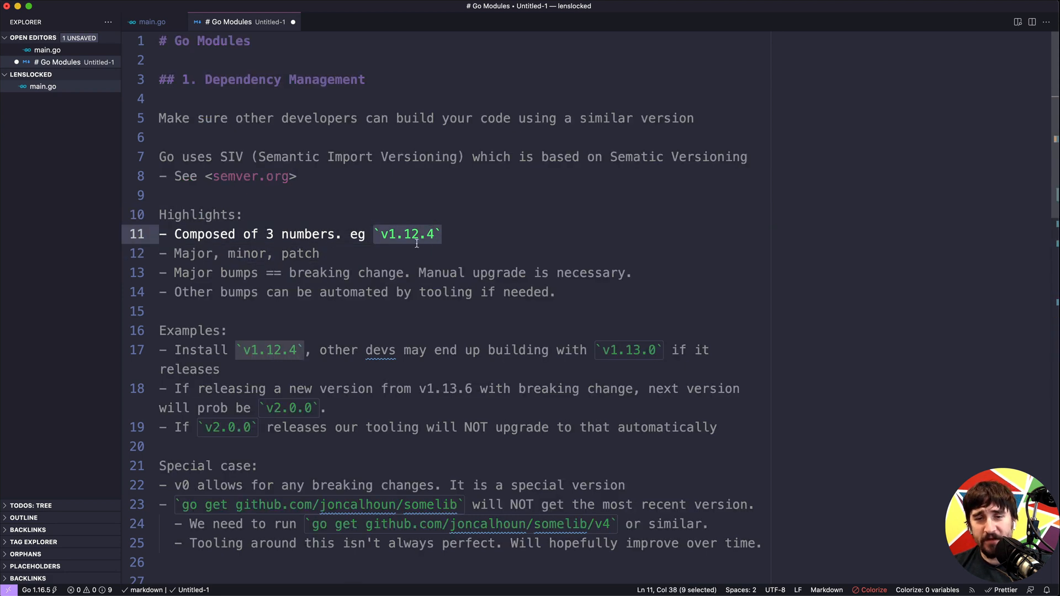
pyautogui.moveTo(457, 236)
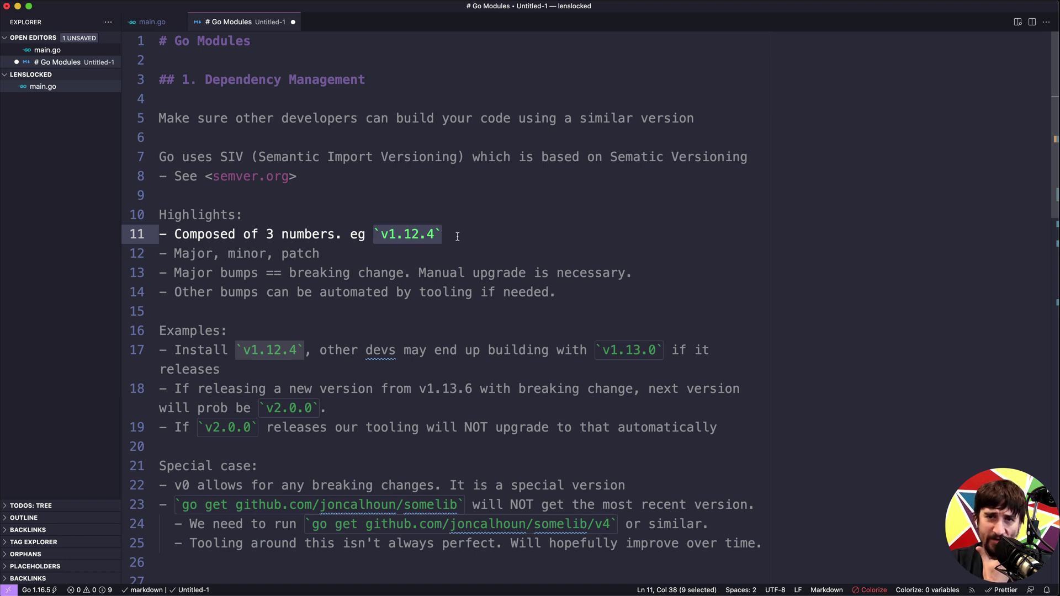
pyautogui.moveTo(384, 239)
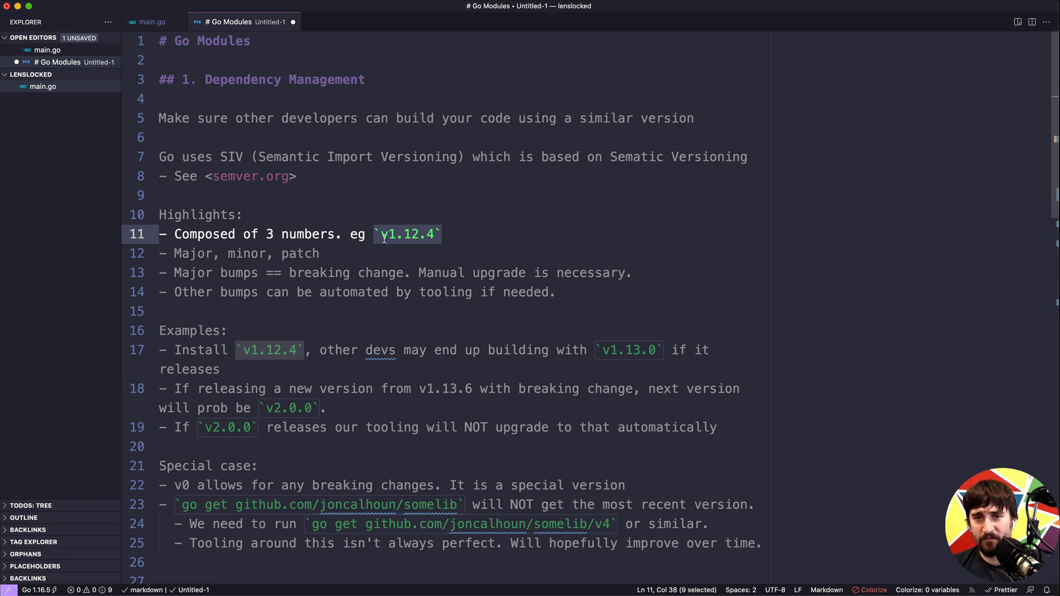
pyautogui.click(389, 234)
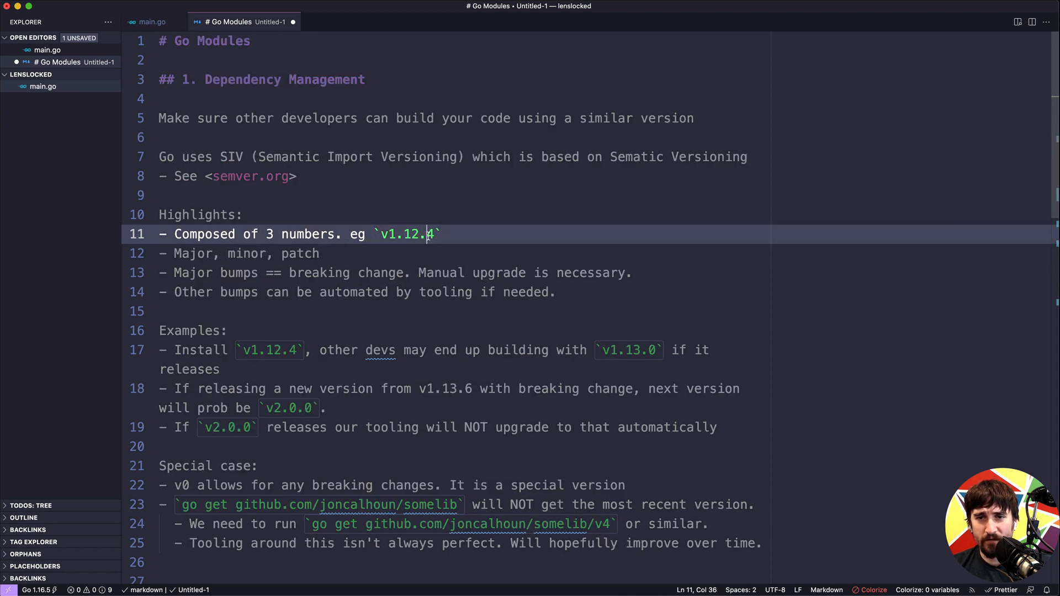
pyautogui.press('shift+right')
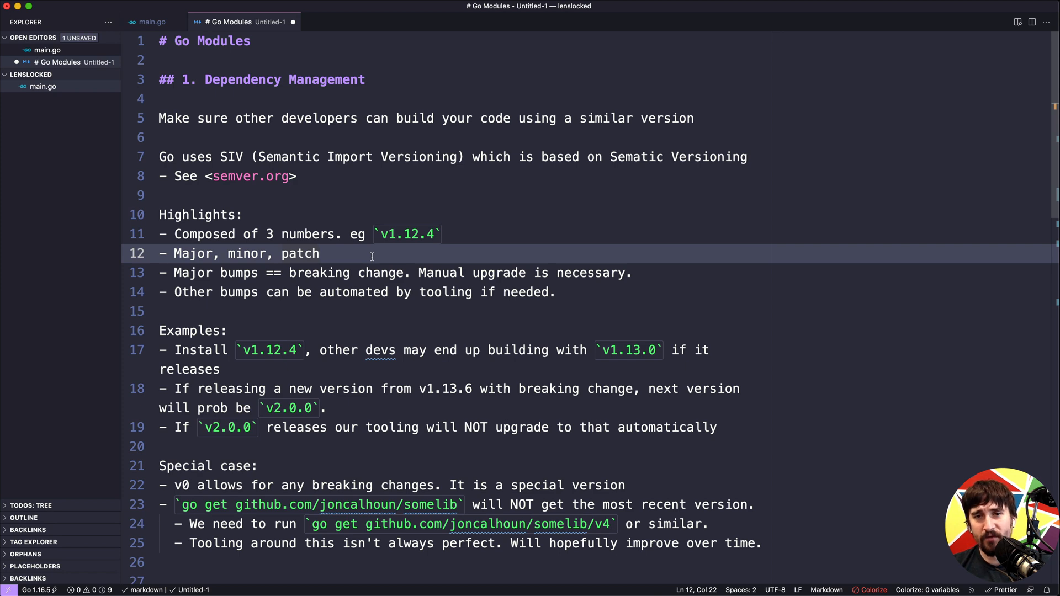
pyautogui.moveTo(369, 254)
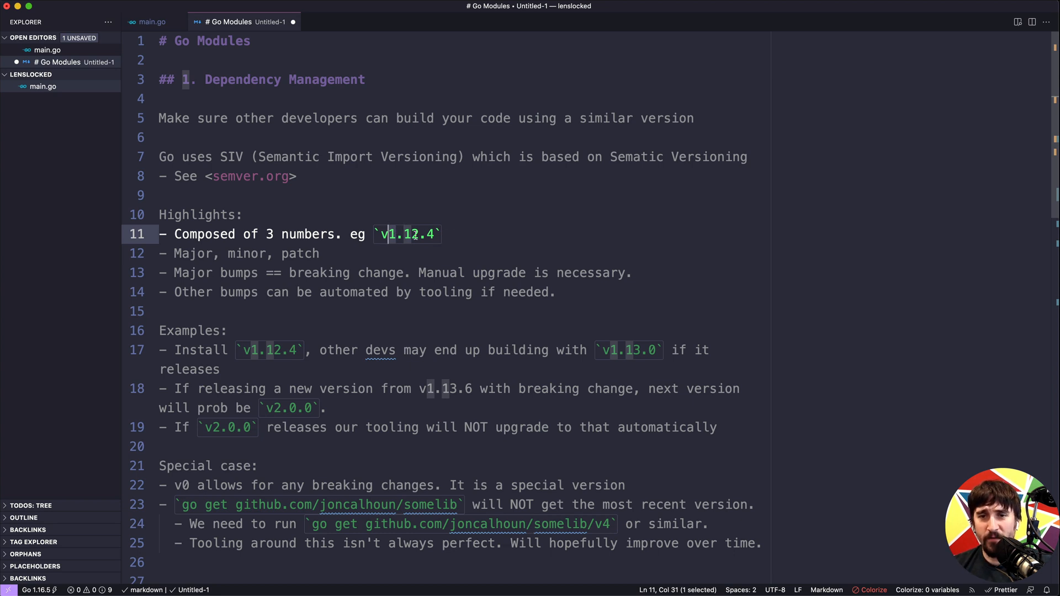
pyautogui.moveTo(469, 236)
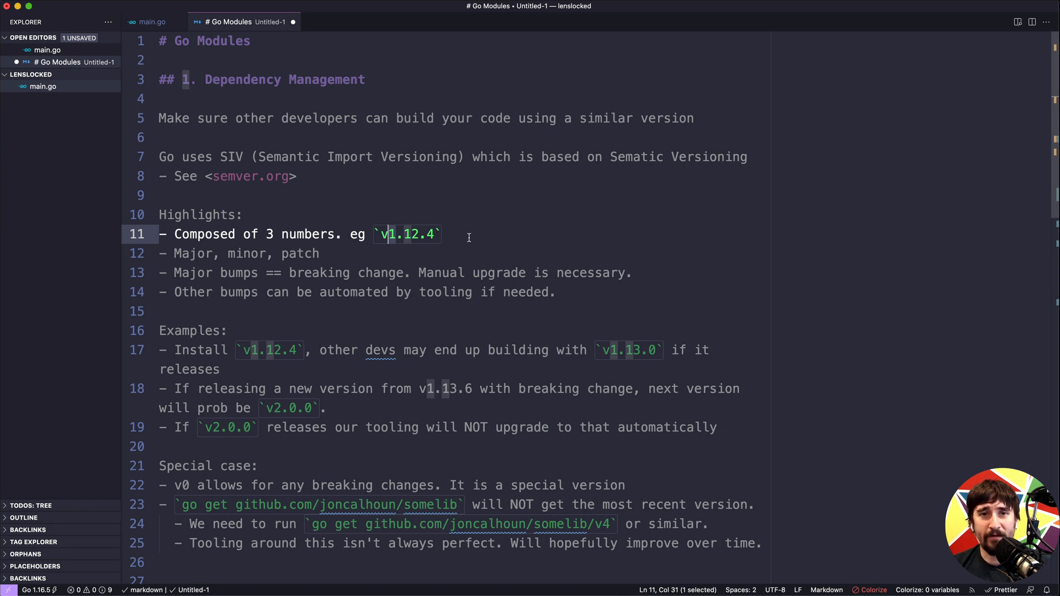
pyautogui.click(451, 234)
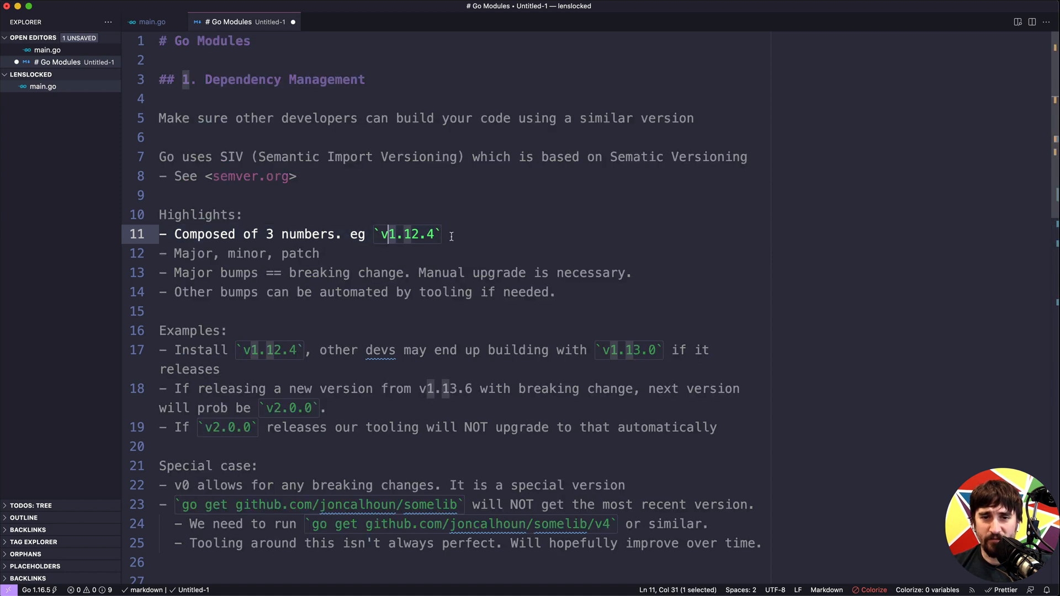
pyautogui.click(450, 234)
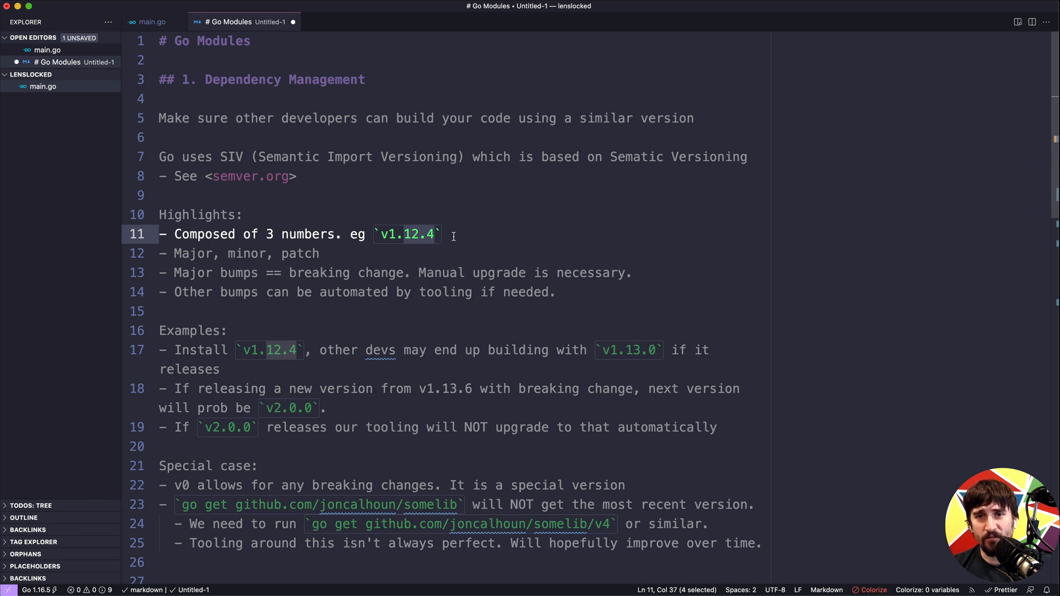
pyautogui.click(419, 234)
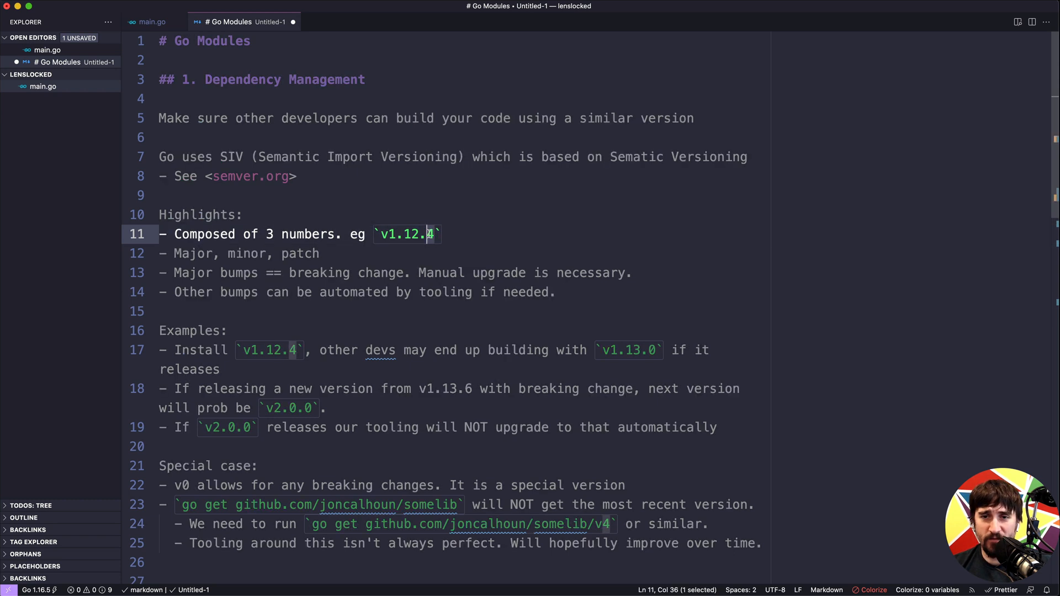
pyautogui.moveTo(443, 247)
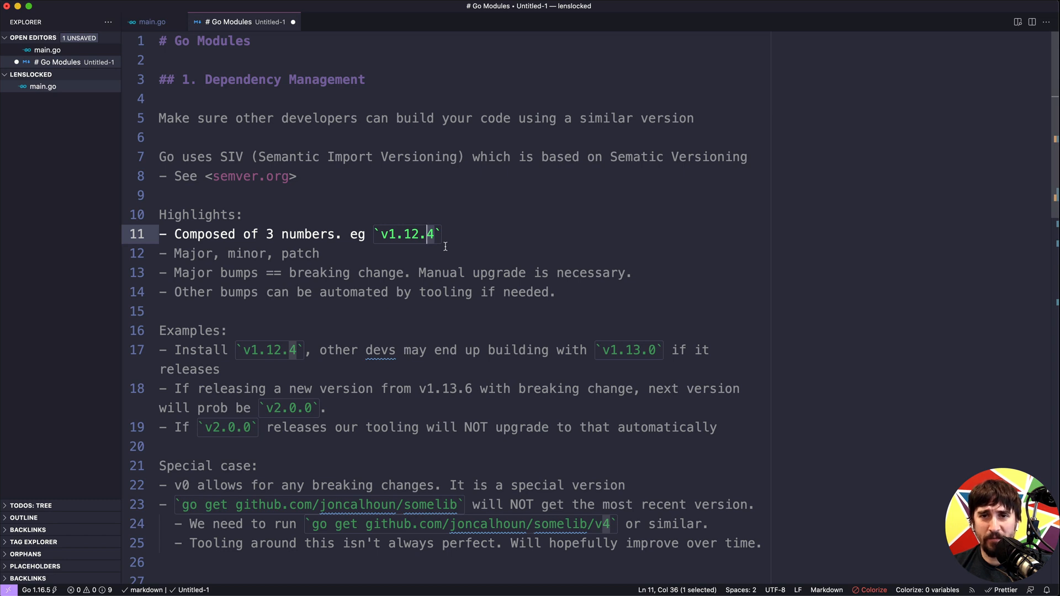
pyautogui.moveTo(432, 234)
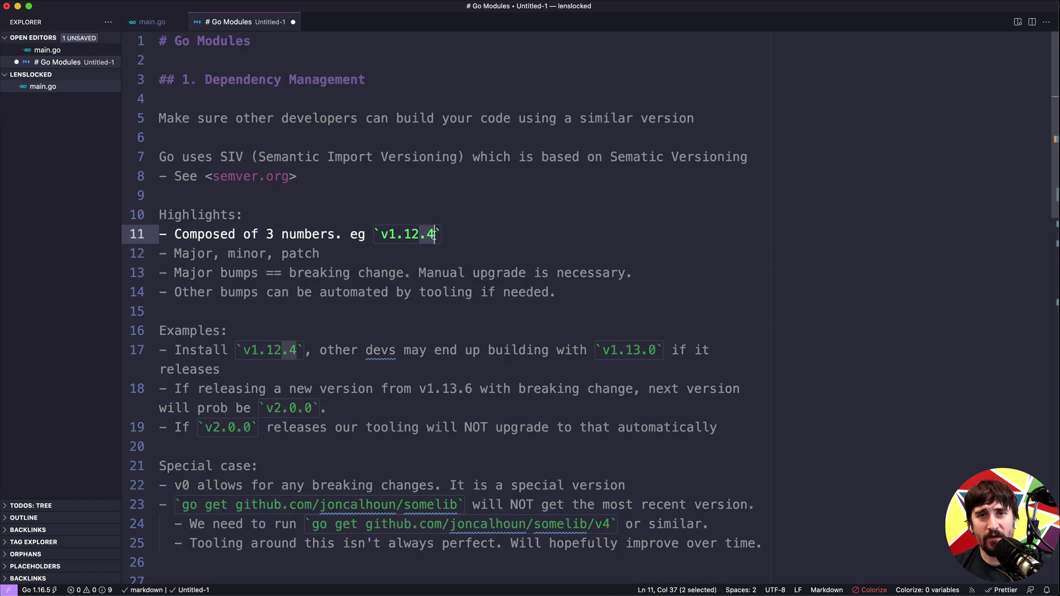
pyautogui.scroll(-3)
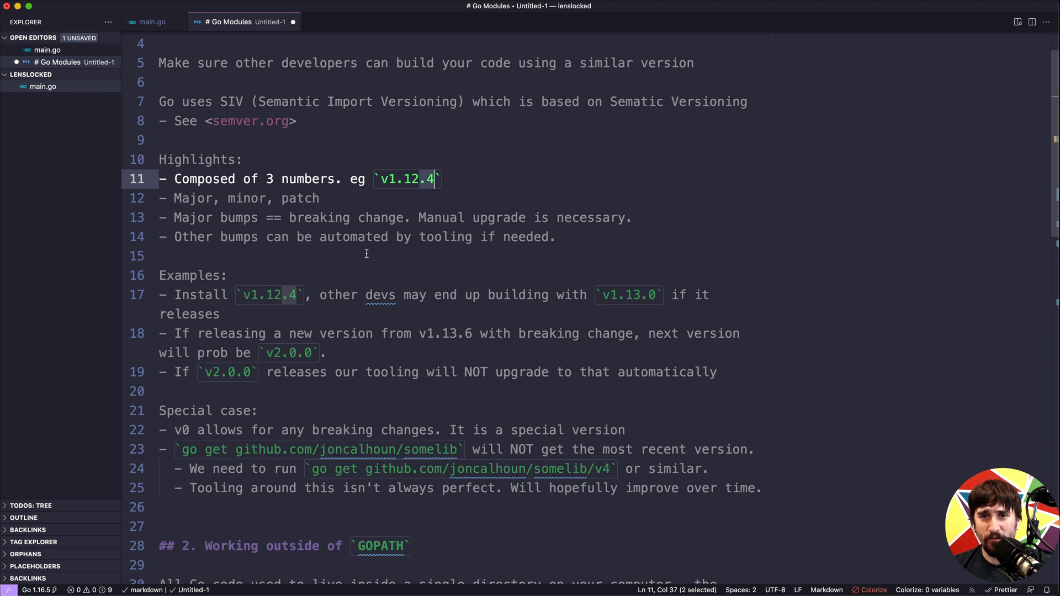
pyautogui.click(365, 255)
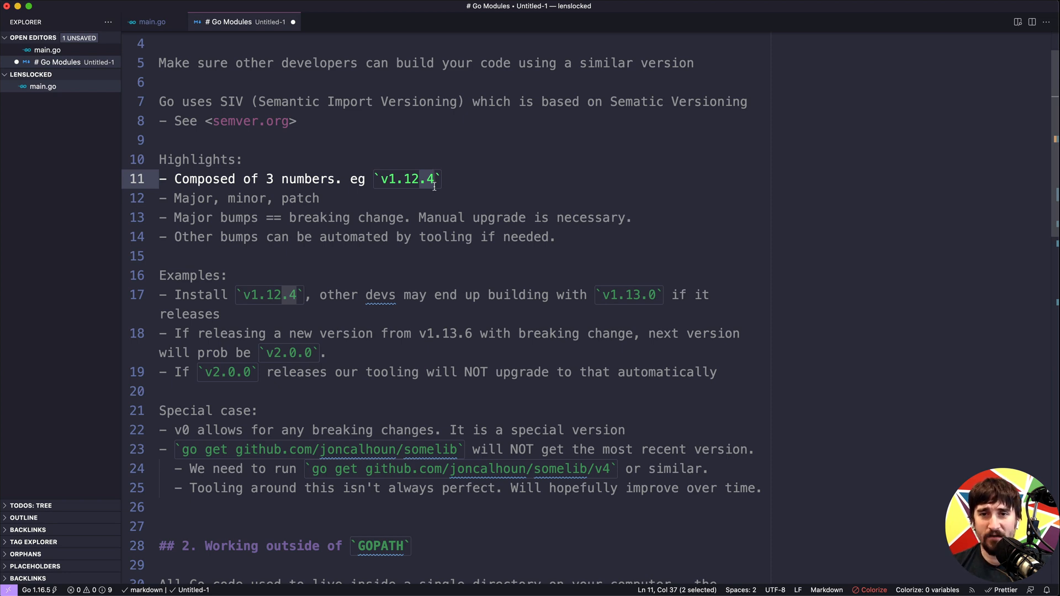
pyautogui.moveTo(404, 201)
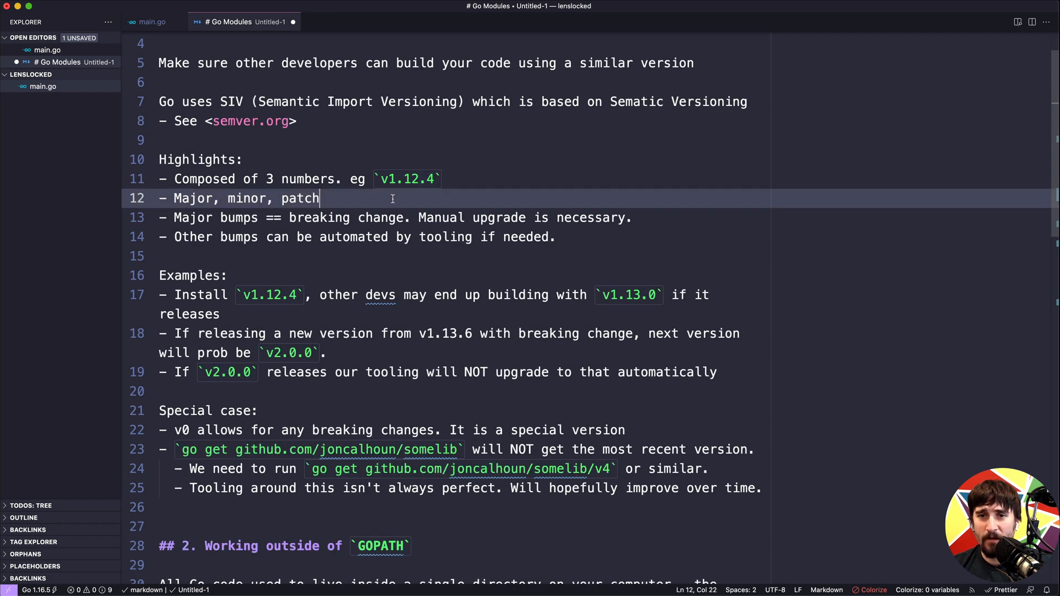
pyautogui.click(435, 179)
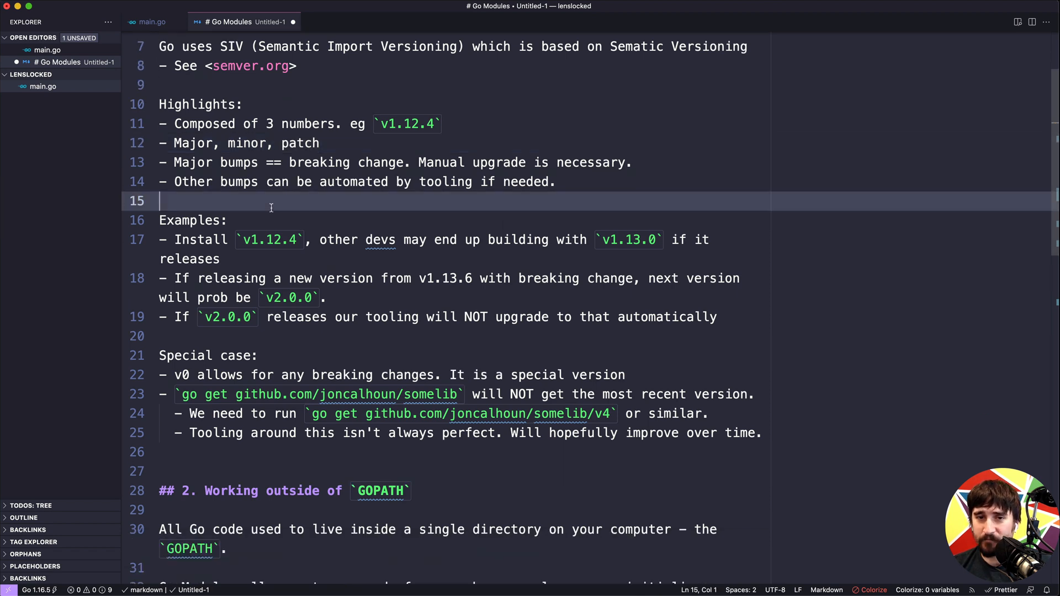
pyautogui.scroll(-3)
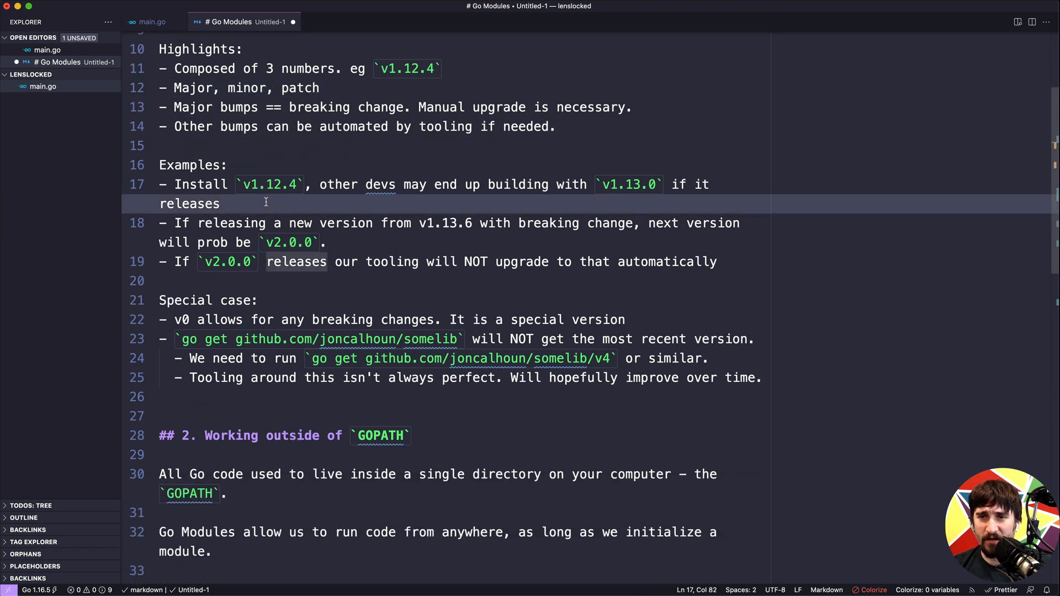
pyautogui.scroll(3)
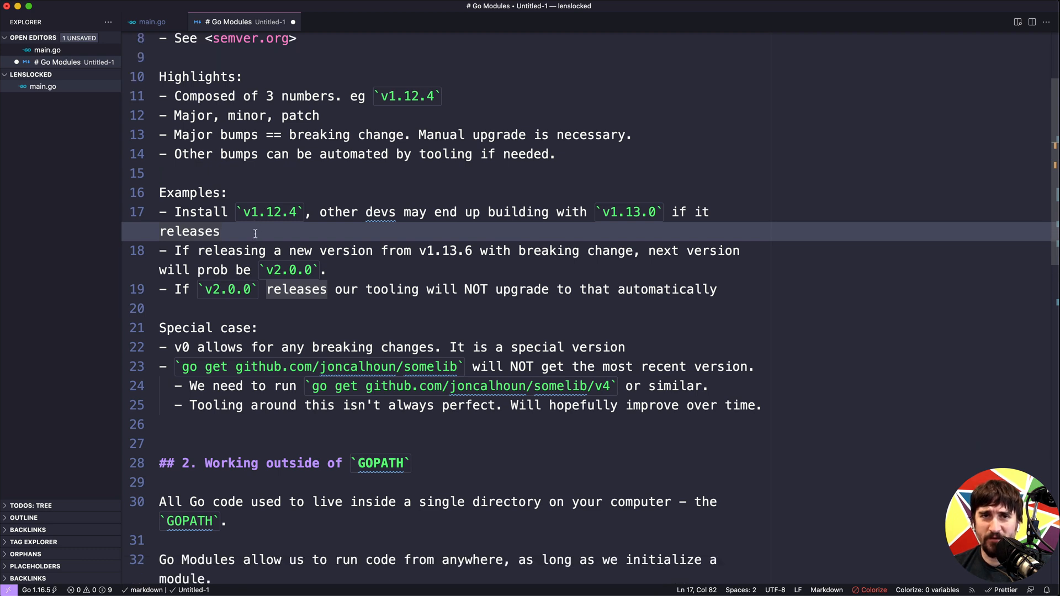
pyautogui.moveTo(251, 234)
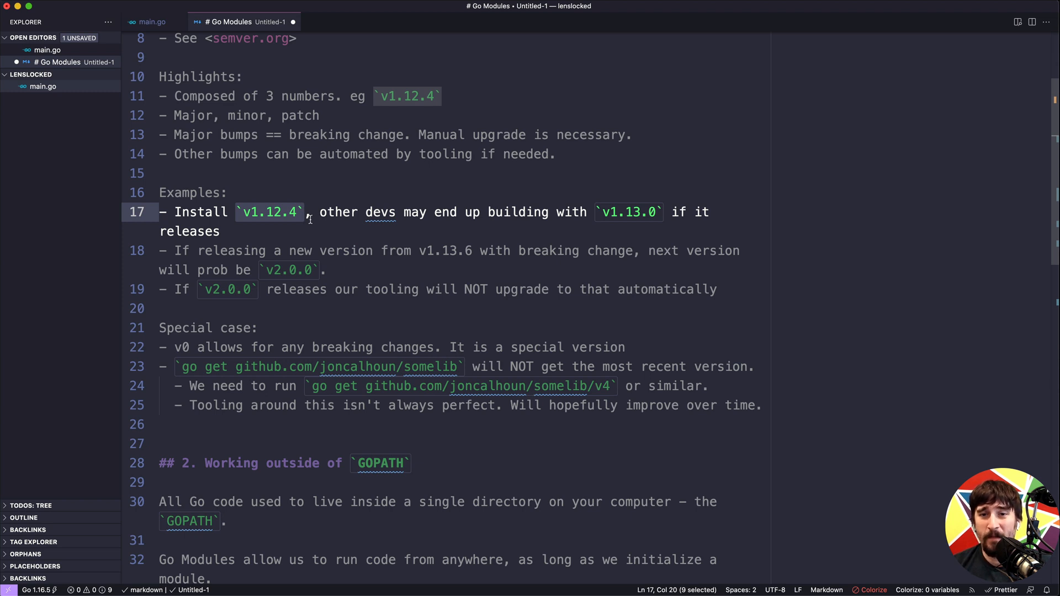
pyautogui.moveTo(595, 212)
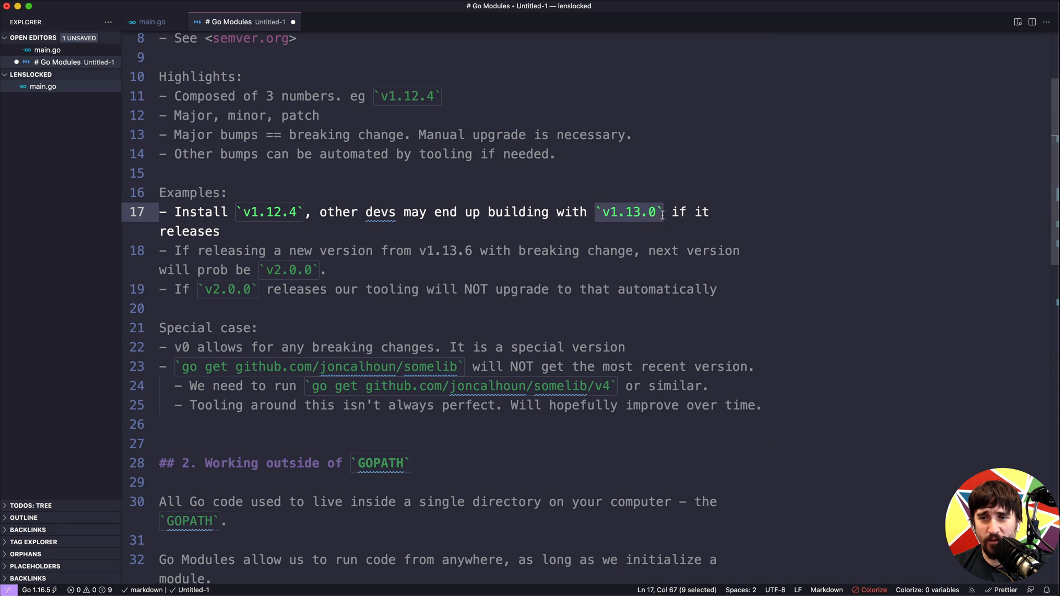
pyautogui.moveTo(445, 223)
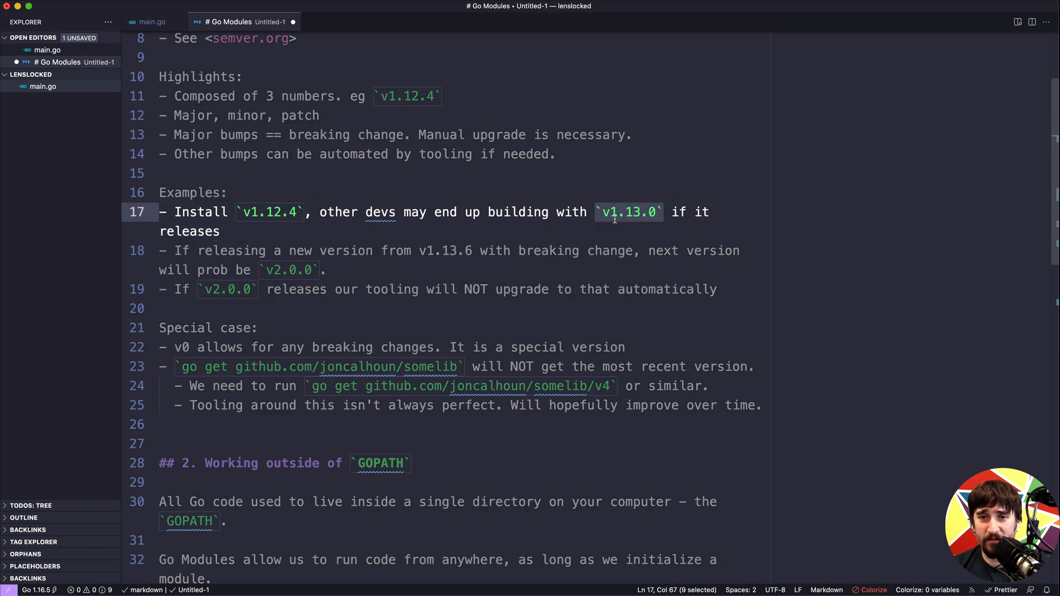
pyautogui.moveTo(636, 216)
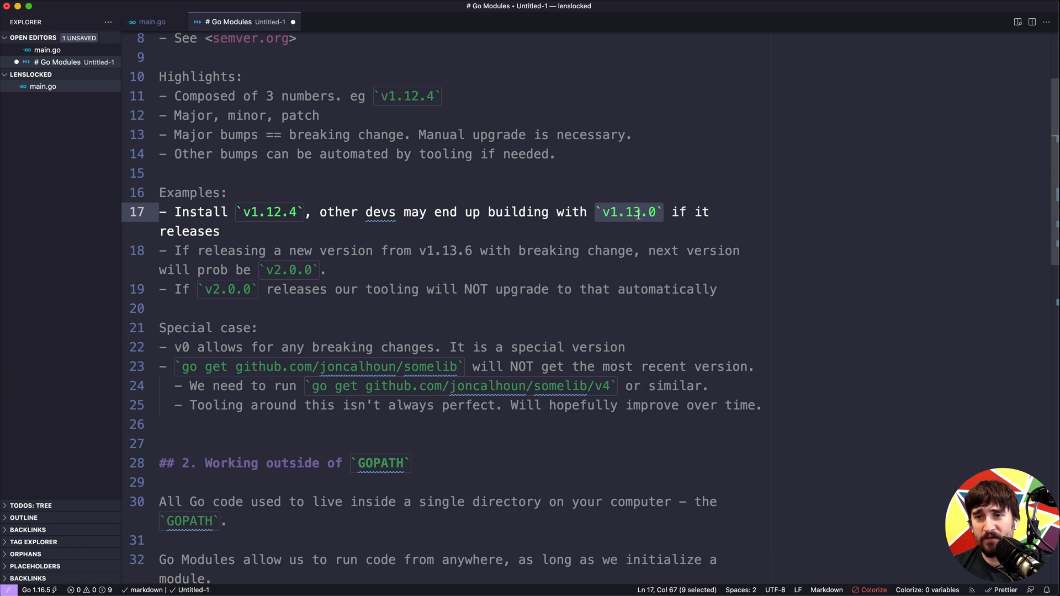
pyautogui.moveTo(300, 227)
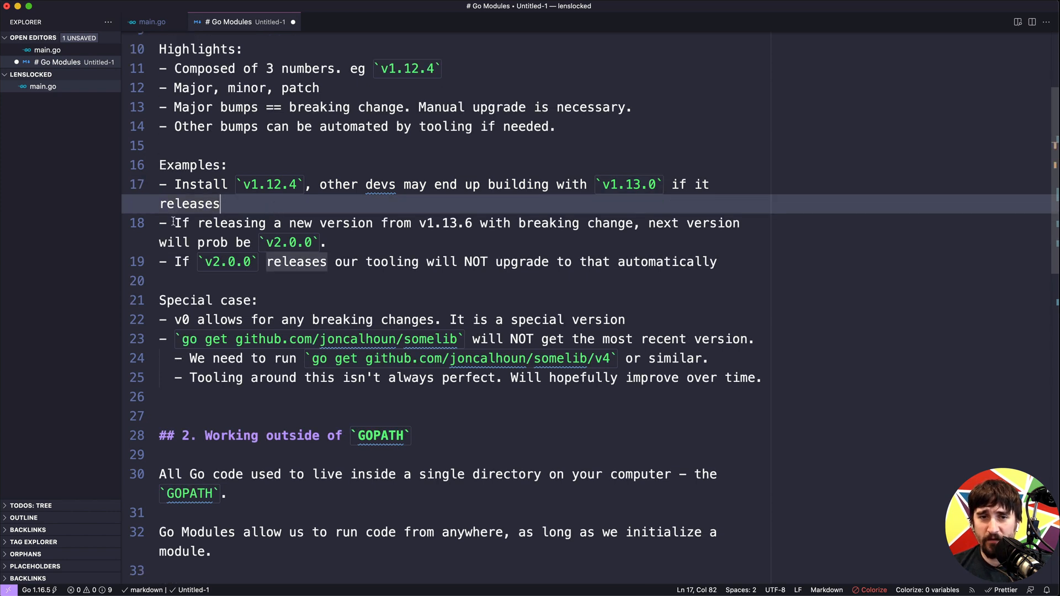
# Wrap v1.13.6 in backticks, briefly alter its minor number and revert it to v1.13.6
pyautogui.click(419, 223)
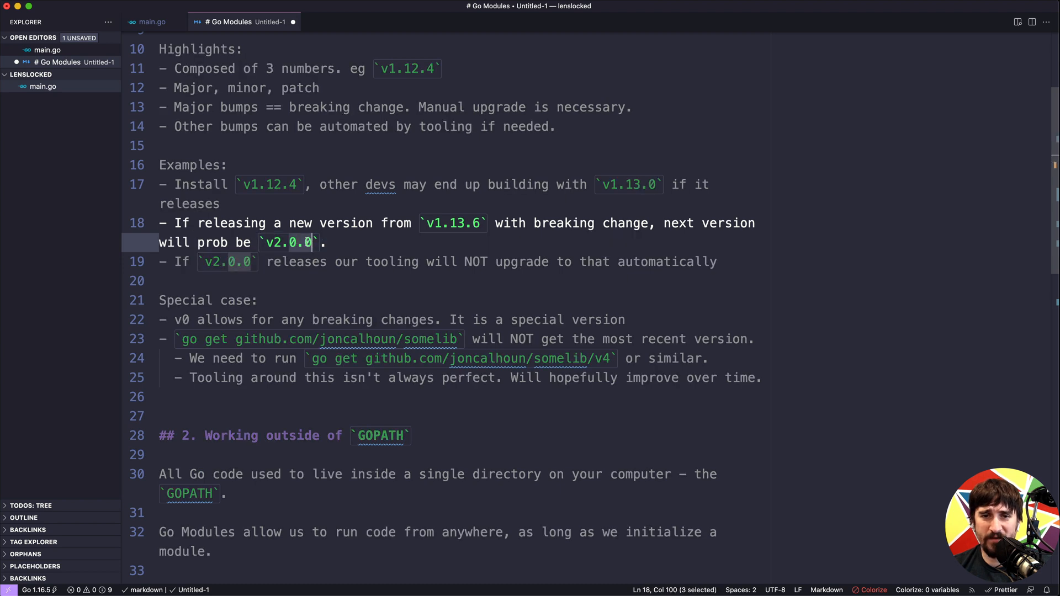
pyautogui.moveTo(267, 242)
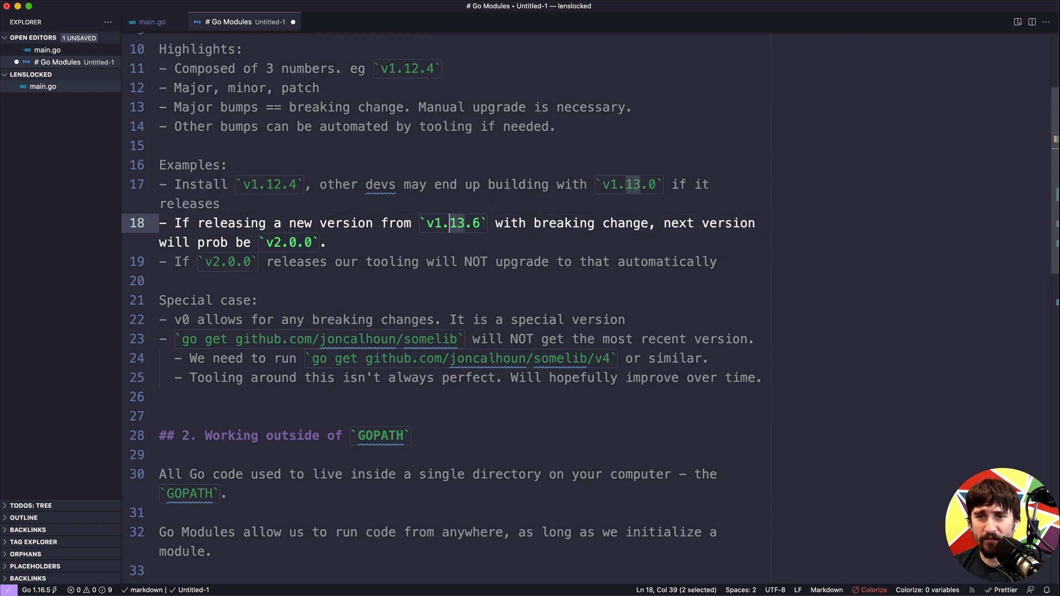
pyautogui.click(465, 223)
pyautogui.write('4')
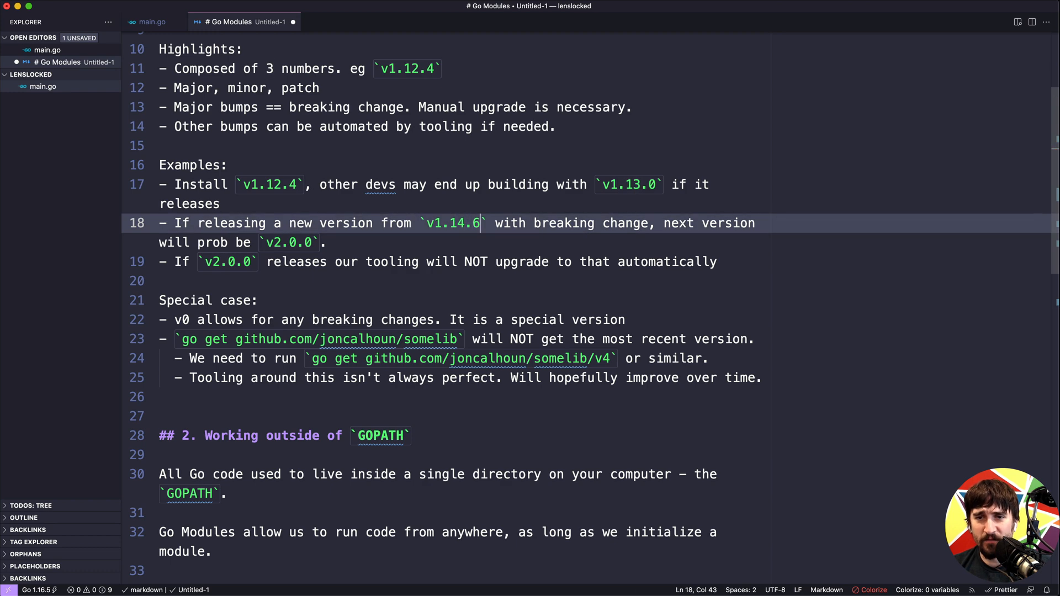
pyautogui.press('shift+left')
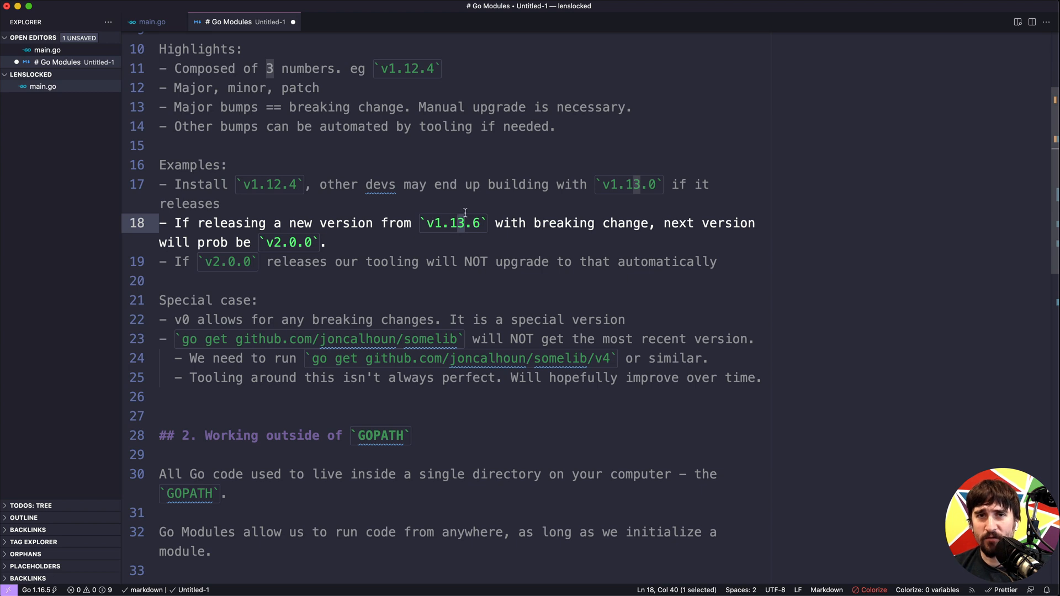
pyautogui.moveTo(463, 214)
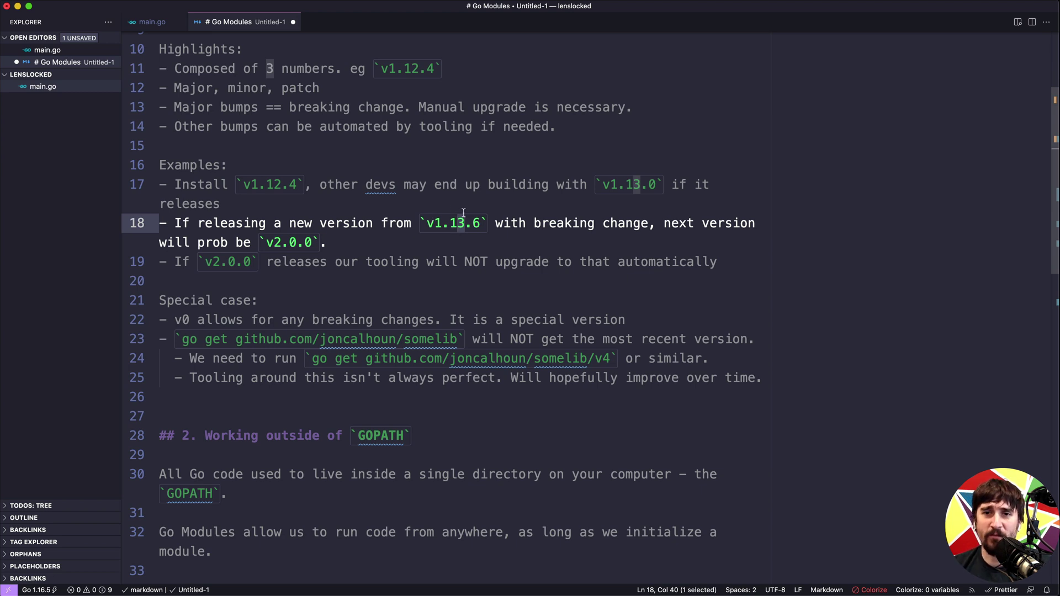
pyautogui.scroll(-3)
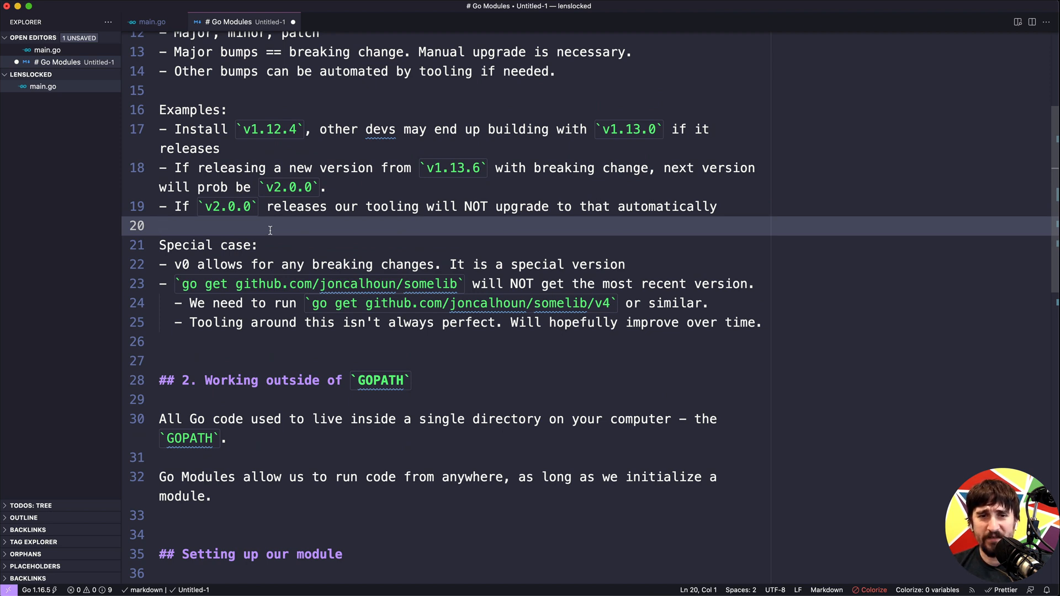
pyautogui.moveTo(198, 259)
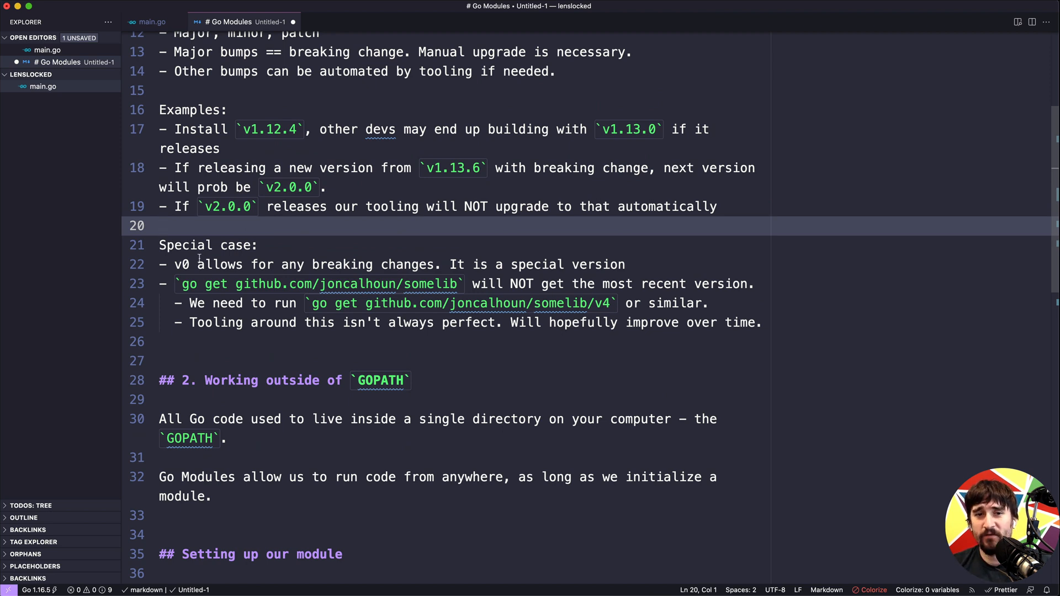
pyautogui.click(199, 264)
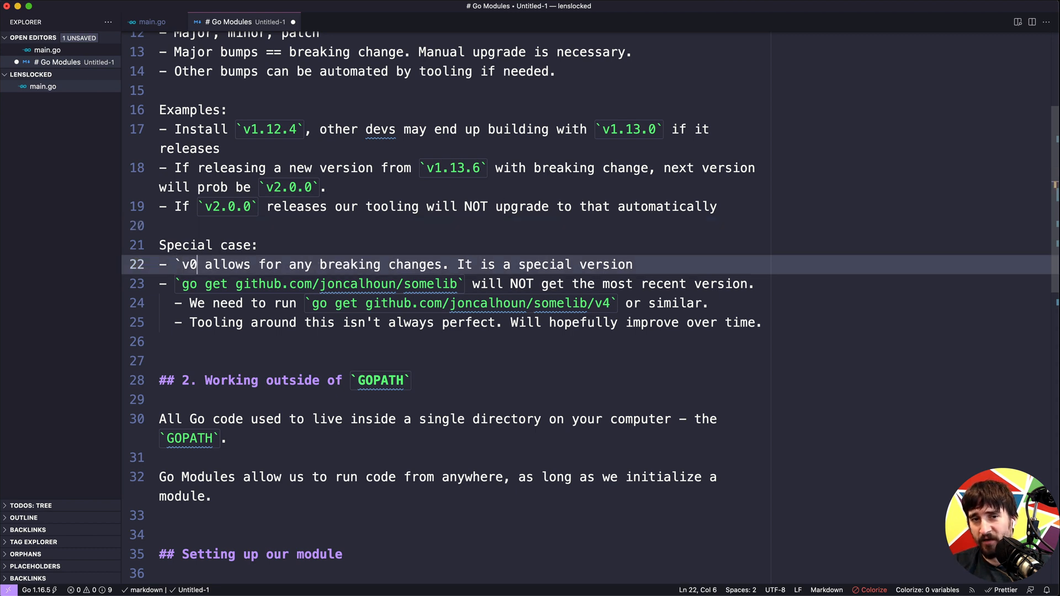
pyautogui.write('.12.5')
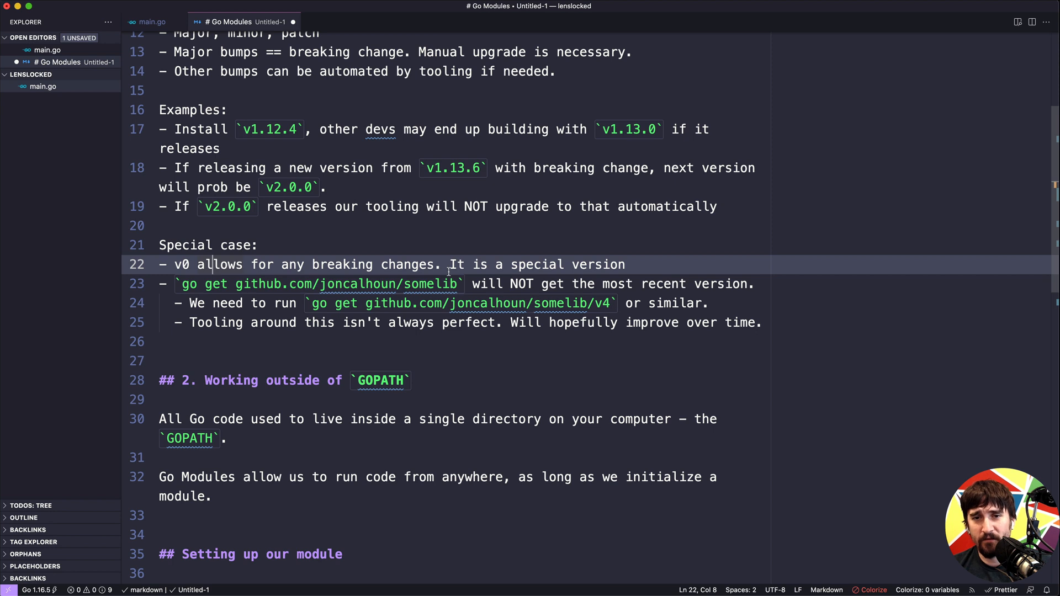
pyautogui.click(196, 264)
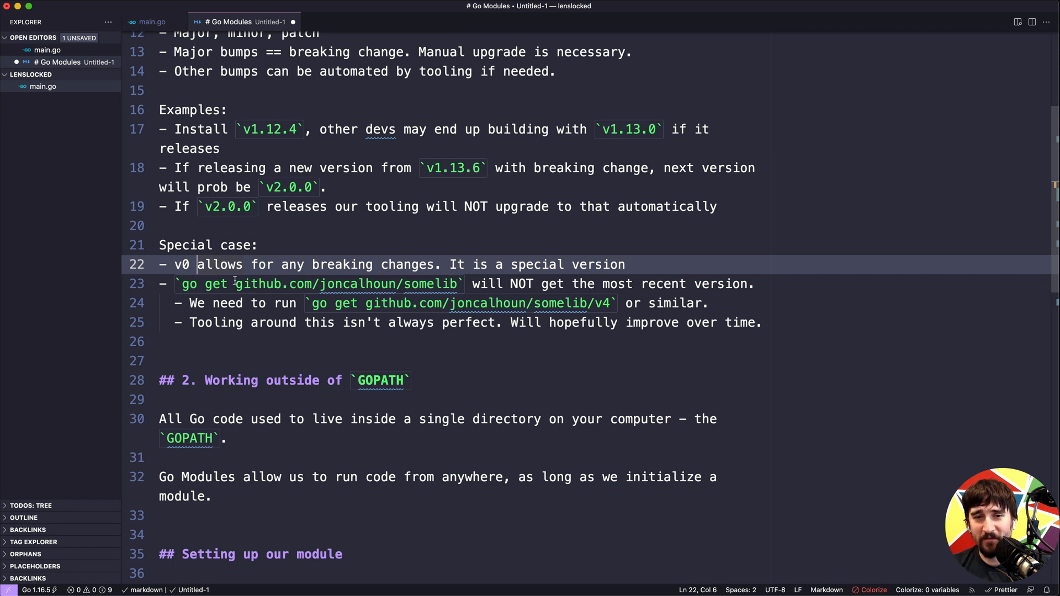
pyautogui.write('`v')
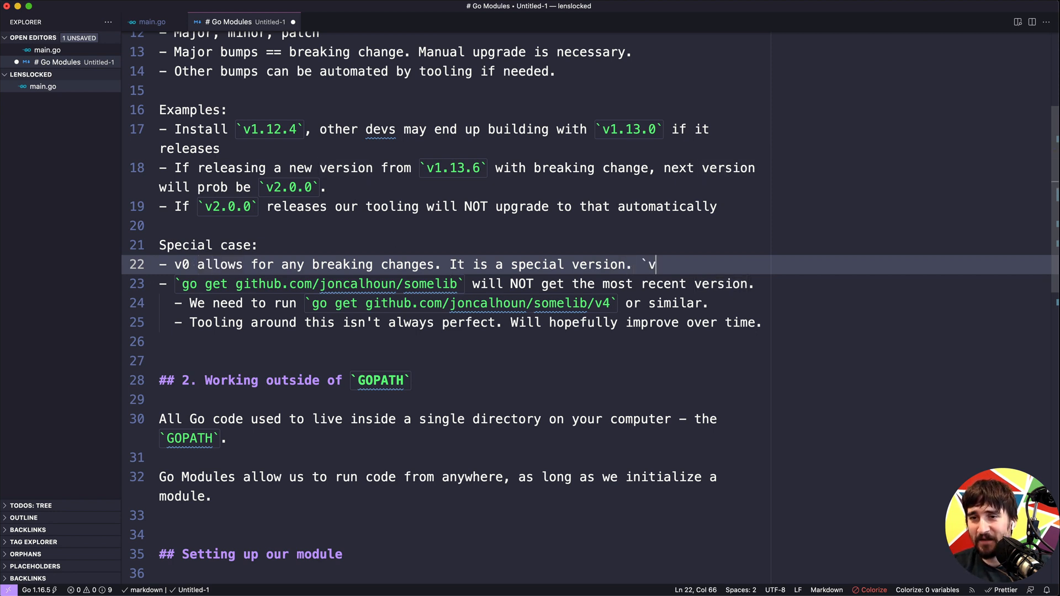
pyautogui.write('0.12.4`')
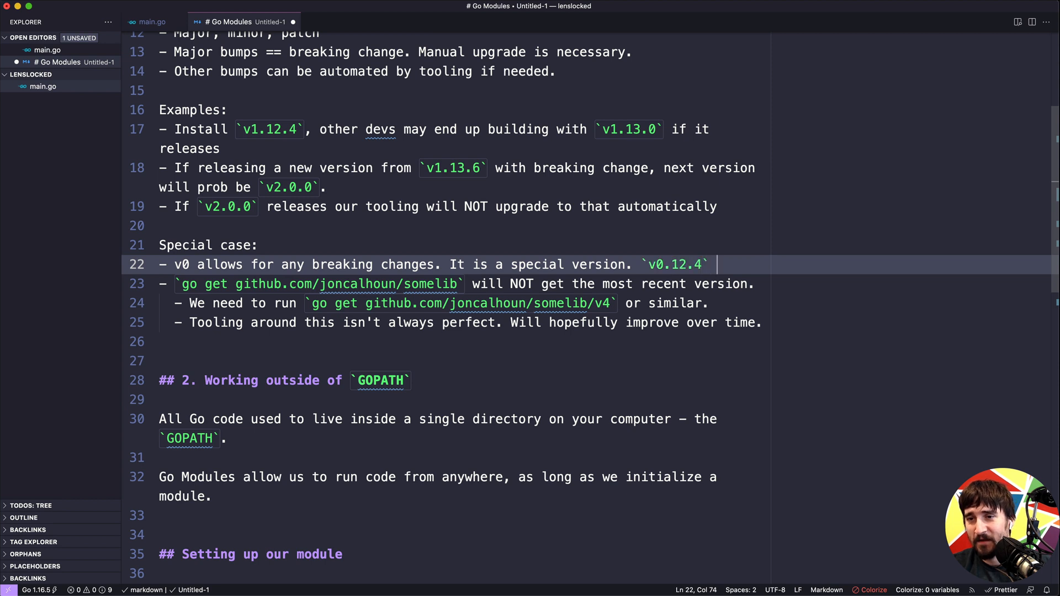
pyautogui.write('=> `v')
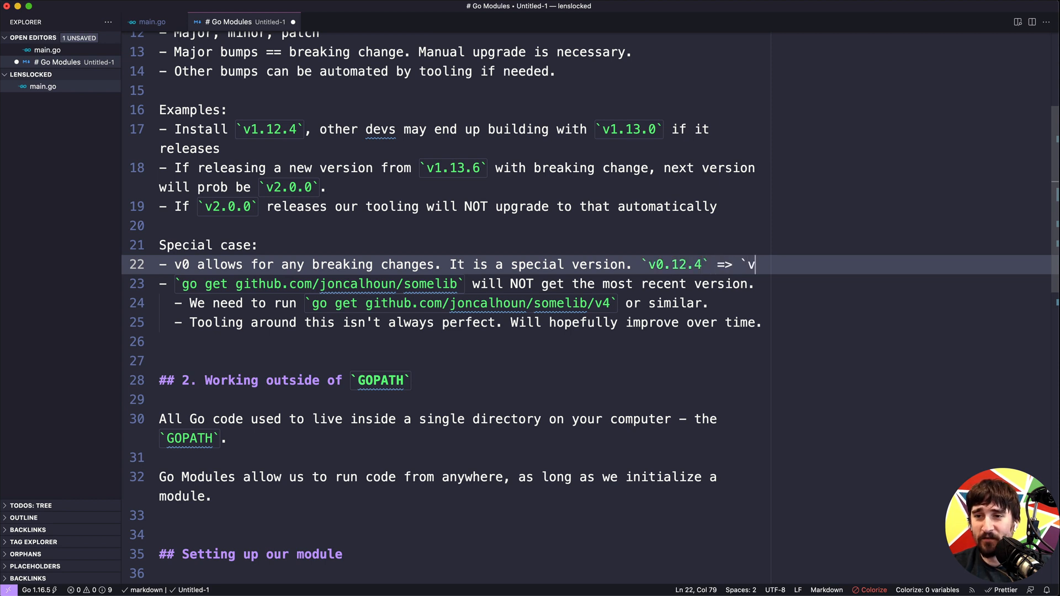
pyautogui.write('0.13.')
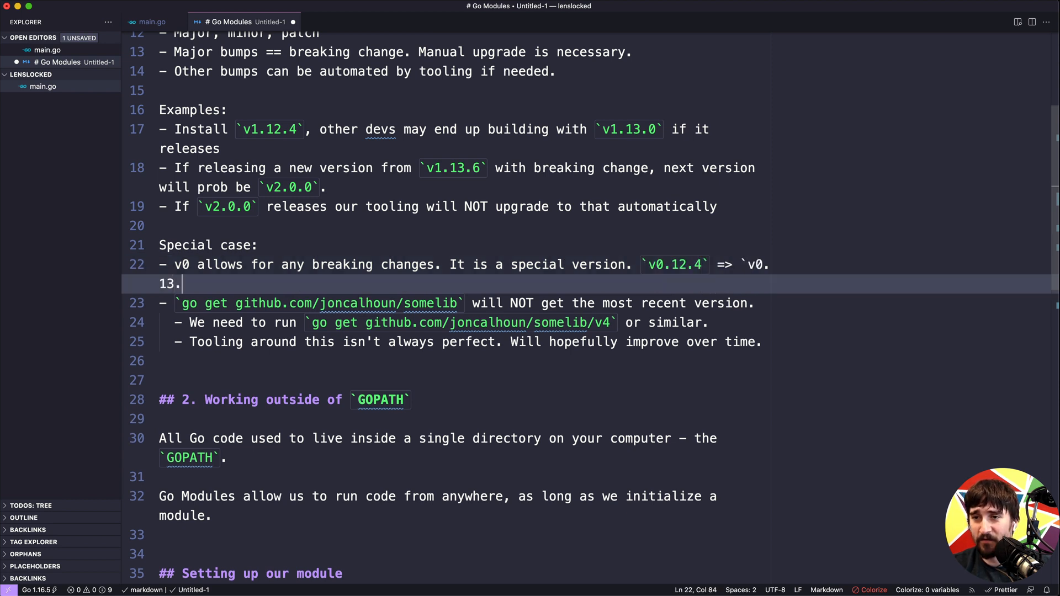
pyautogui.write('0`')
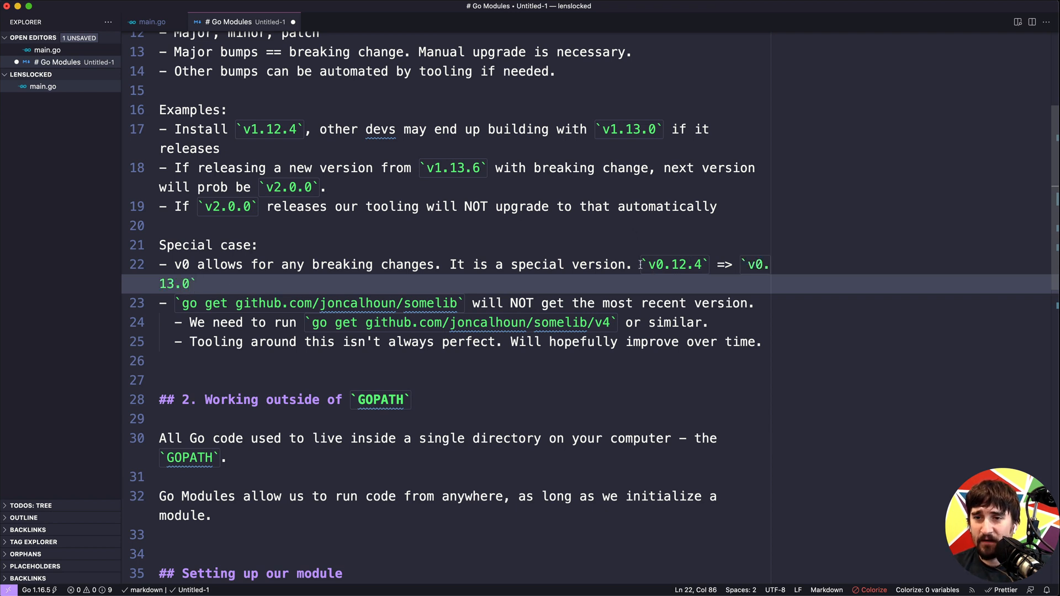
pyautogui.press('Enter')
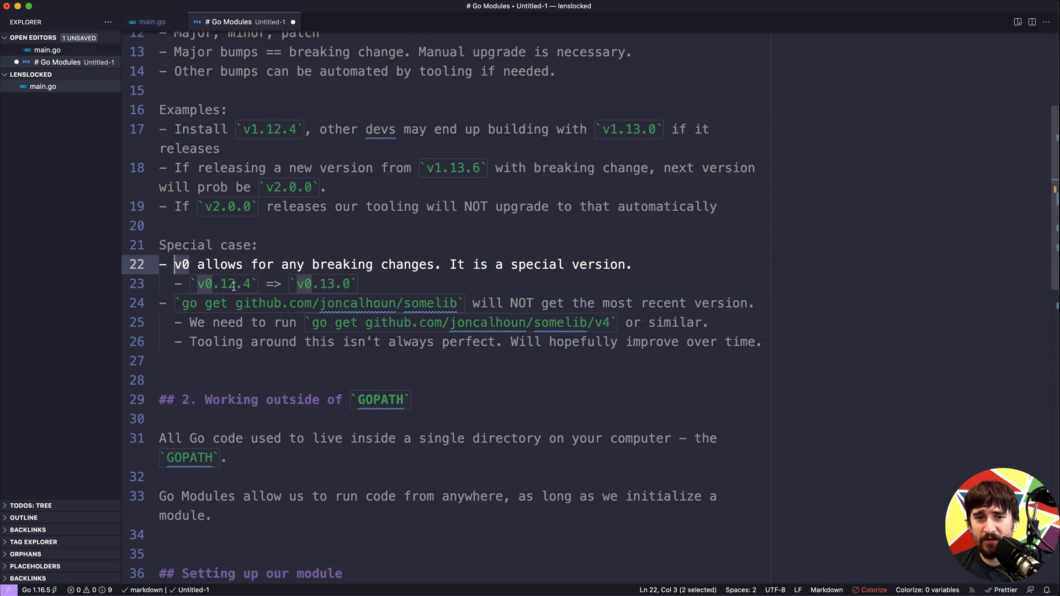
pyautogui.click(230, 284)
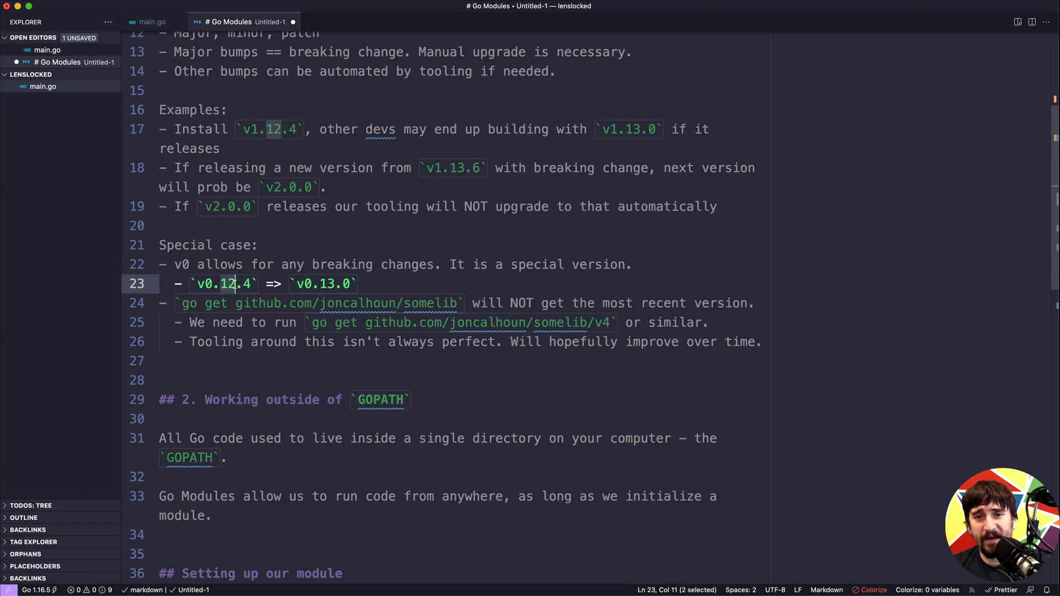
pyautogui.click(336, 283)
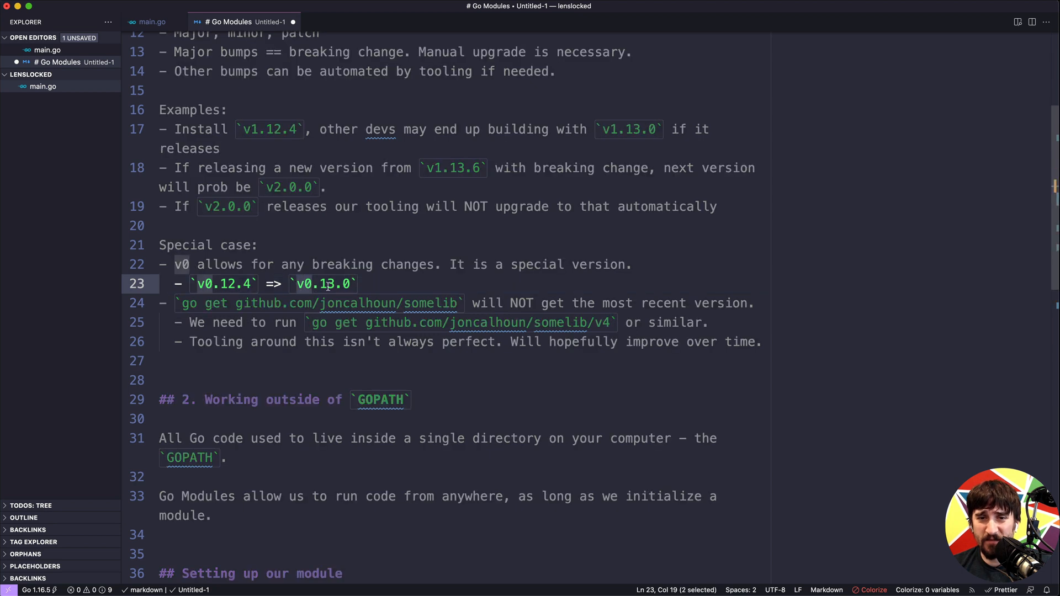
pyautogui.click(362, 283)
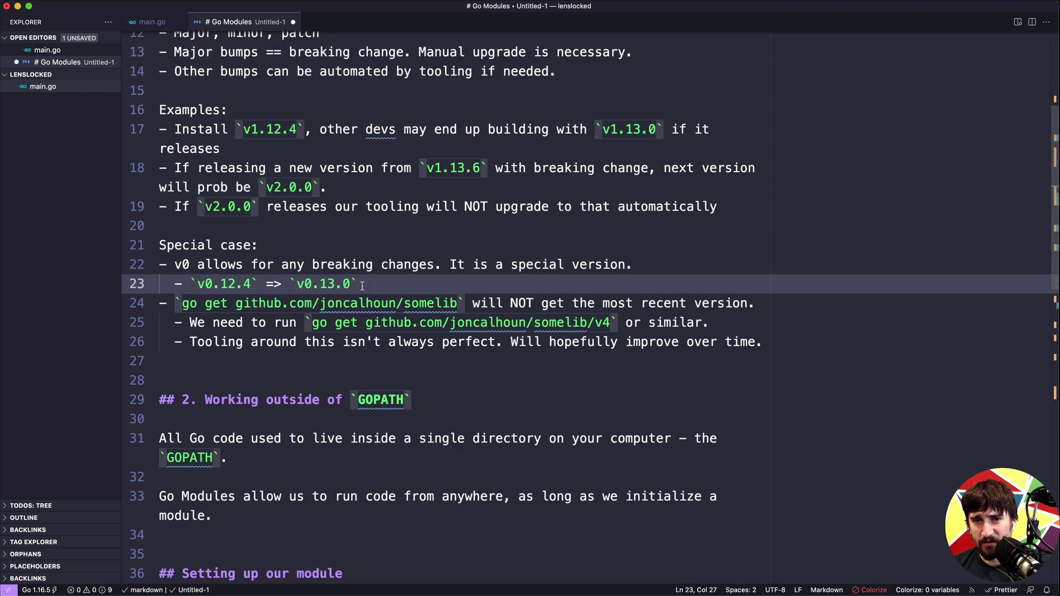
pyautogui.scroll(3)
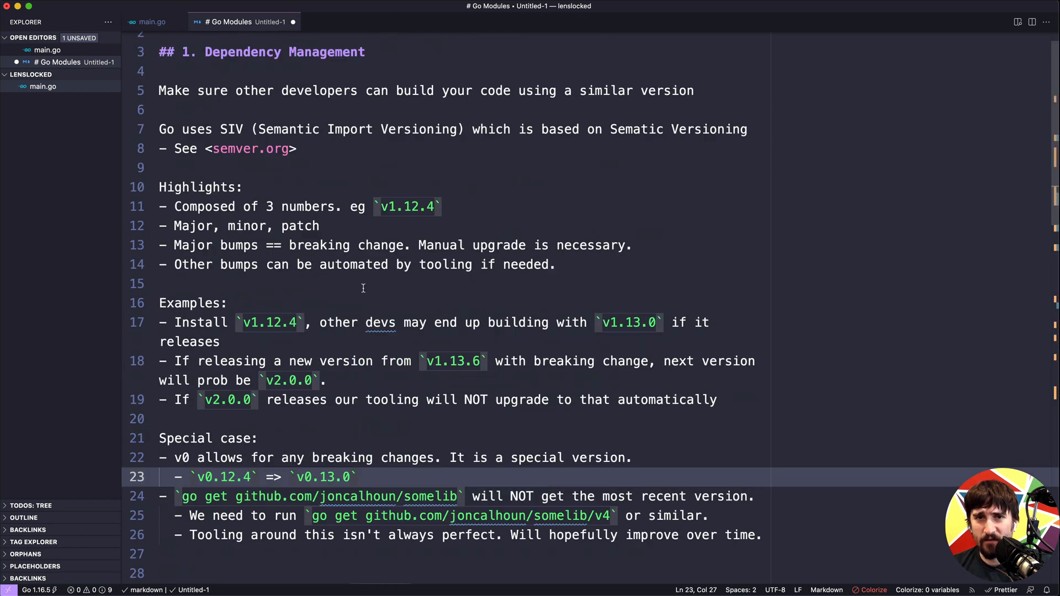
pyautogui.scroll(-3)
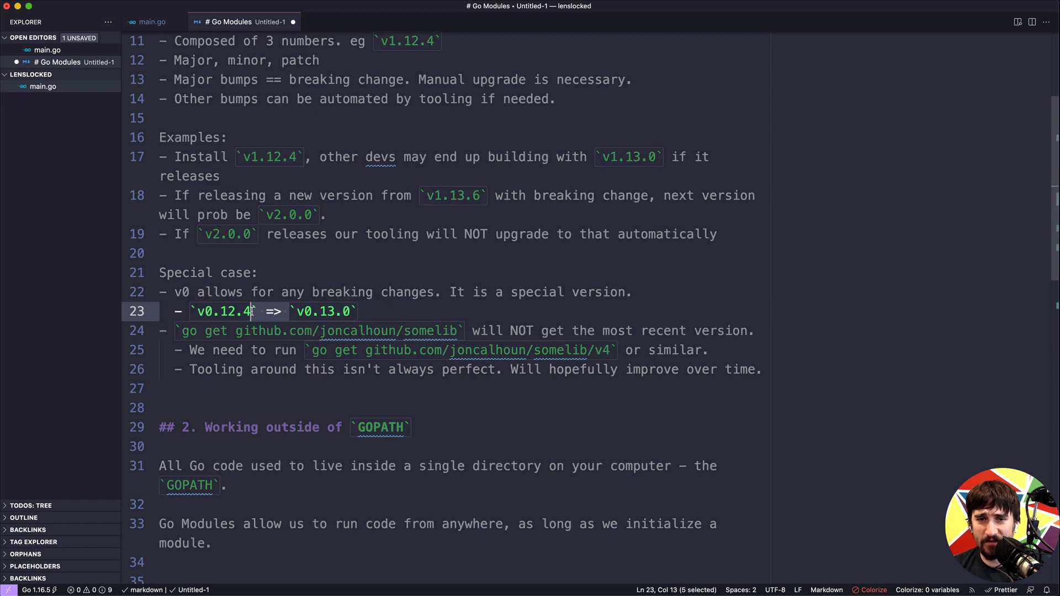
pyautogui.click(359, 312)
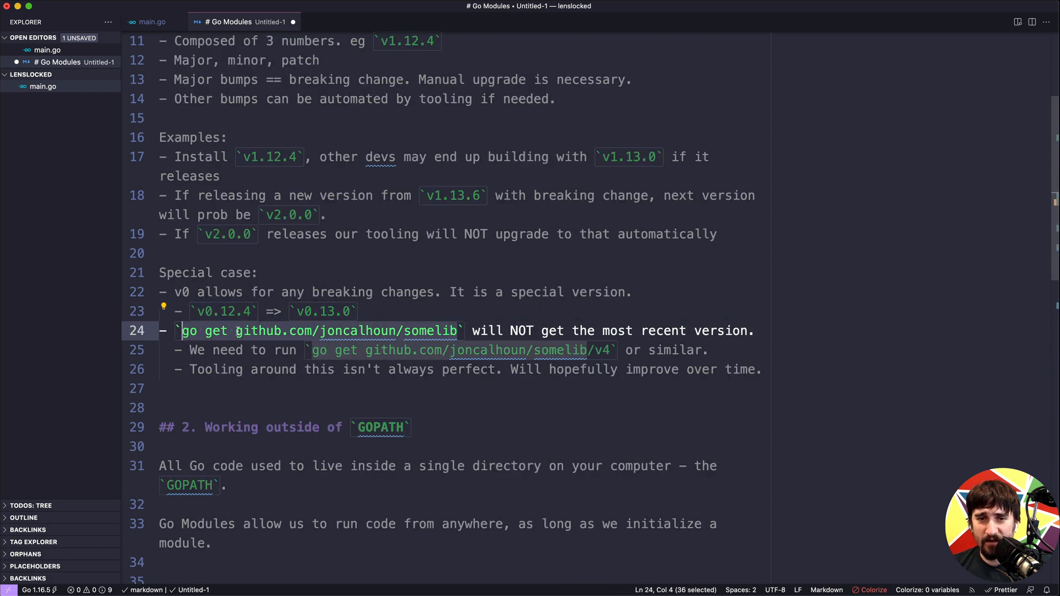
pyautogui.click(240, 330)
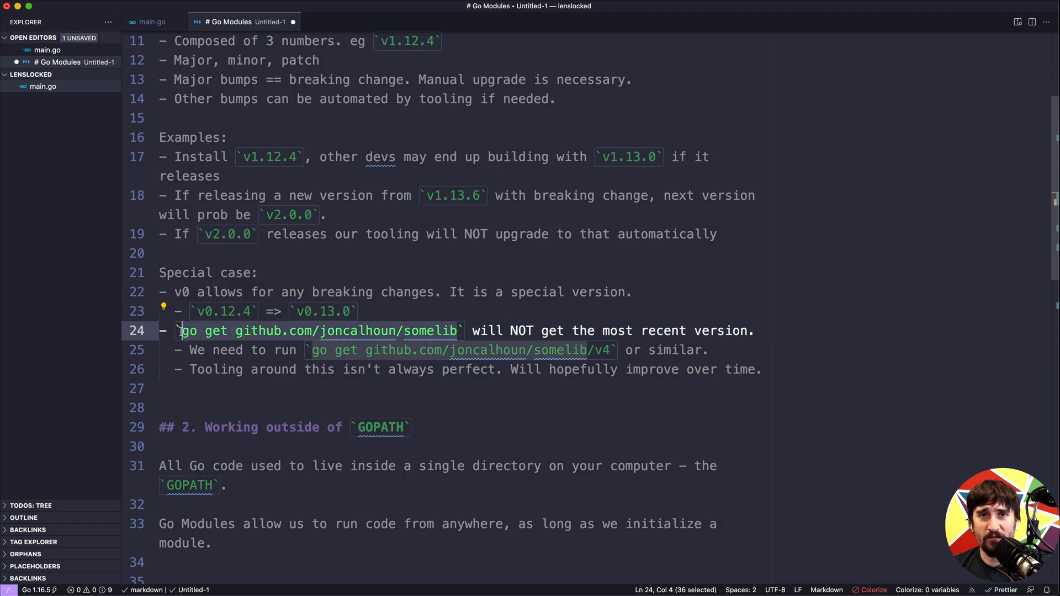
pyautogui.click(493, 330)
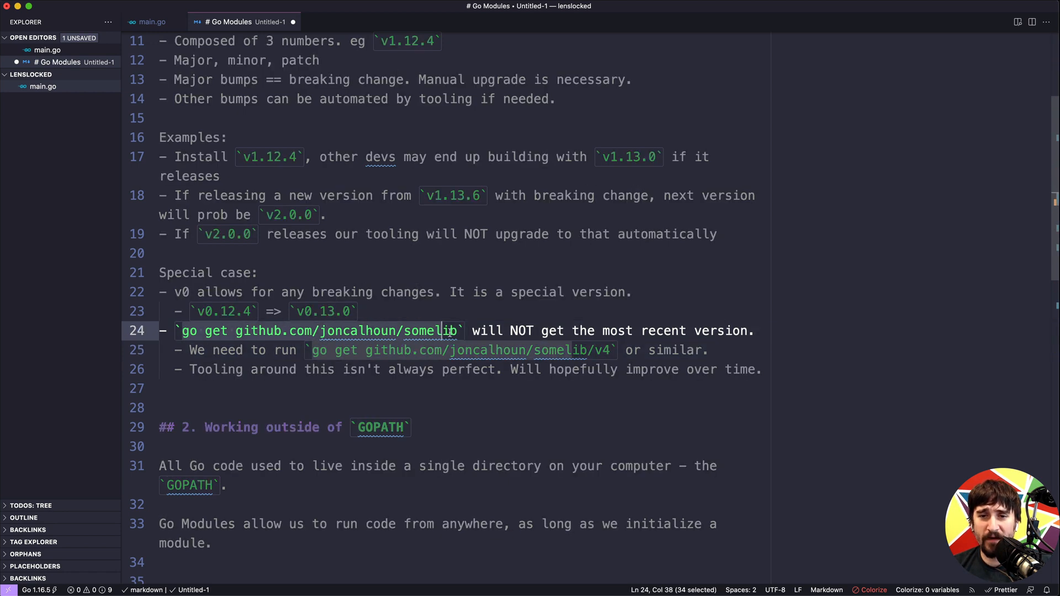
pyautogui.moveTo(431, 330)
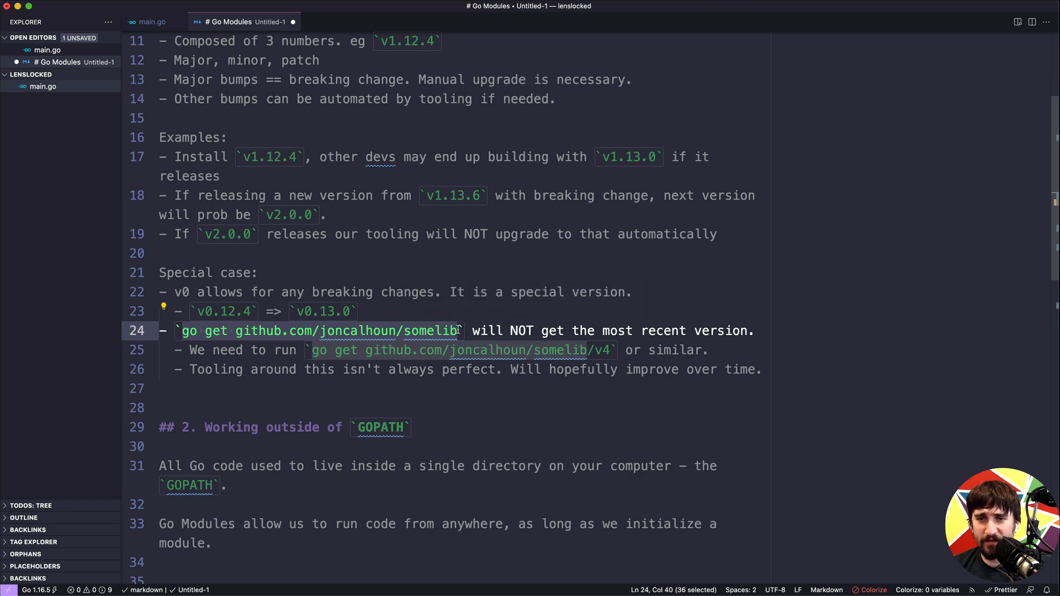
pyautogui.click(616, 350)
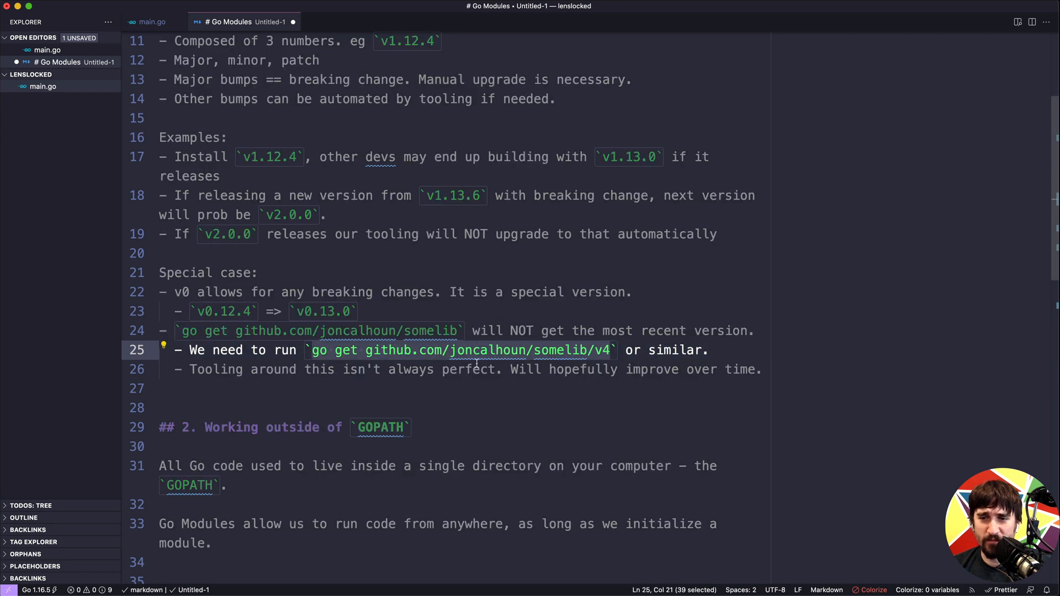
pyautogui.click(714, 350)
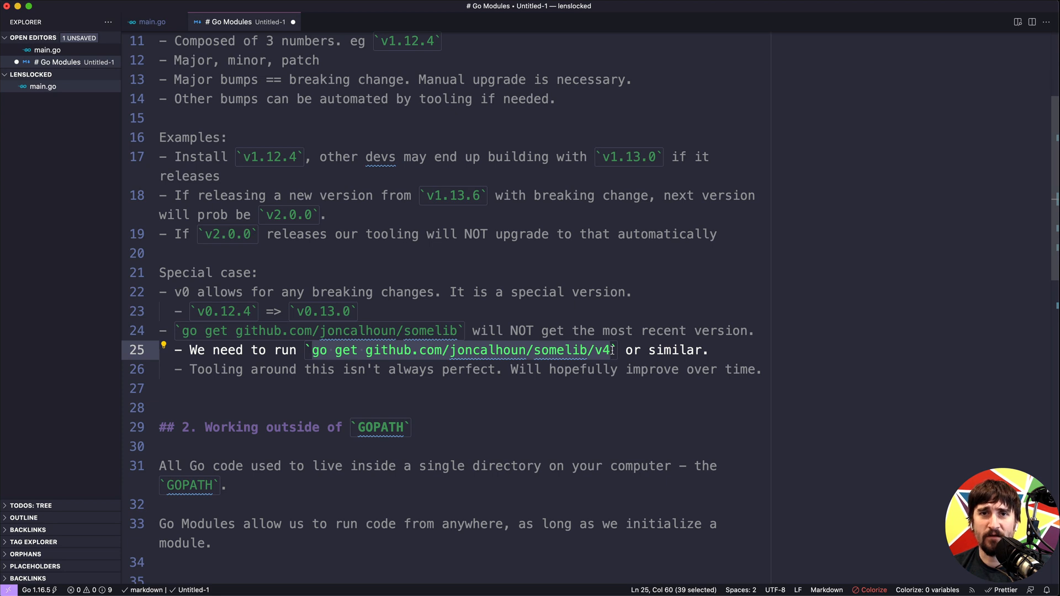
# Copy the somelib/v4 import path from lines 25–26 and paste it into main.go unsaved
pyautogui.click(369, 387)
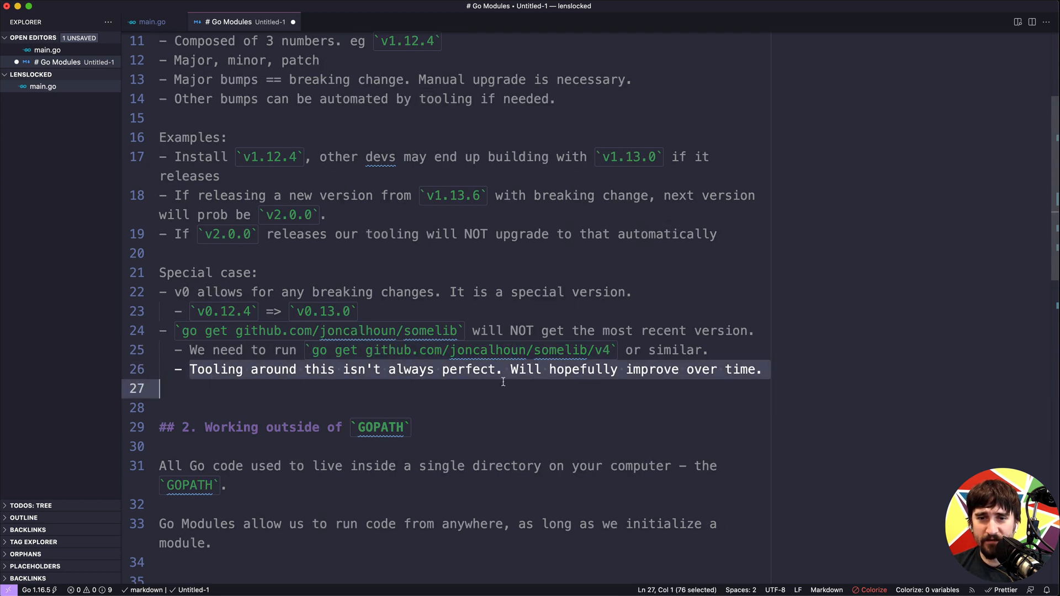
pyautogui.click(510, 369)
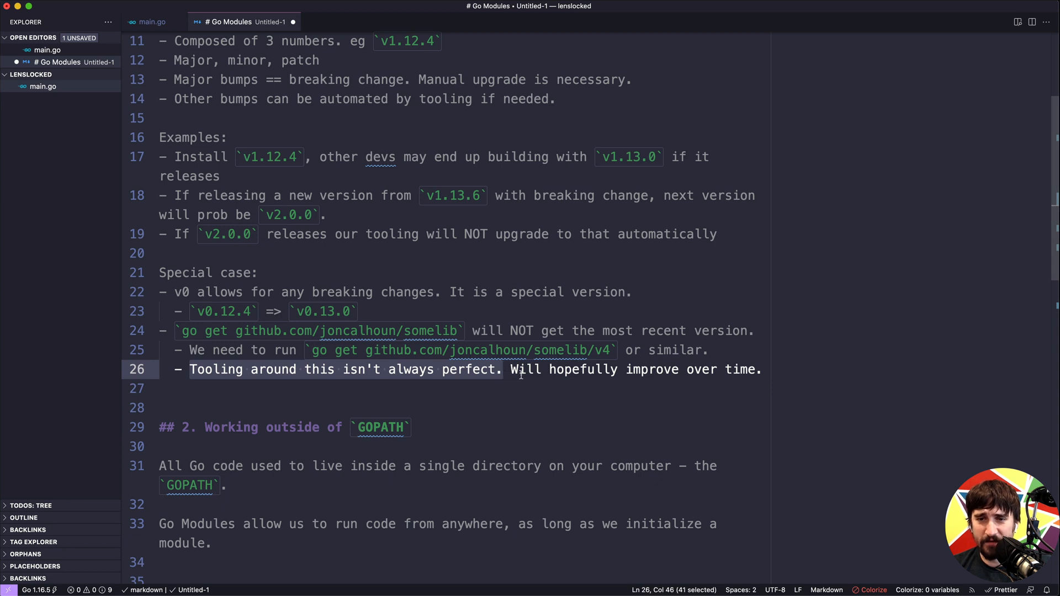
pyautogui.click(508, 370)
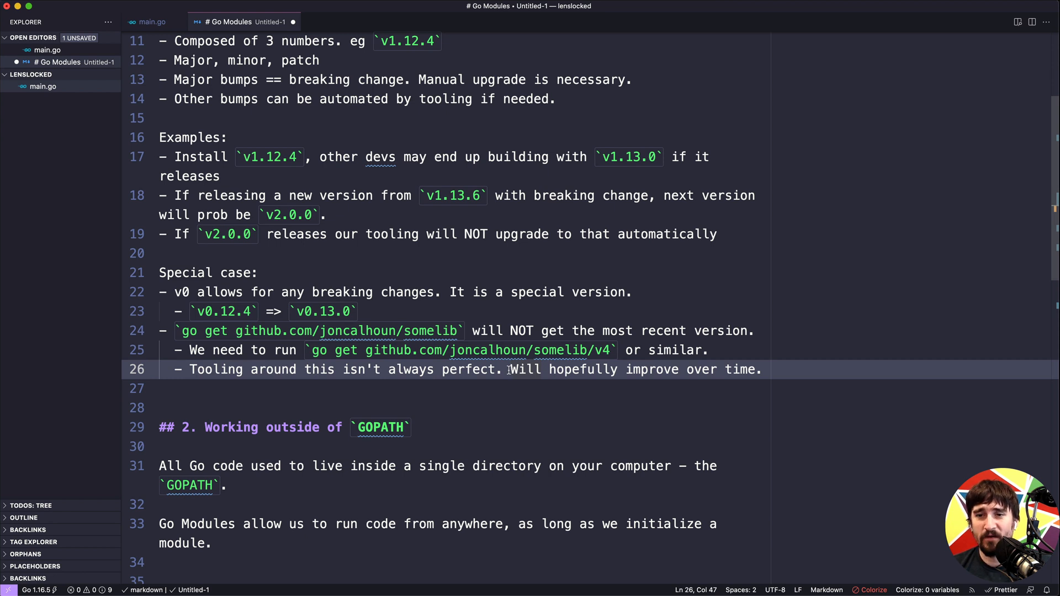
pyautogui.click(162, 388)
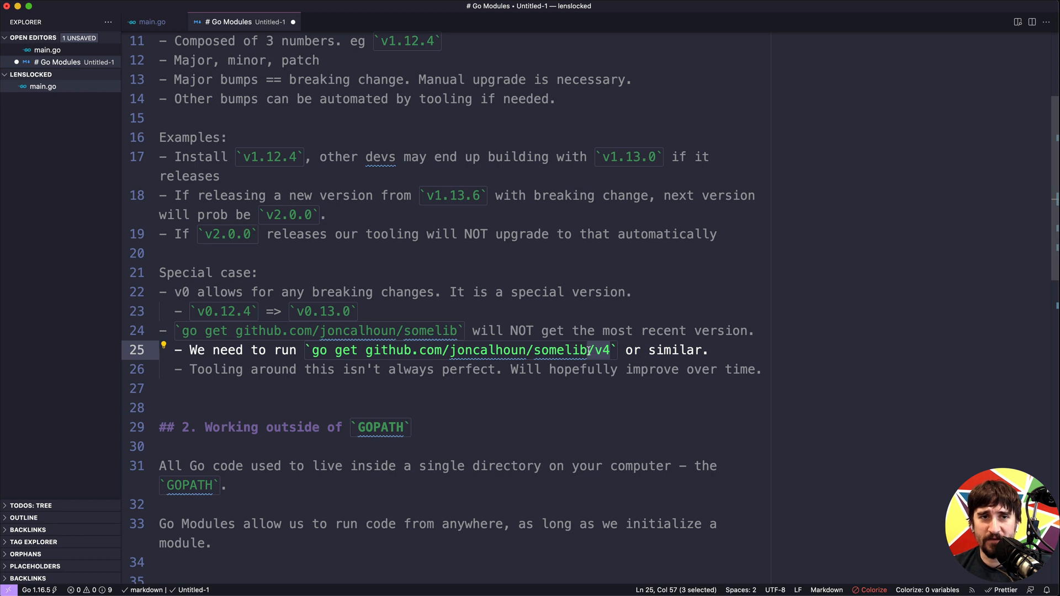
pyautogui.click(151, 22)
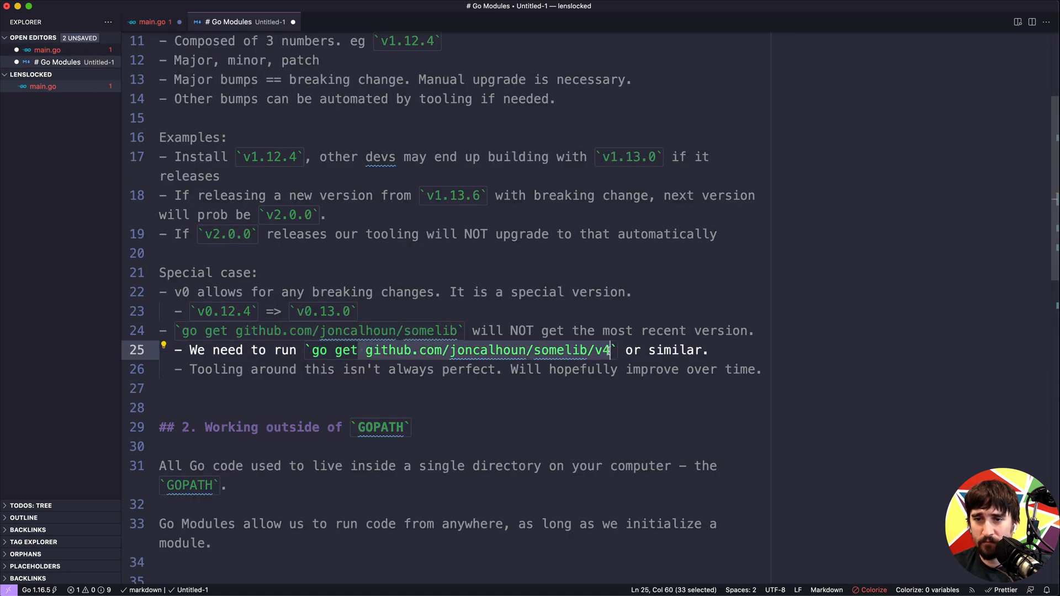
pyautogui.click(155, 22)
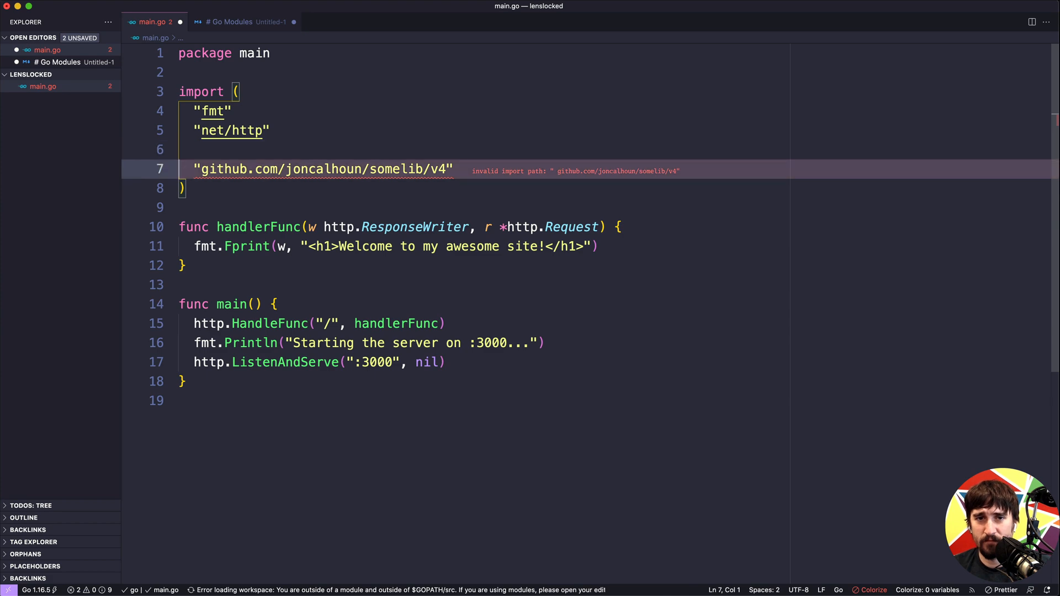
pyautogui.click(230, 22)
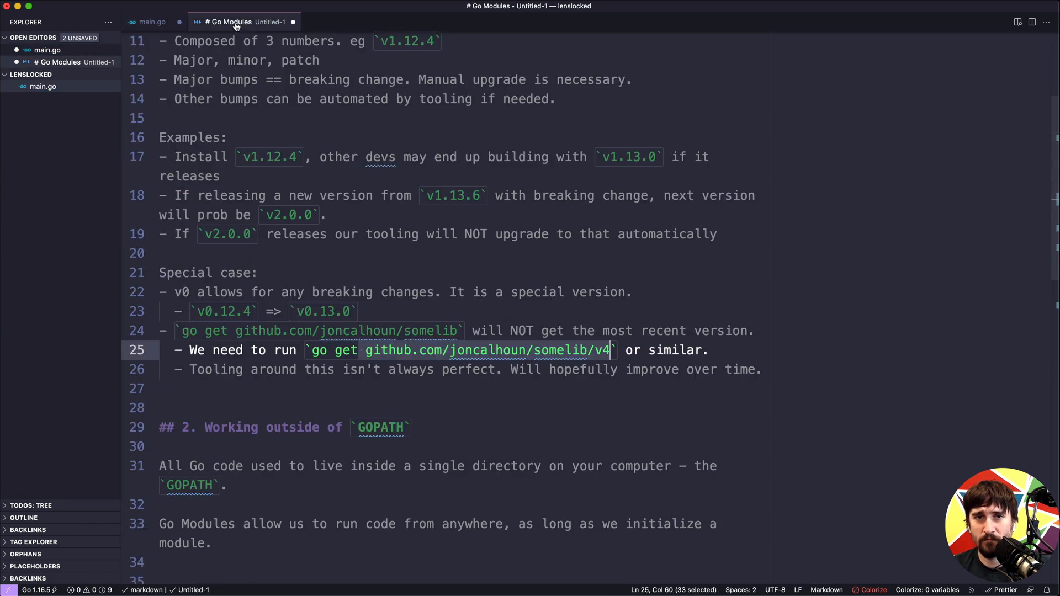
pyautogui.click(363, 390)
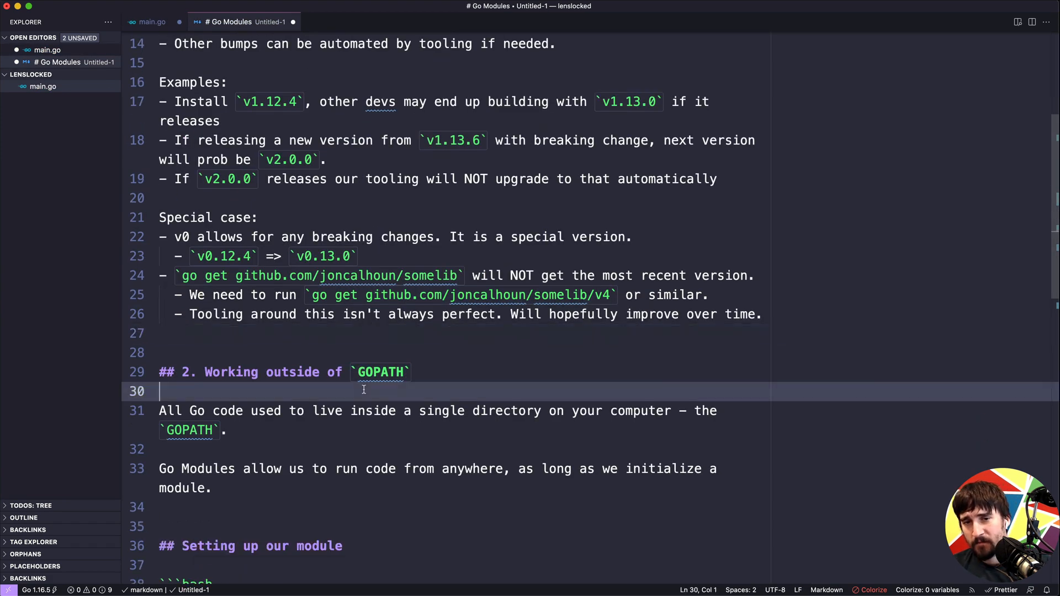
pyautogui.scroll(-3)
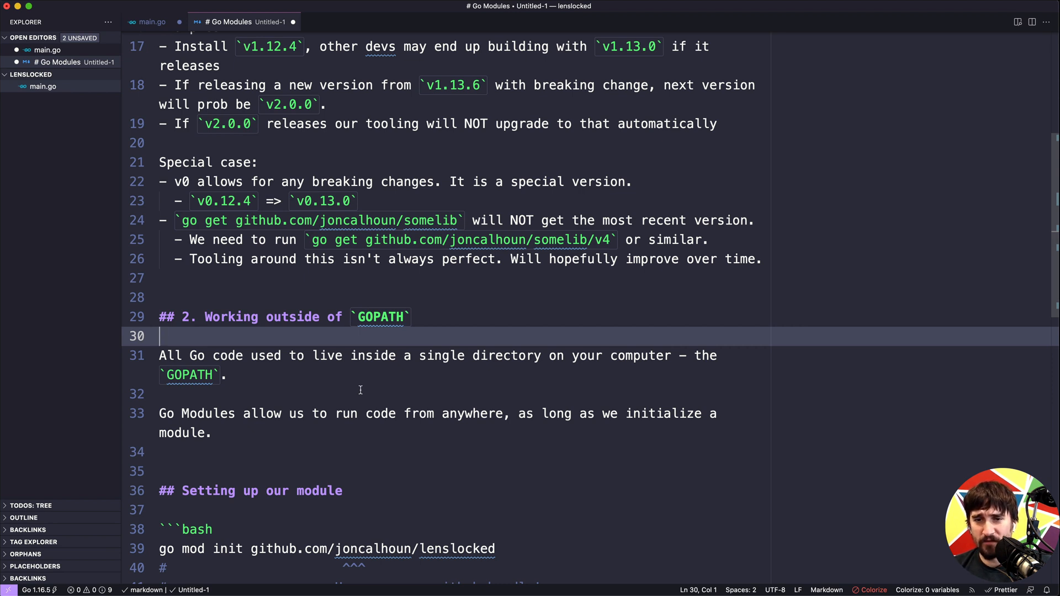
pyautogui.moveTo(359, 417)
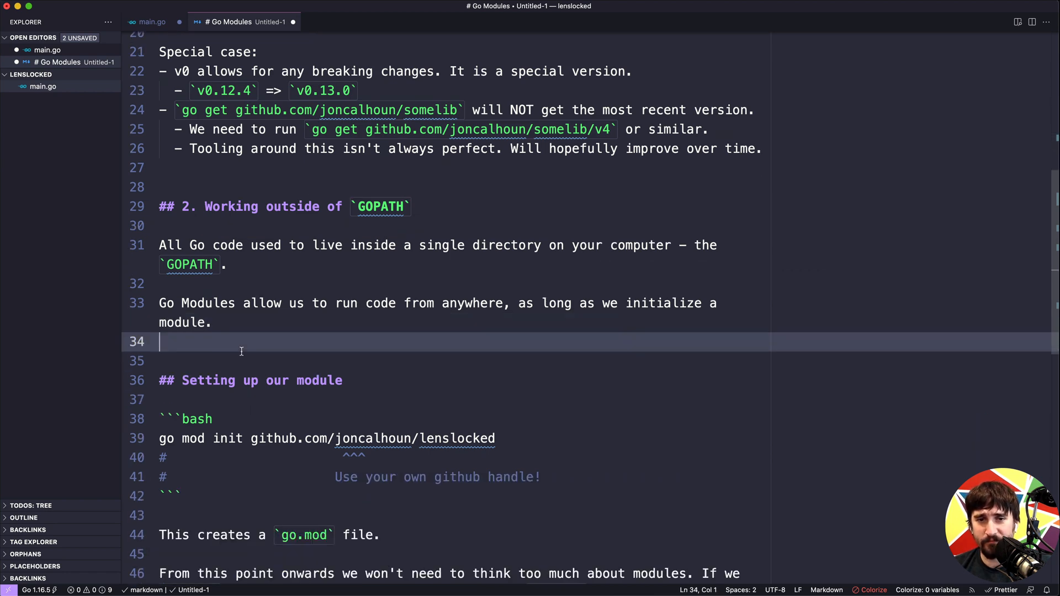
pyautogui.scroll(-3)
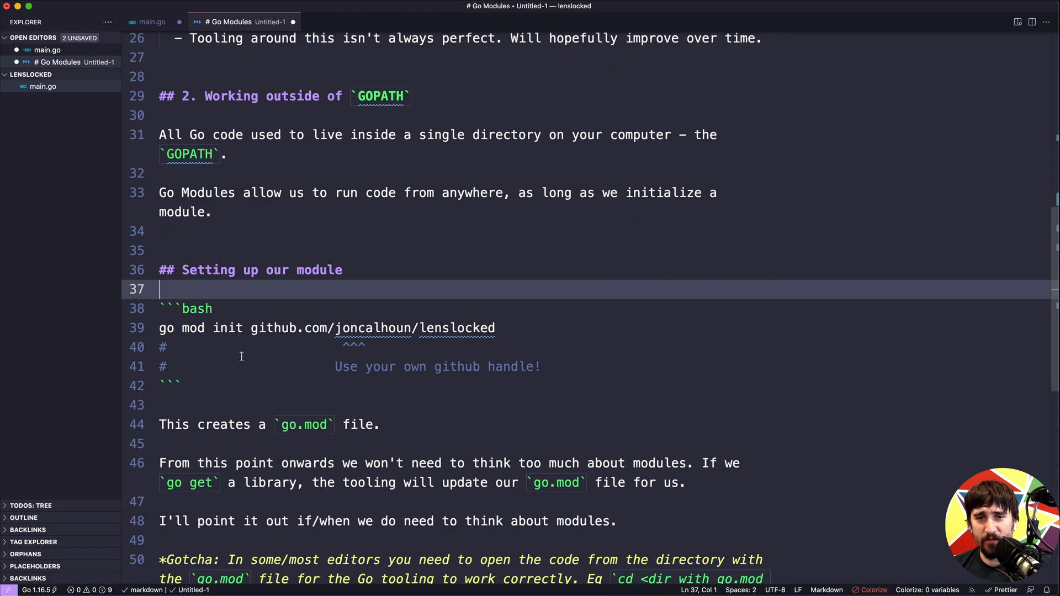
pyautogui.moveTo(232, 294)
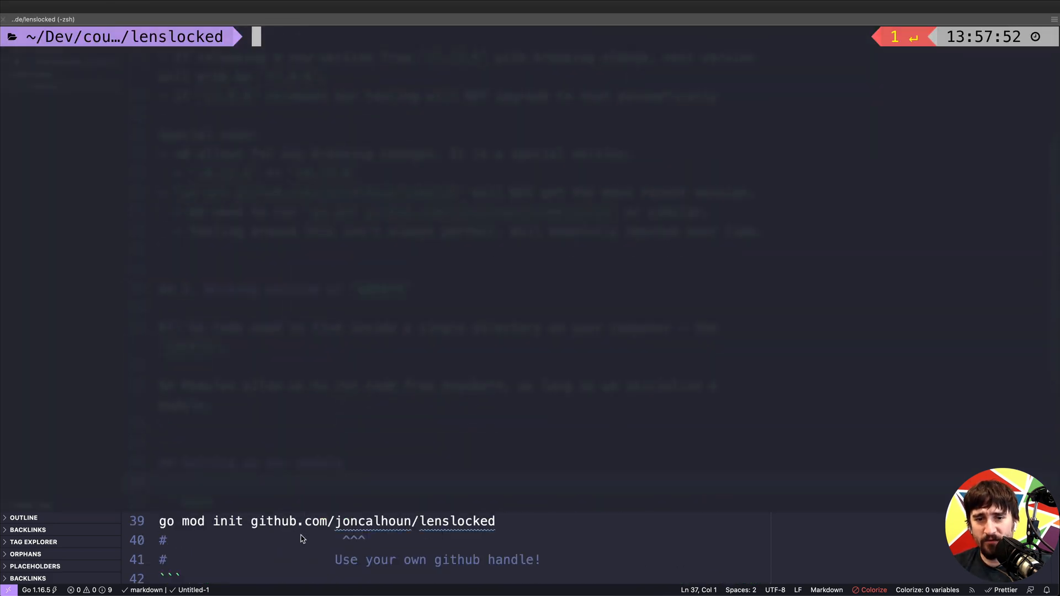
# Run go mod init github.com/joncalhoun/lenslocked in lenslocked and list files to confirm go.mod
pyautogui.scroll(3)
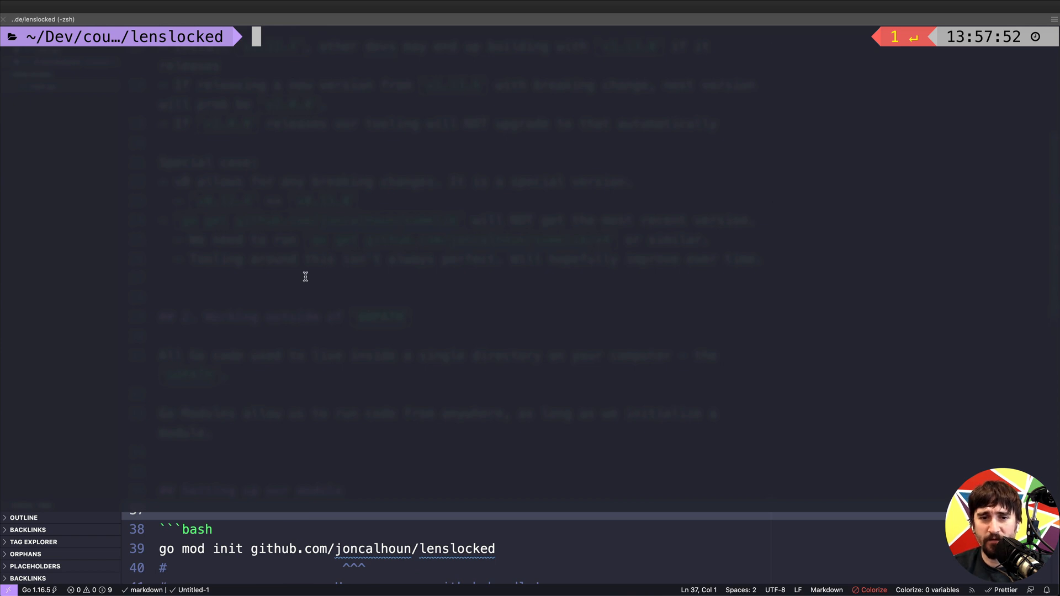
pyautogui.write('ls')
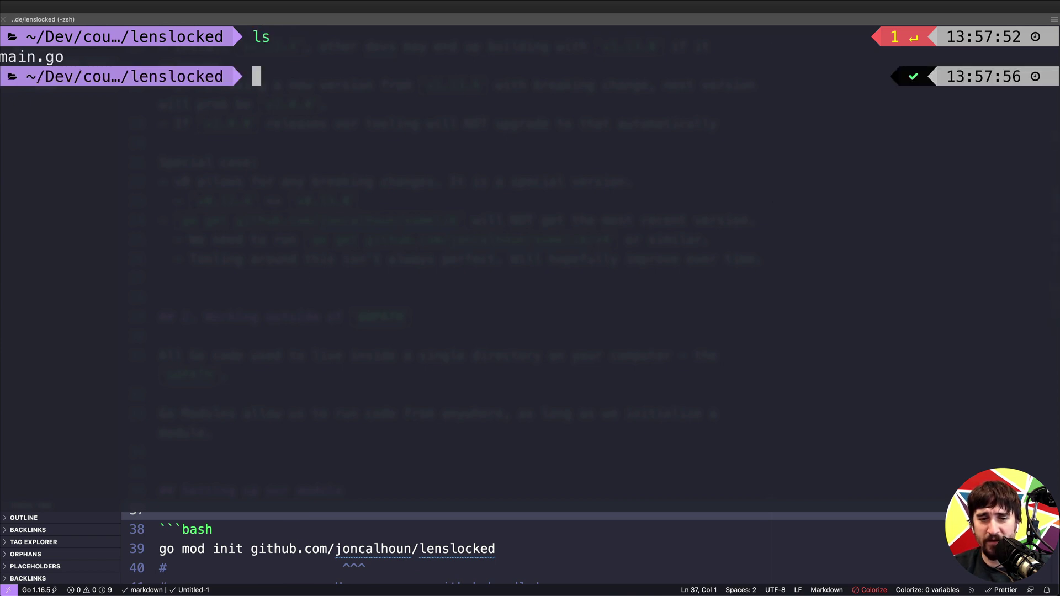
pyautogui.write('go mod init')
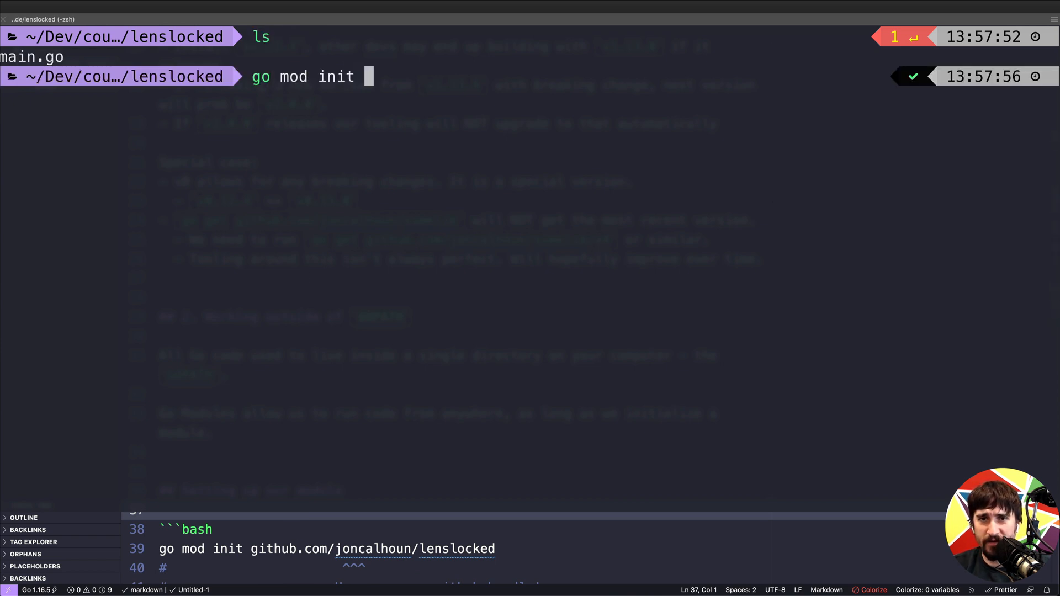
pyautogui.write('github.com/len')
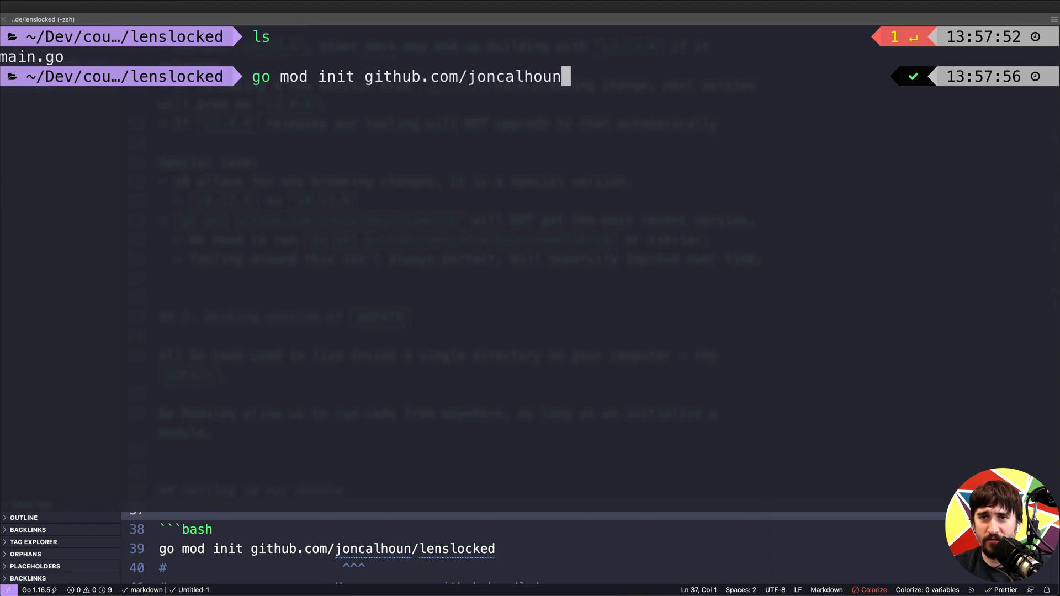
pyautogui.write('/lenslocked')
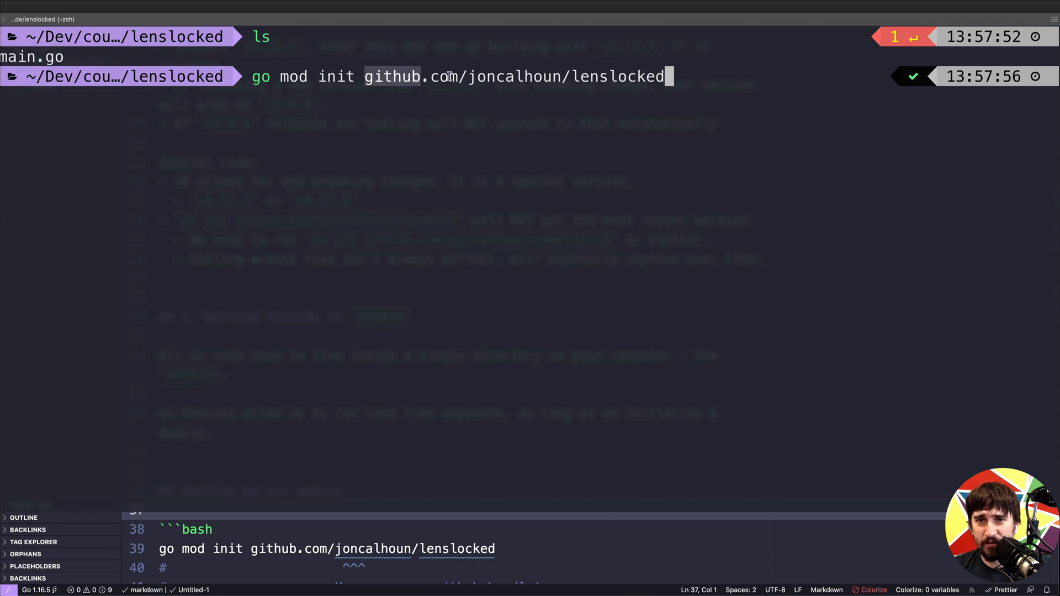
pyautogui.press('Return')
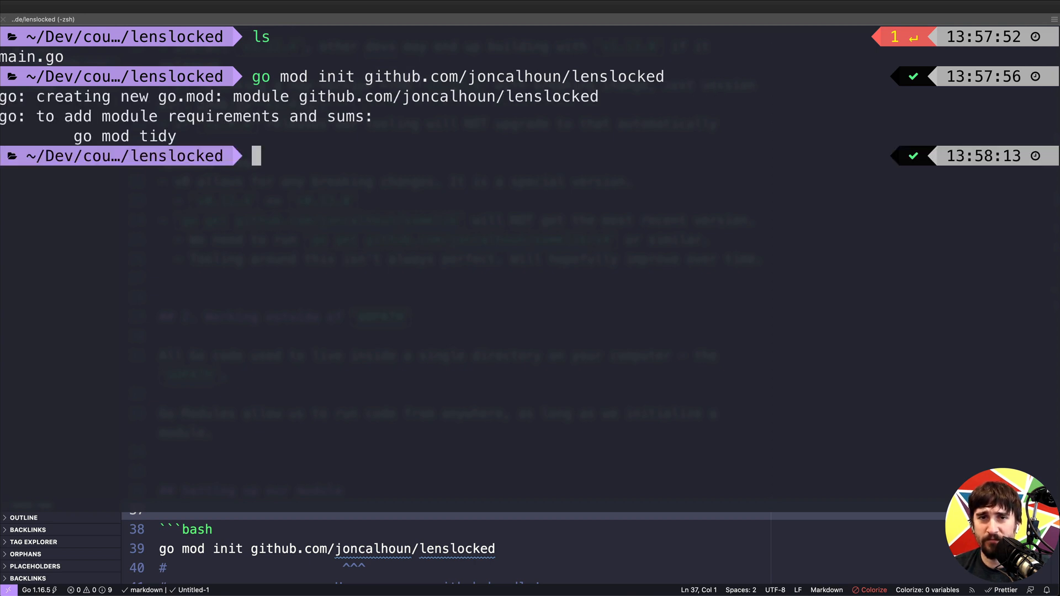
pyautogui.moveTo(249, 192)
pyautogui.write('ls')
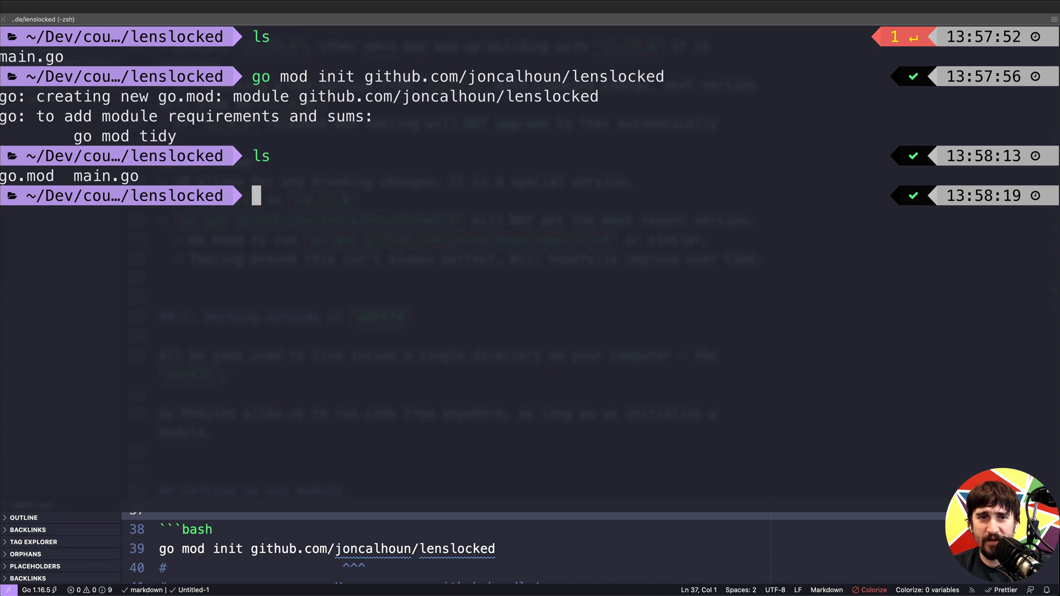
pyautogui.write('go.mod` file.')
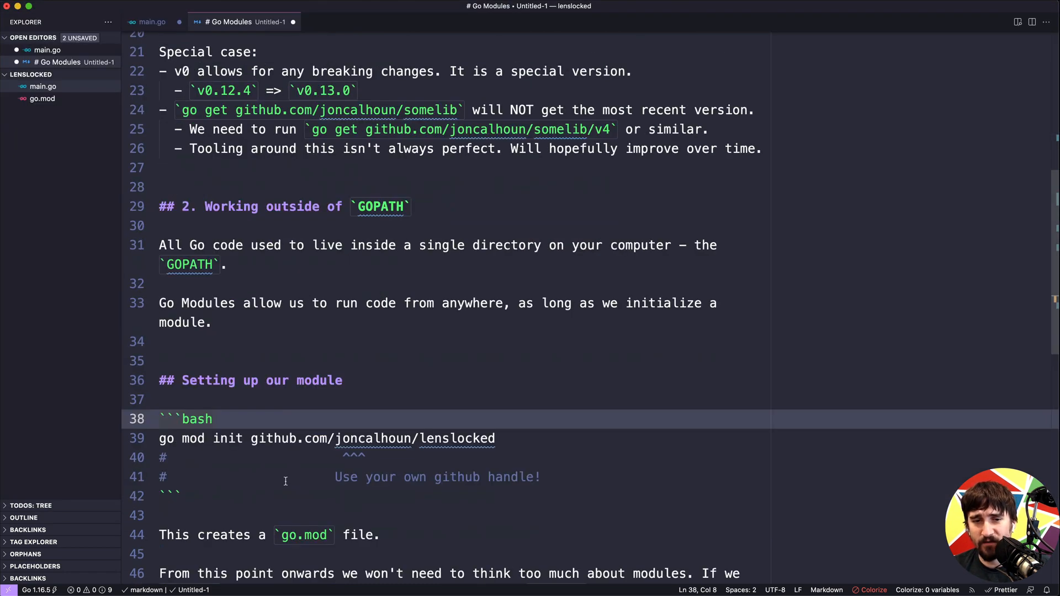
# View go.mod showing module github.com/joncalhoun/lenslocked and go 1.16, then return to main.go
pyautogui.scroll(-3)
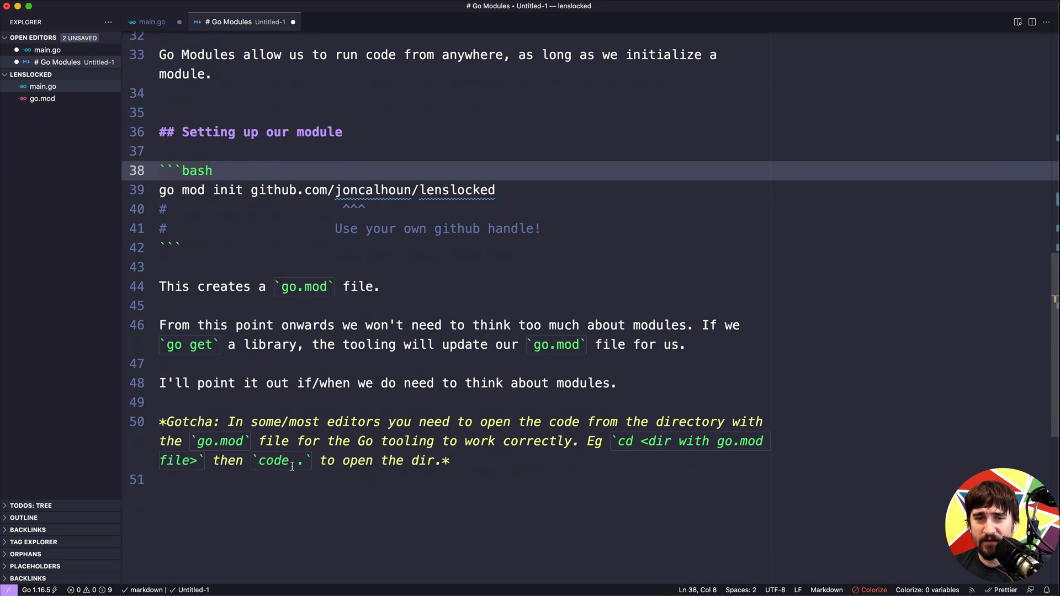
pyautogui.click(268, 305)
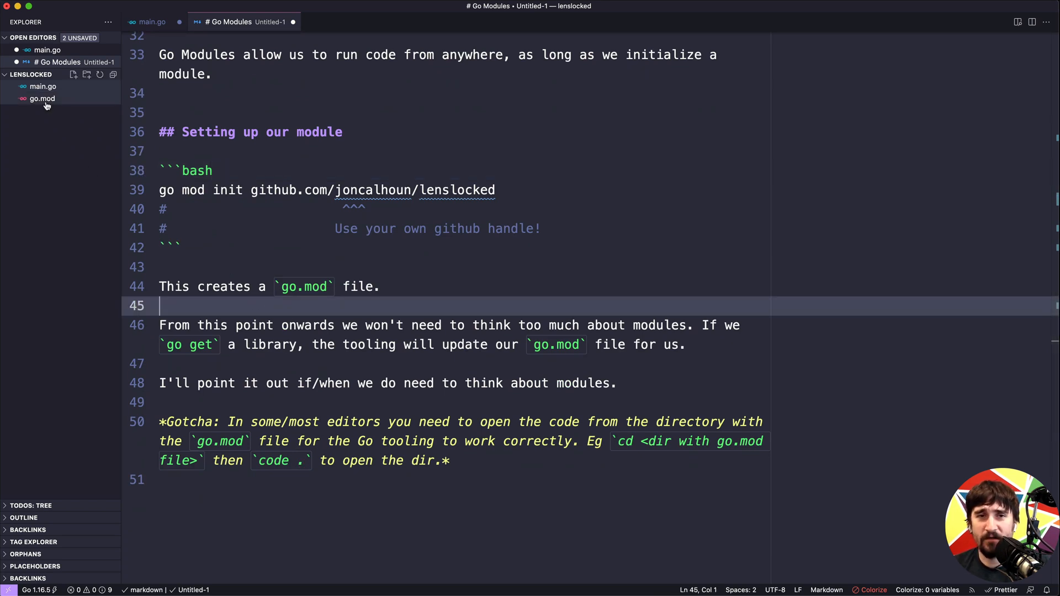
pyautogui.moveTo(42, 99)
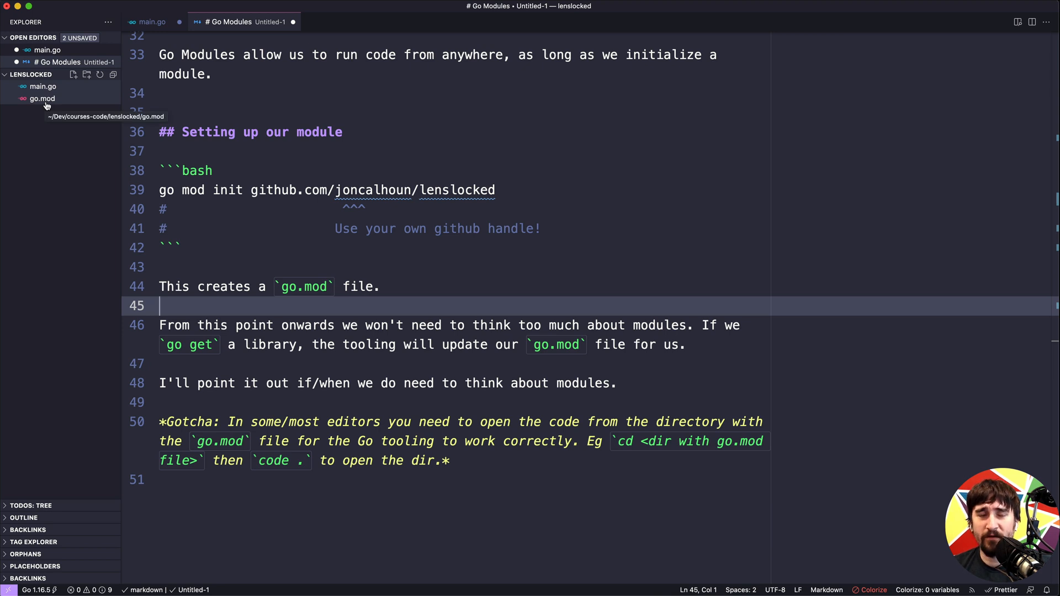
pyautogui.click(43, 98)
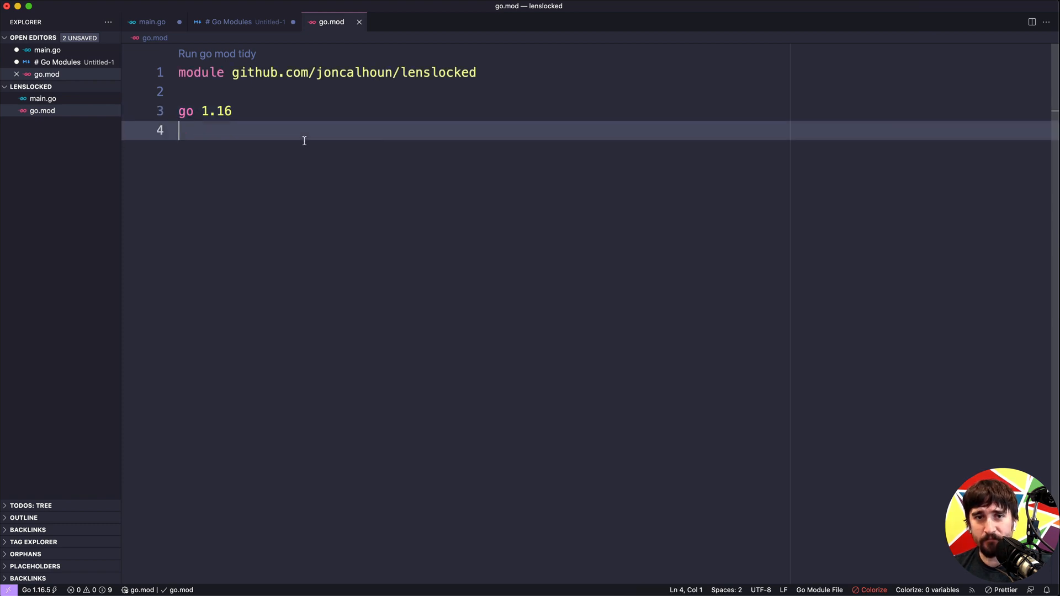
pyautogui.moveTo(260, 262)
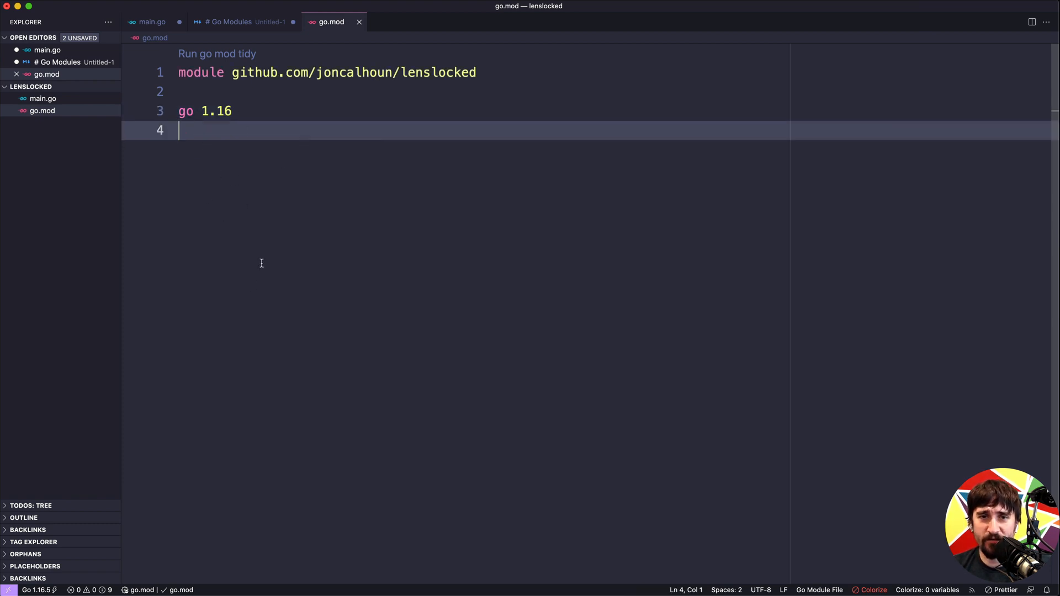
pyautogui.moveTo(151, 22)
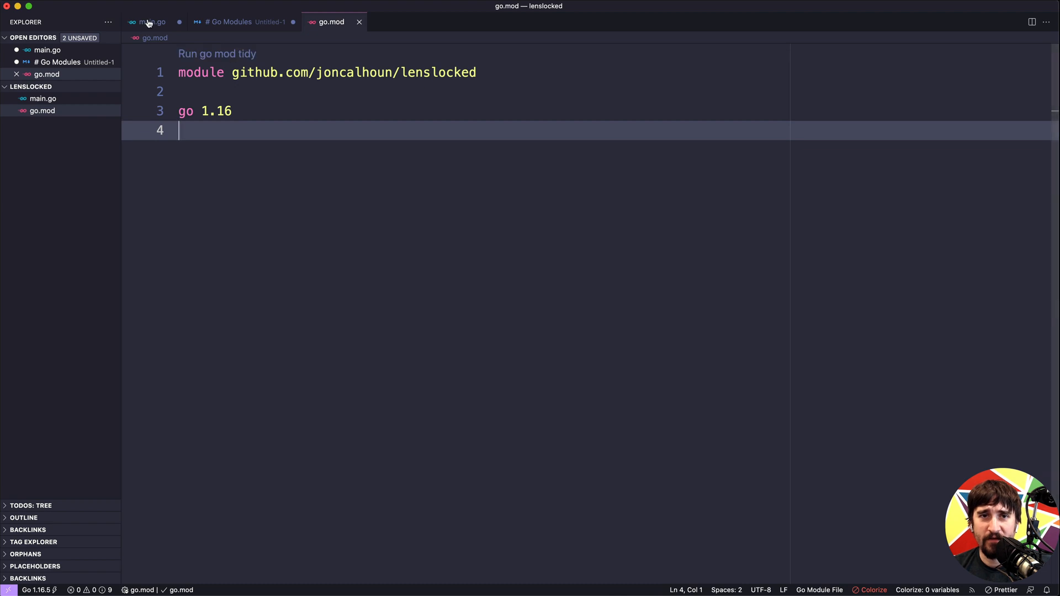
pyautogui.click(151, 22)
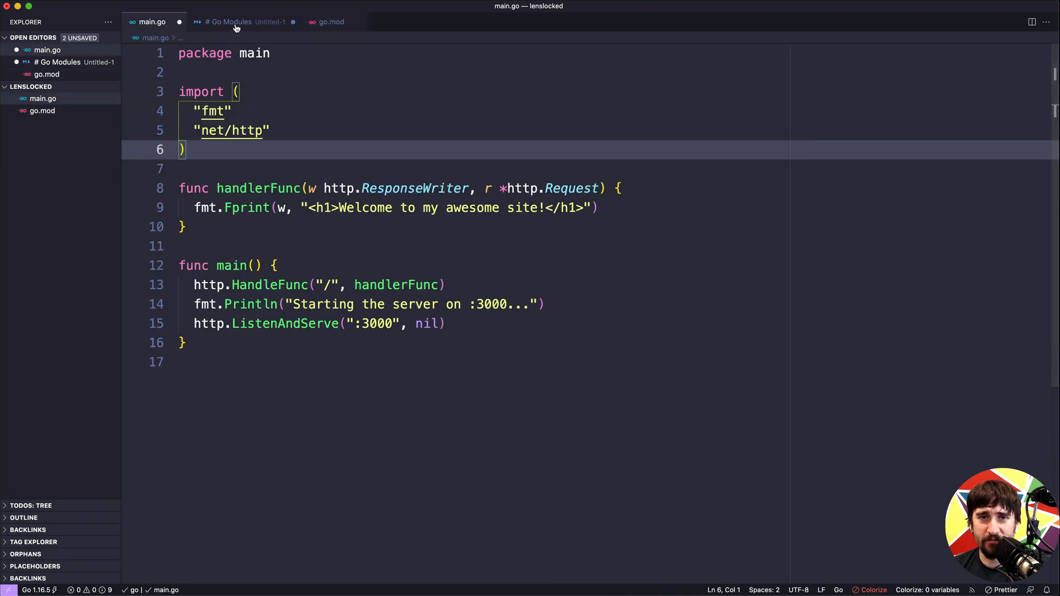
# Switch to the Go Modules notes before bringing the lenslocked terminal forward
pyautogui.click(227, 22)
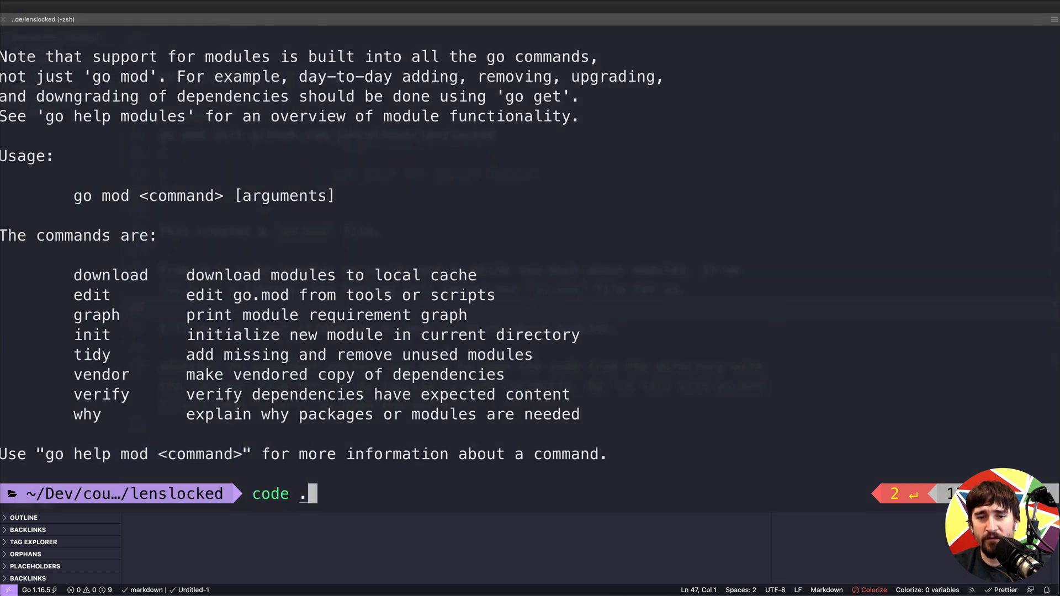
# List the lenslocked files and reopen the folder in the editor with code
pyautogui.write('ls')
pyautogui.press('Return')
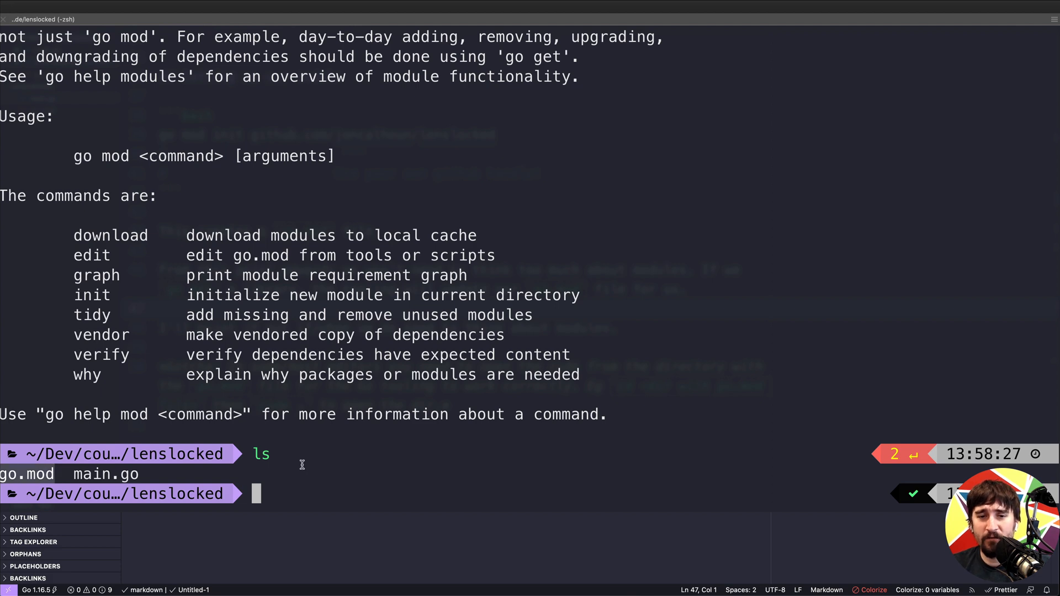
pyautogui.write('code .')
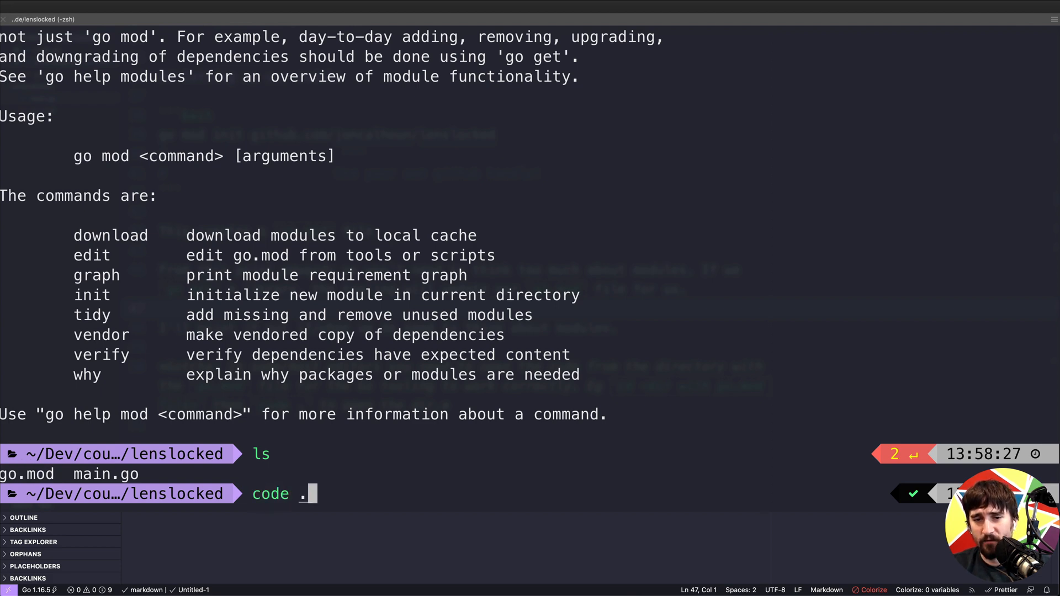
pyautogui.press('Return')
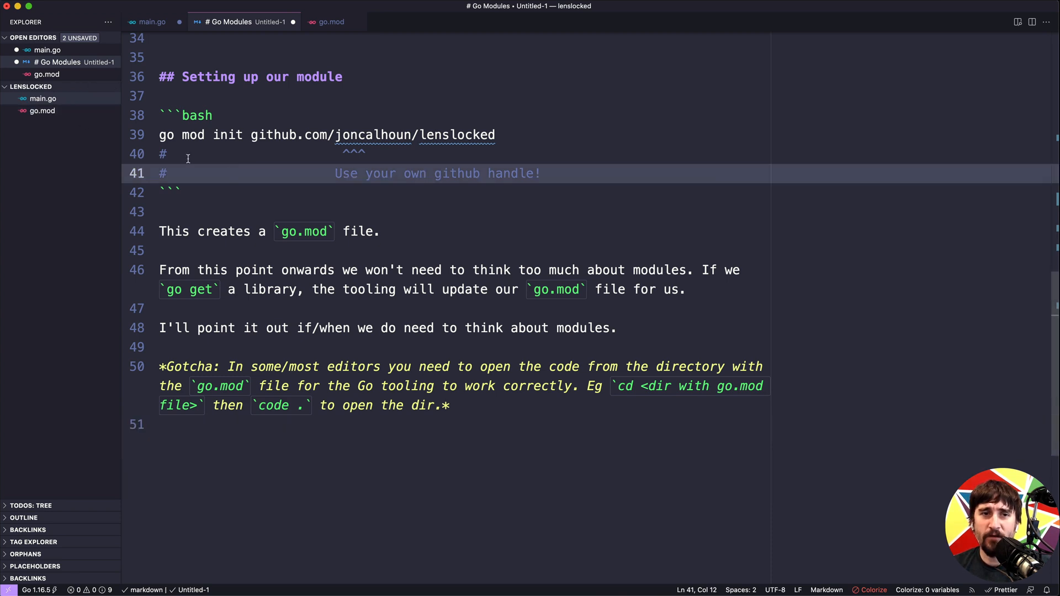
pyautogui.moveTo(268, 114)
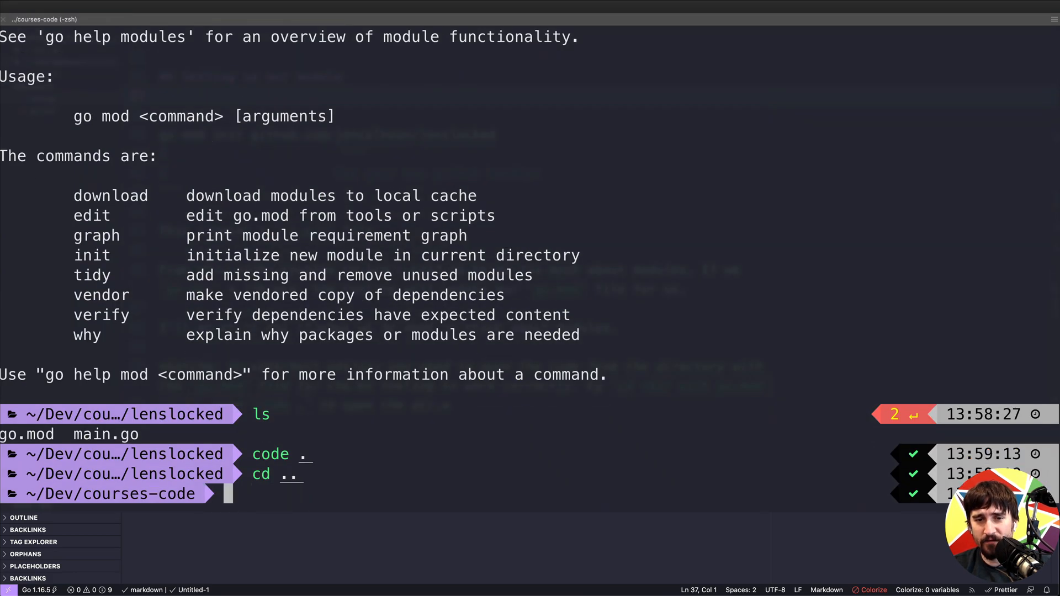
# Move up to courses-code, list it and open it as its own editor workspace with code
pyautogui.write('c')
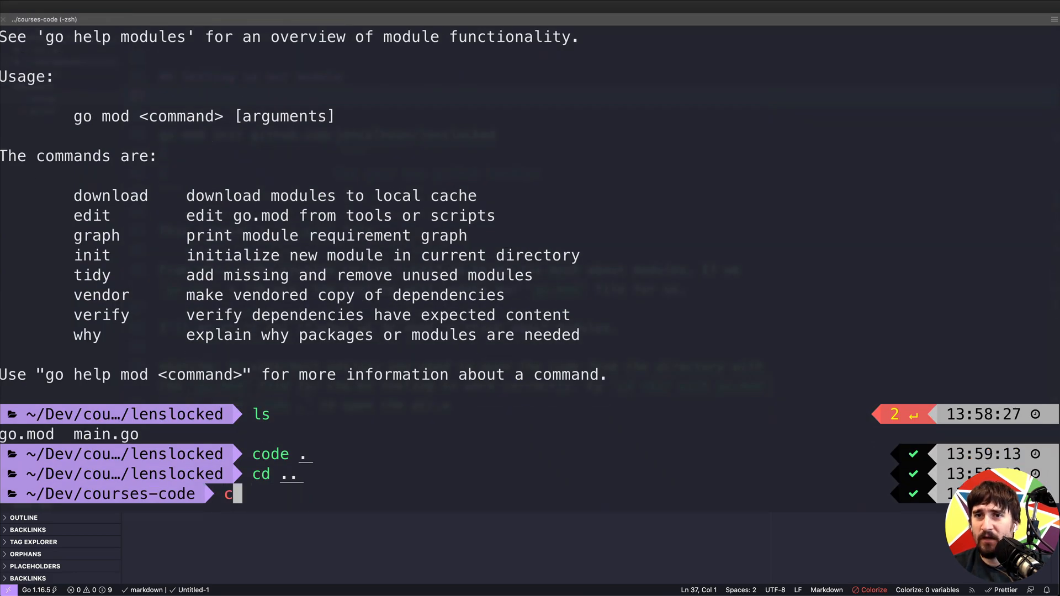
pyautogui.write('ls')
pyautogui.write('code .')
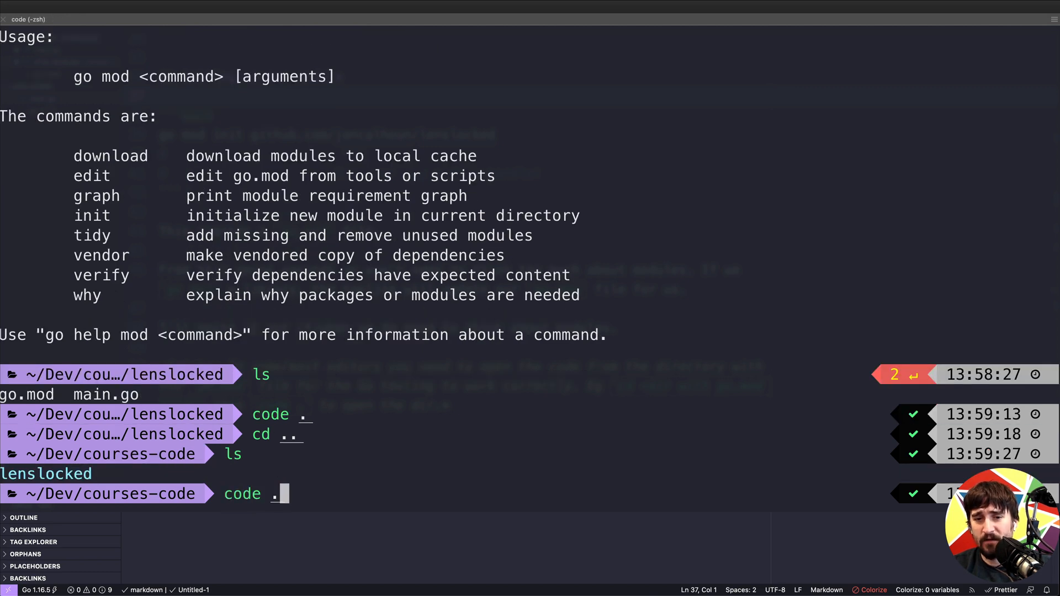
pyautogui.press('Return')
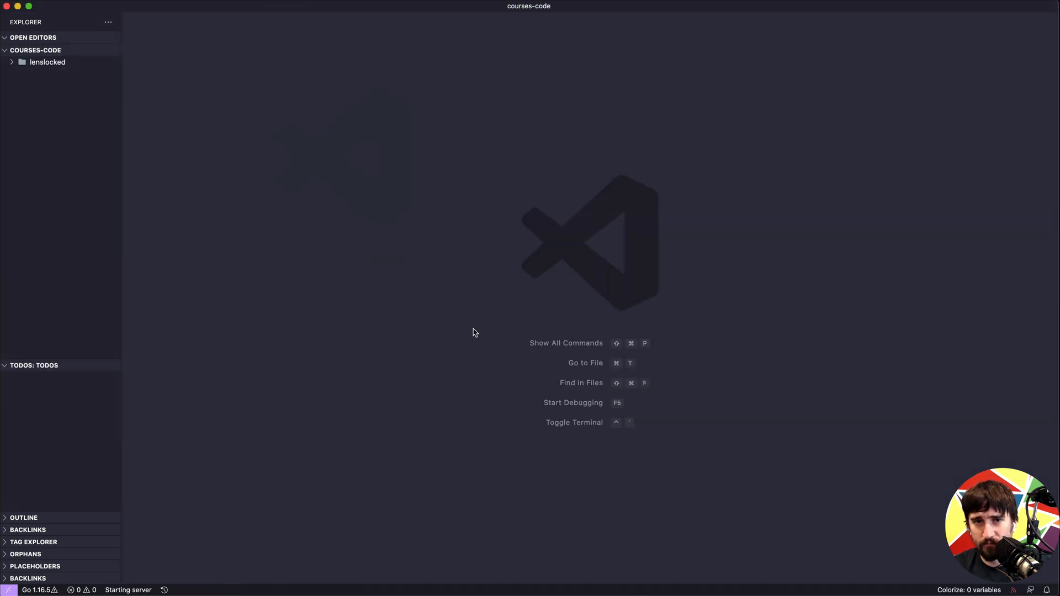
# Open lenslocked/main.go in the courses-code window, then close that window
pyautogui.click(47, 62)
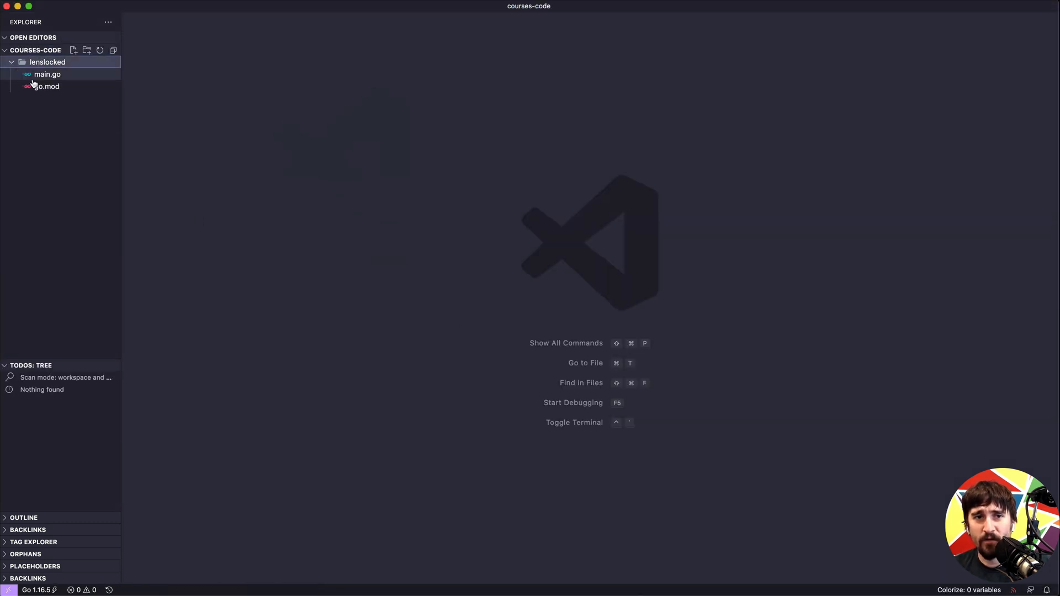
pyautogui.click(48, 74)
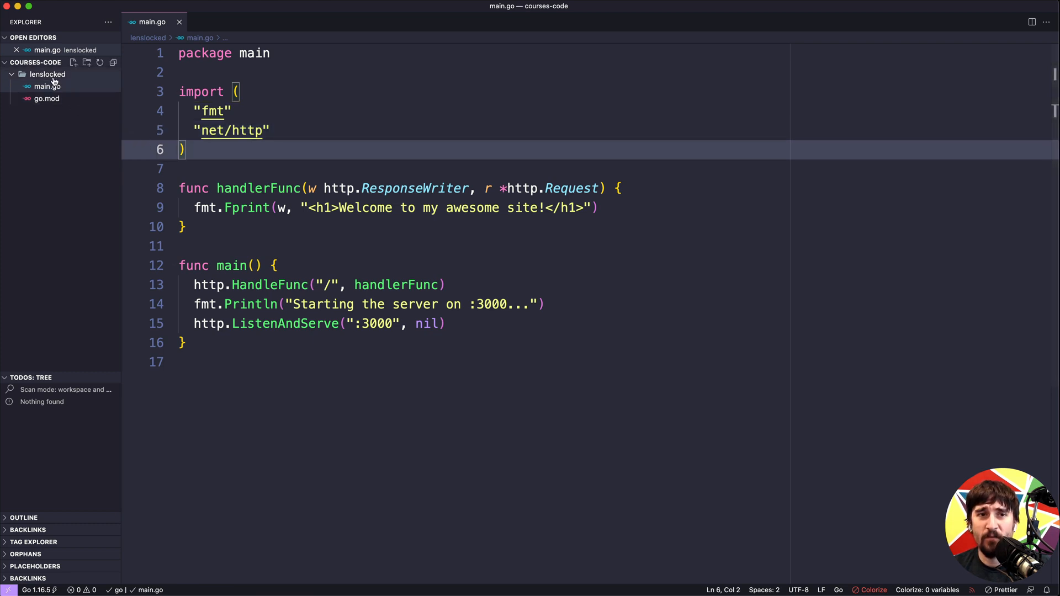
pyautogui.moveTo(45, 114)
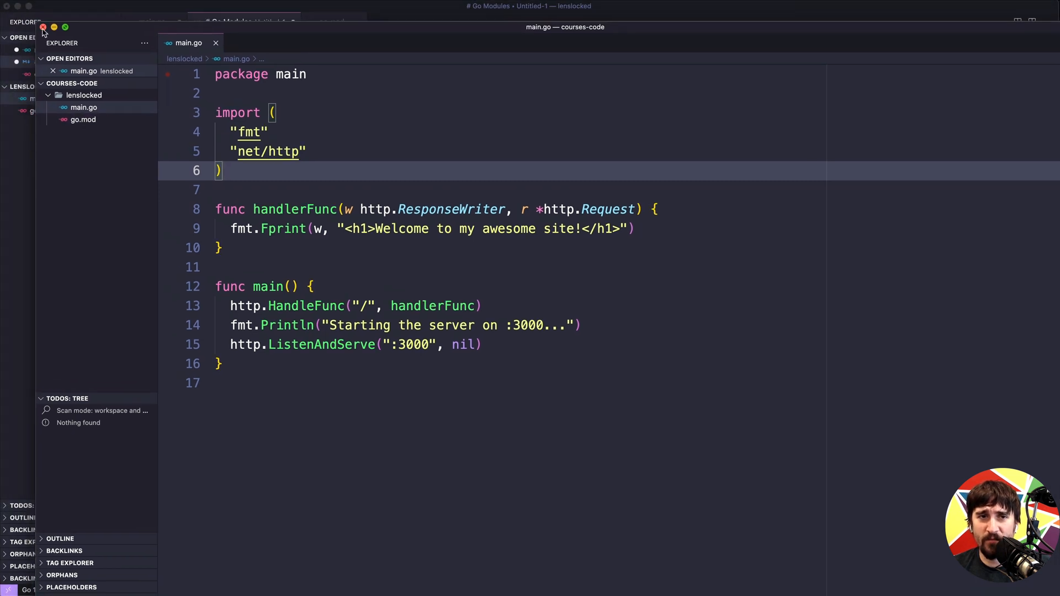
pyautogui.click(240, 22)
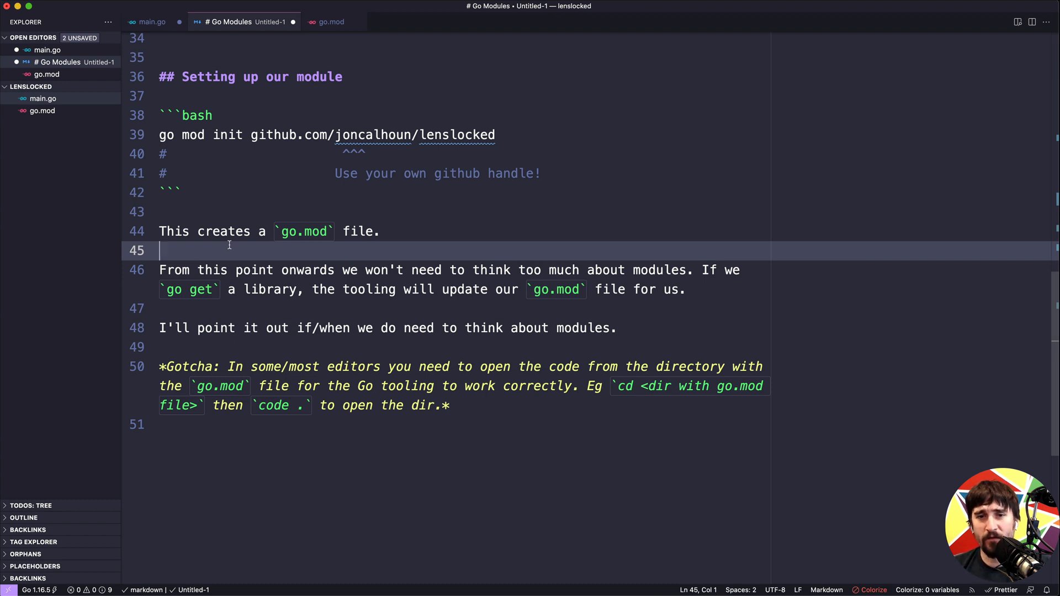
pyautogui.click(294, 308)
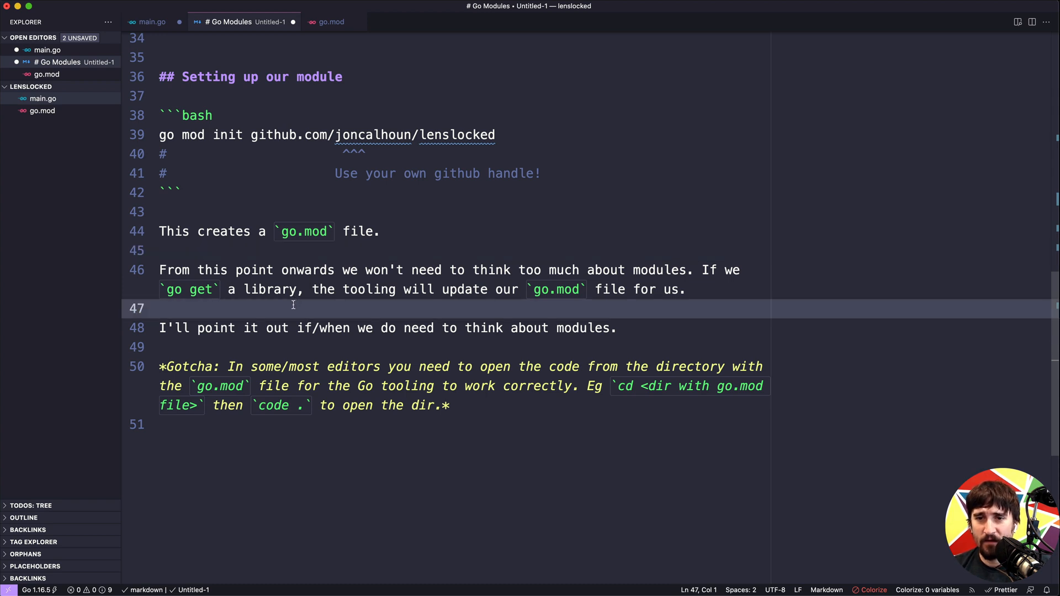
pyautogui.scroll(3)
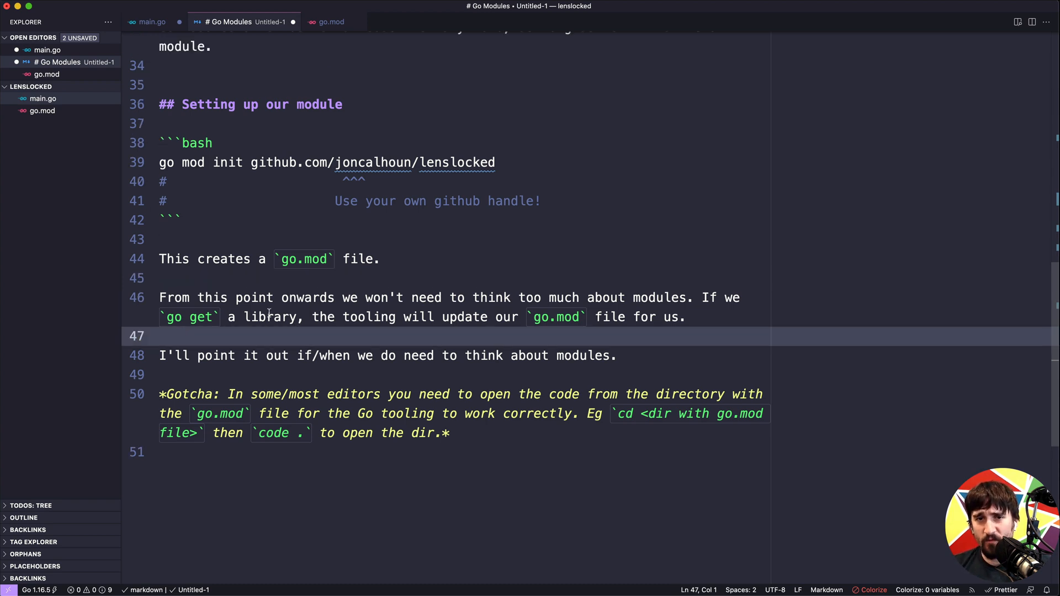